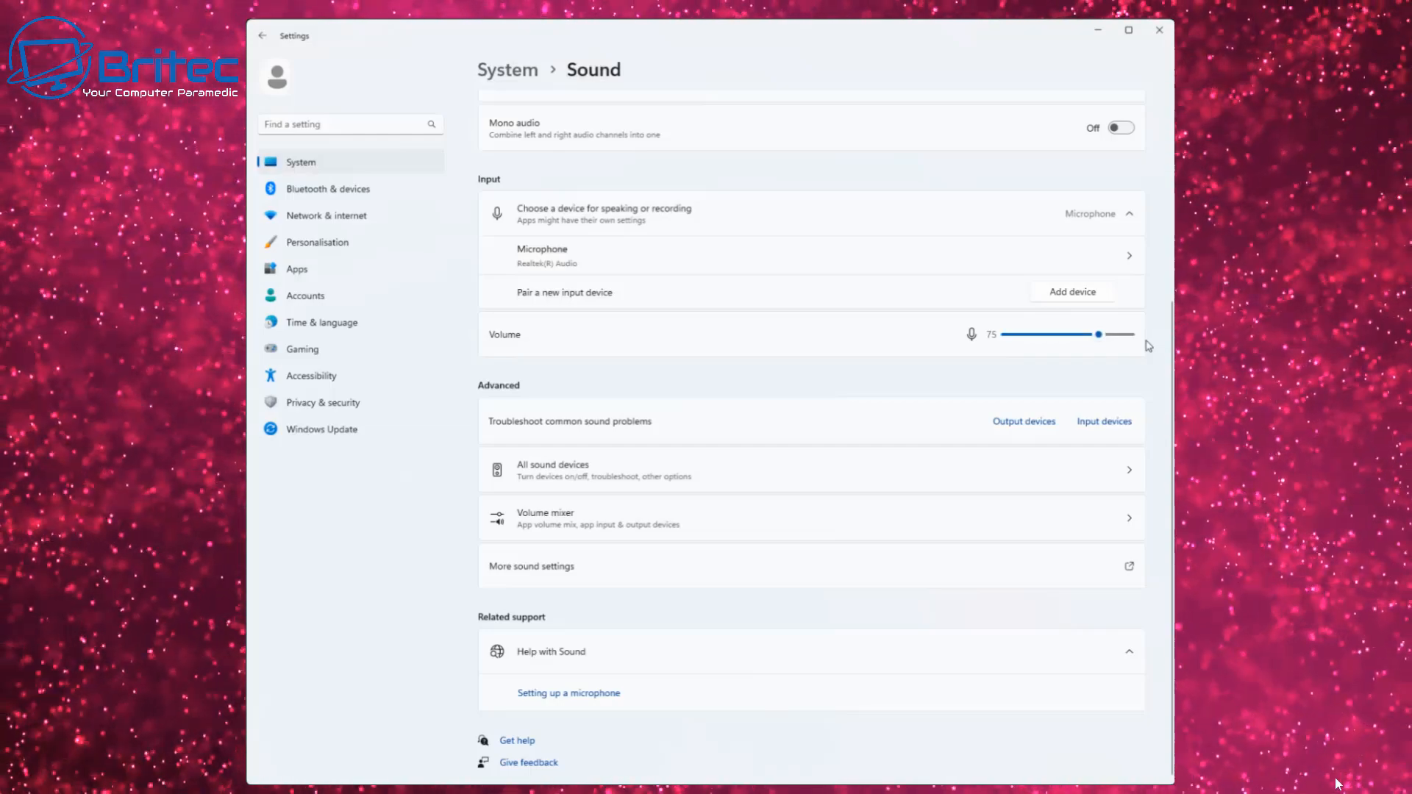
pyautogui.moveTo(607, 545)
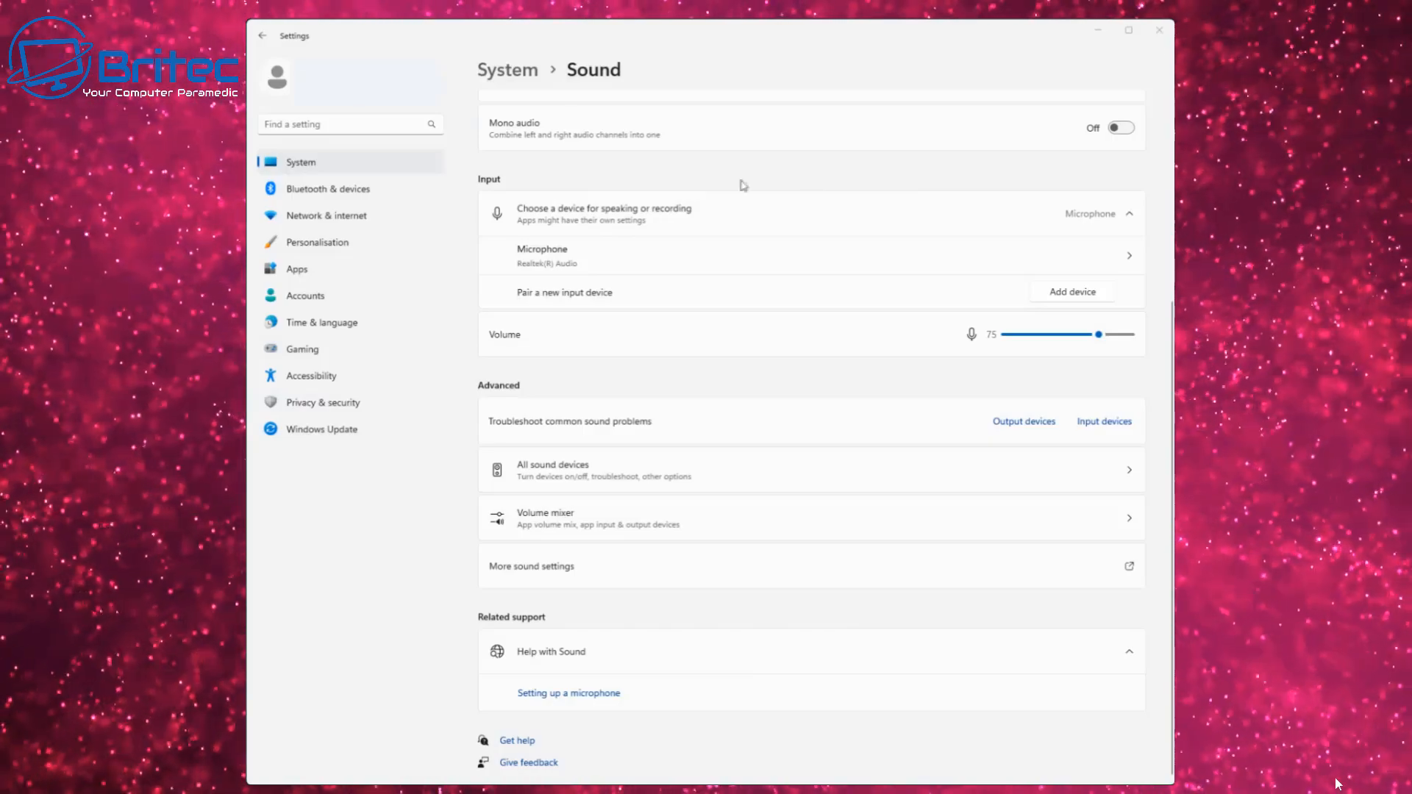
# Close the Sound settings window, leaving the desktop showing.
pyautogui.click(1158, 30)
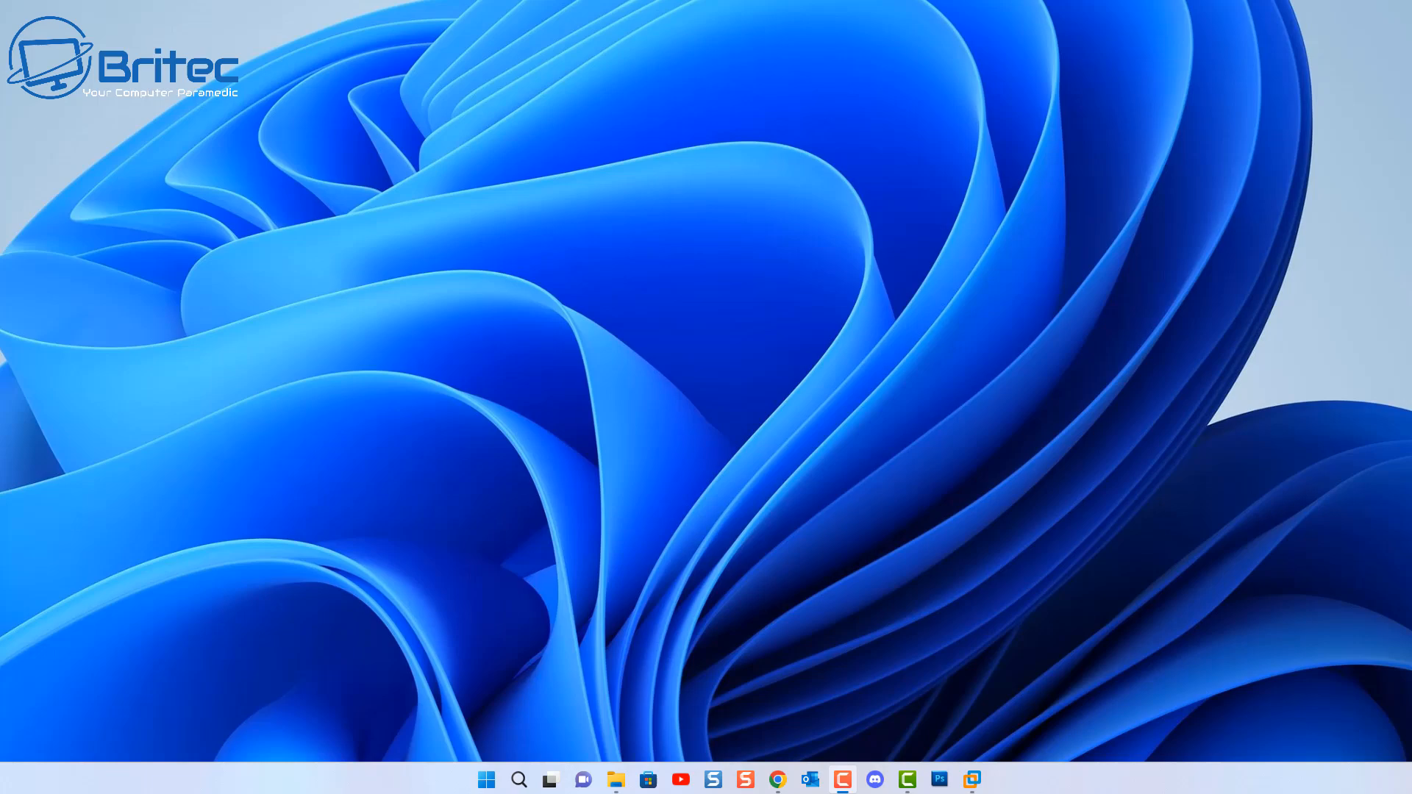
# Launch Discord from the taskbar onto the server's general-chat channel.
pyautogui.click(874, 780)
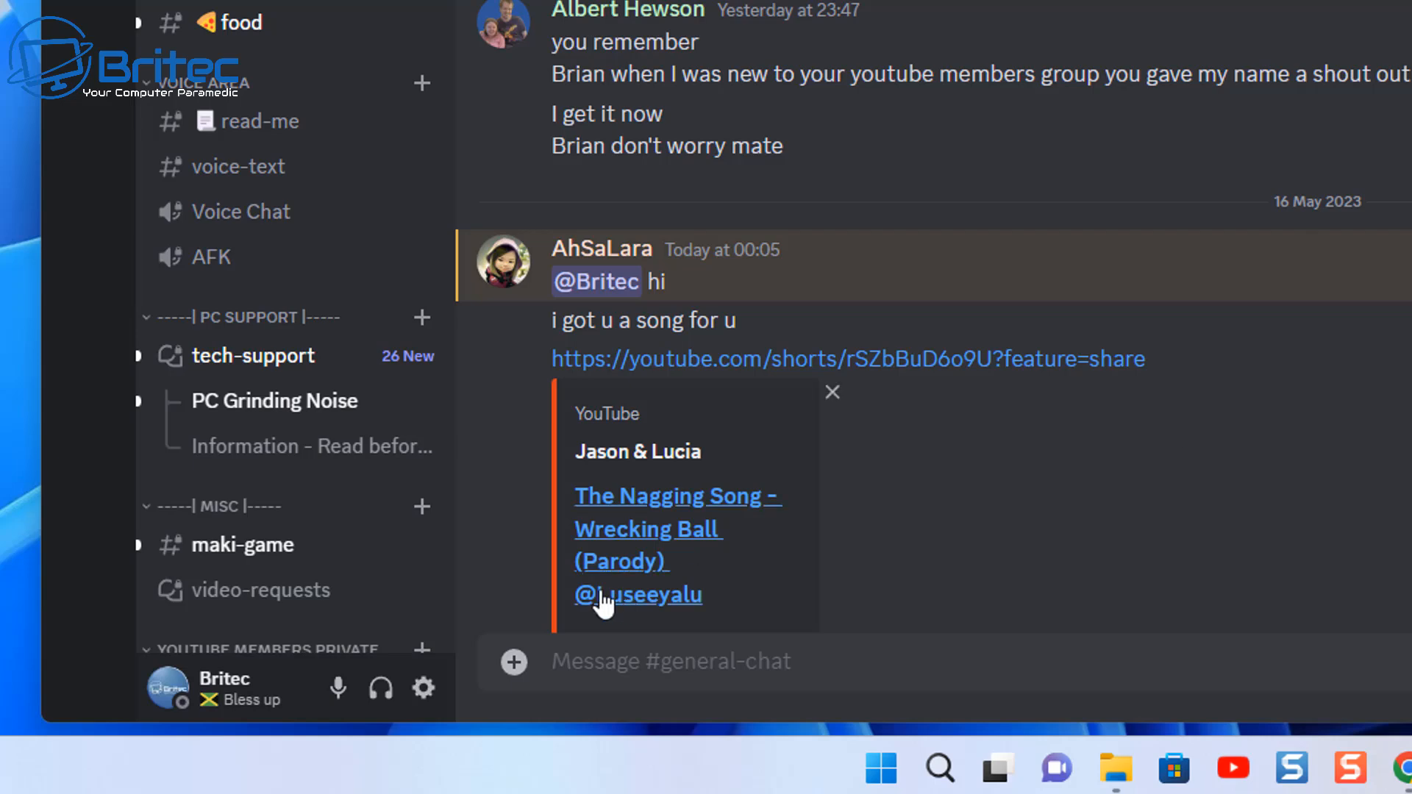
pyautogui.moveTo(422, 689)
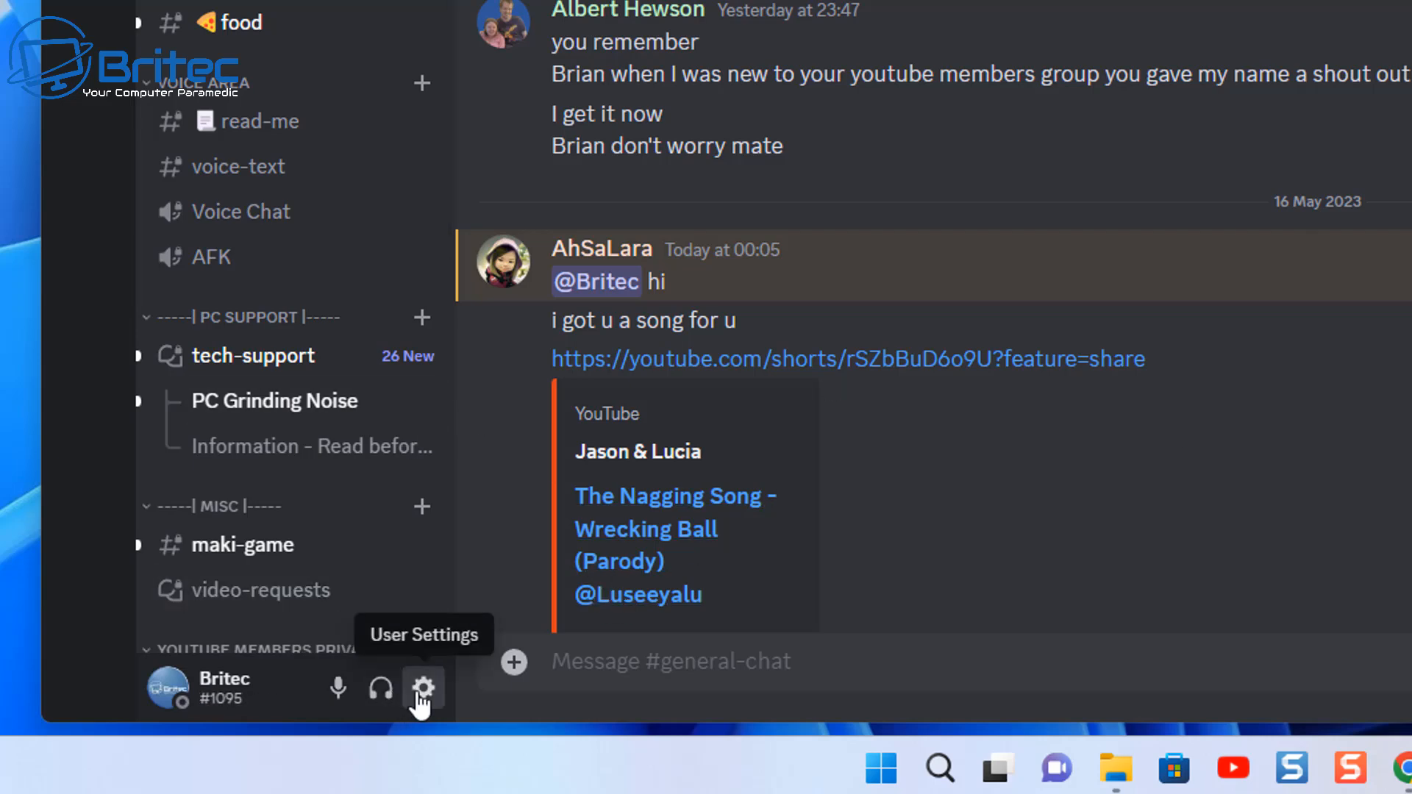
# Open Discord's user settings from the gear icon.
pyautogui.click(423, 690)
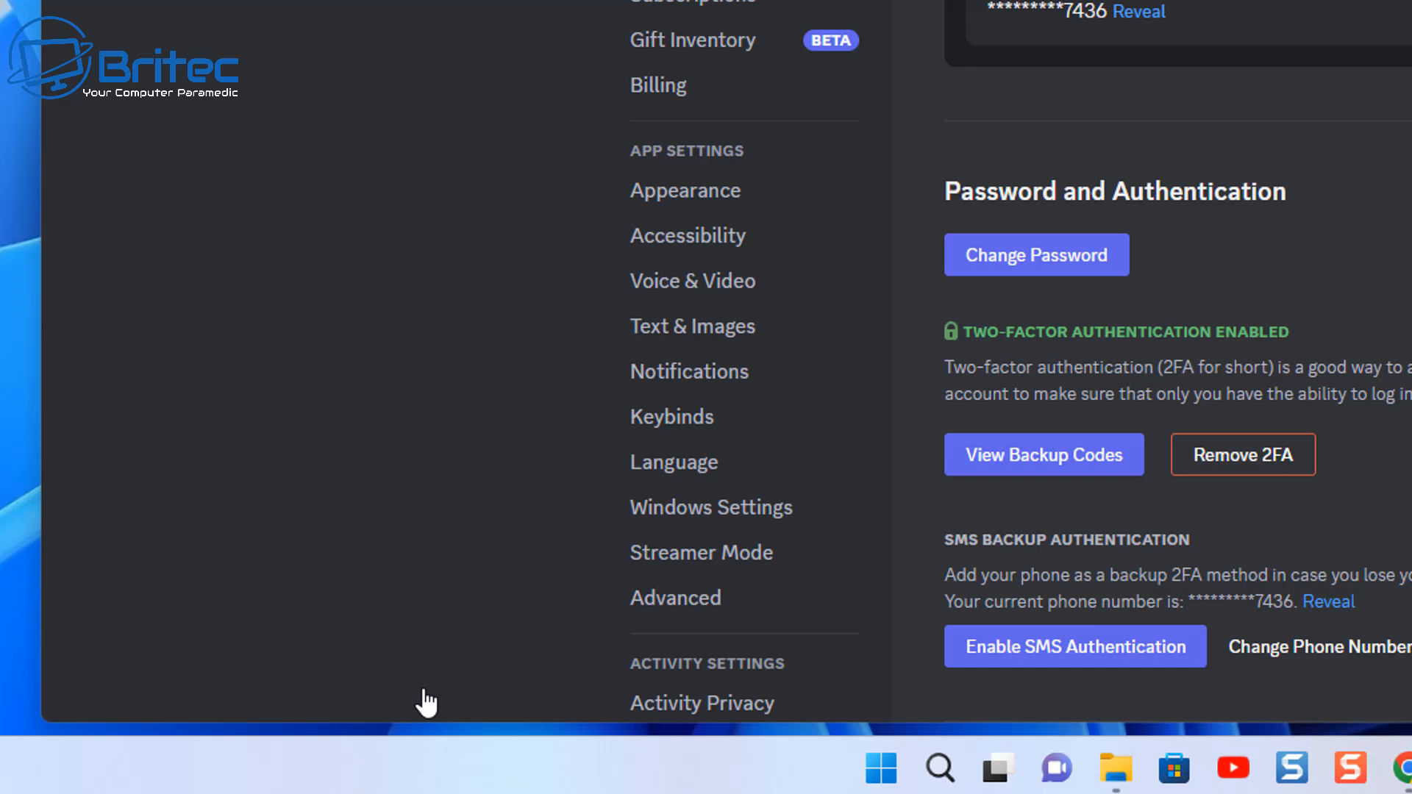
pyautogui.moveTo(400, 696)
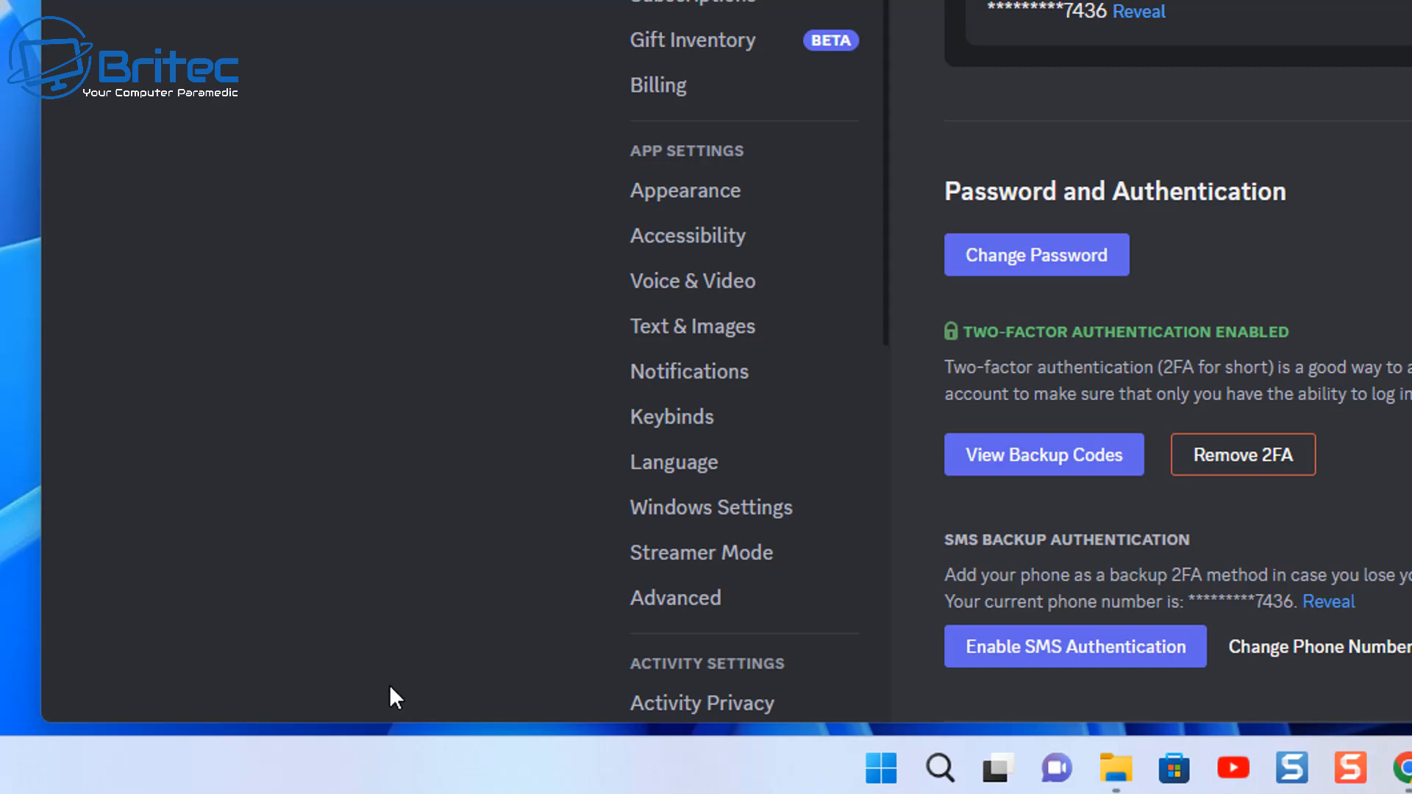
pyautogui.moveTo(382, 684)
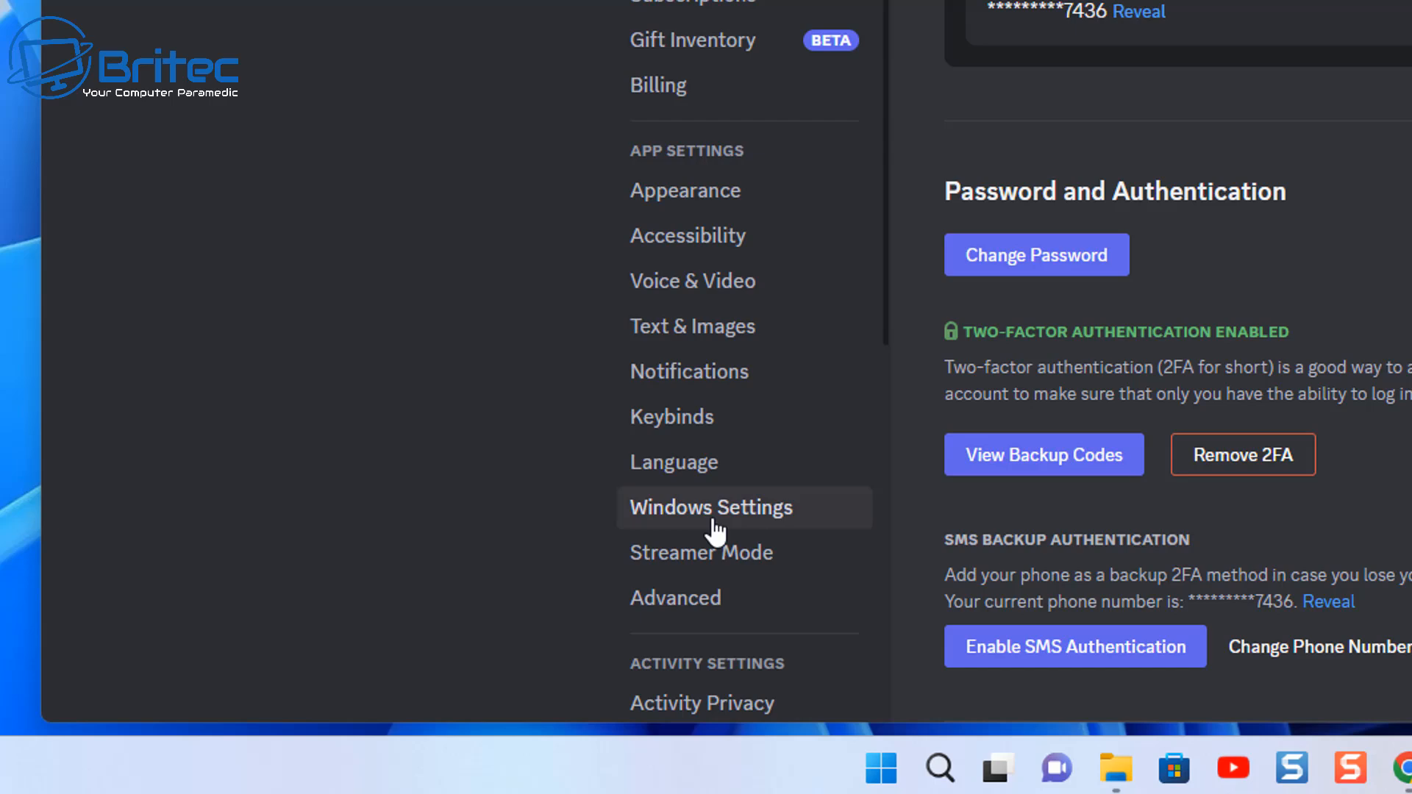
pyautogui.moveTo(710, 462)
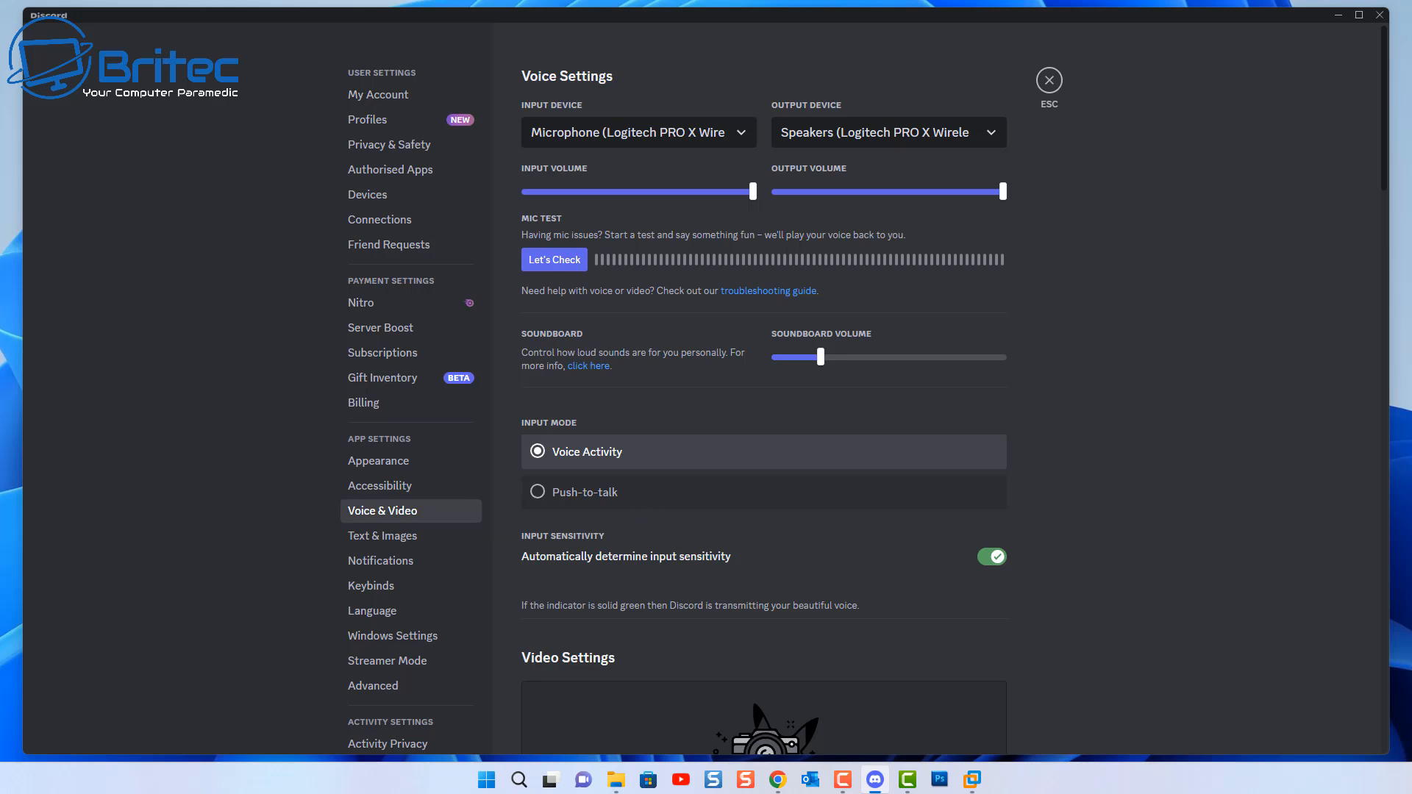
pyautogui.moveTo(1334, 193)
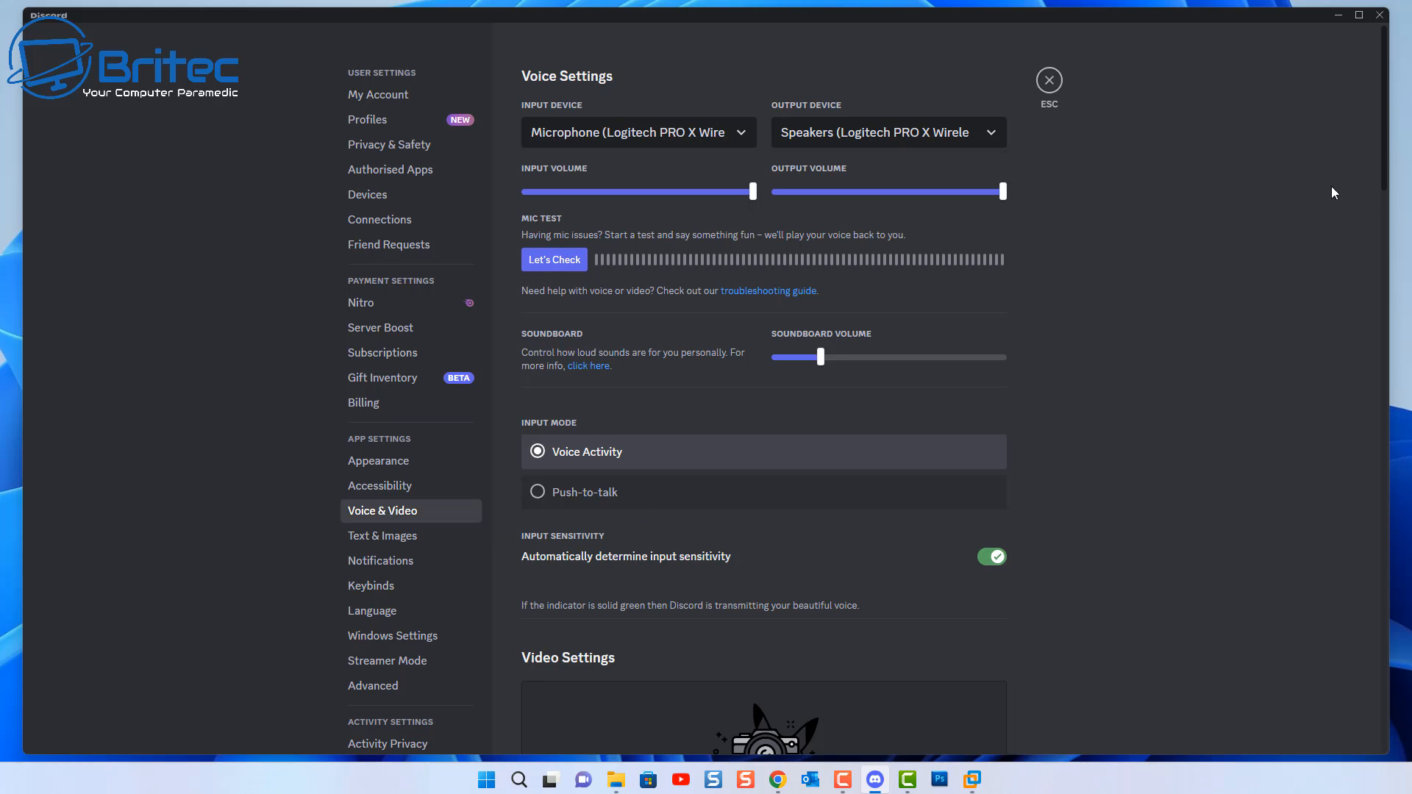
# Demonstrate the attenuation slider at about 18% and 16%, then return it to 0%.
pyautogui.scroll(-3)
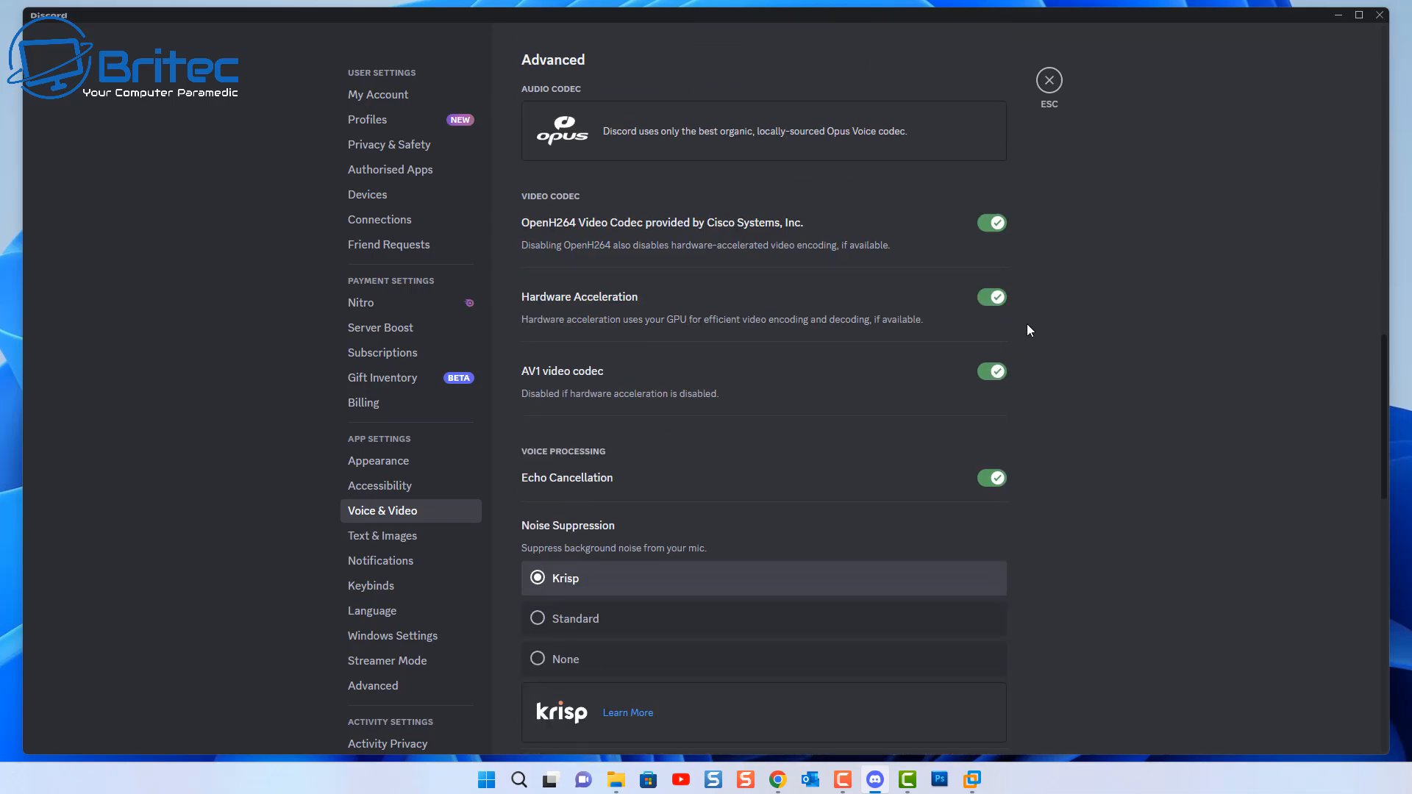
pyautogui.scroll(-3)
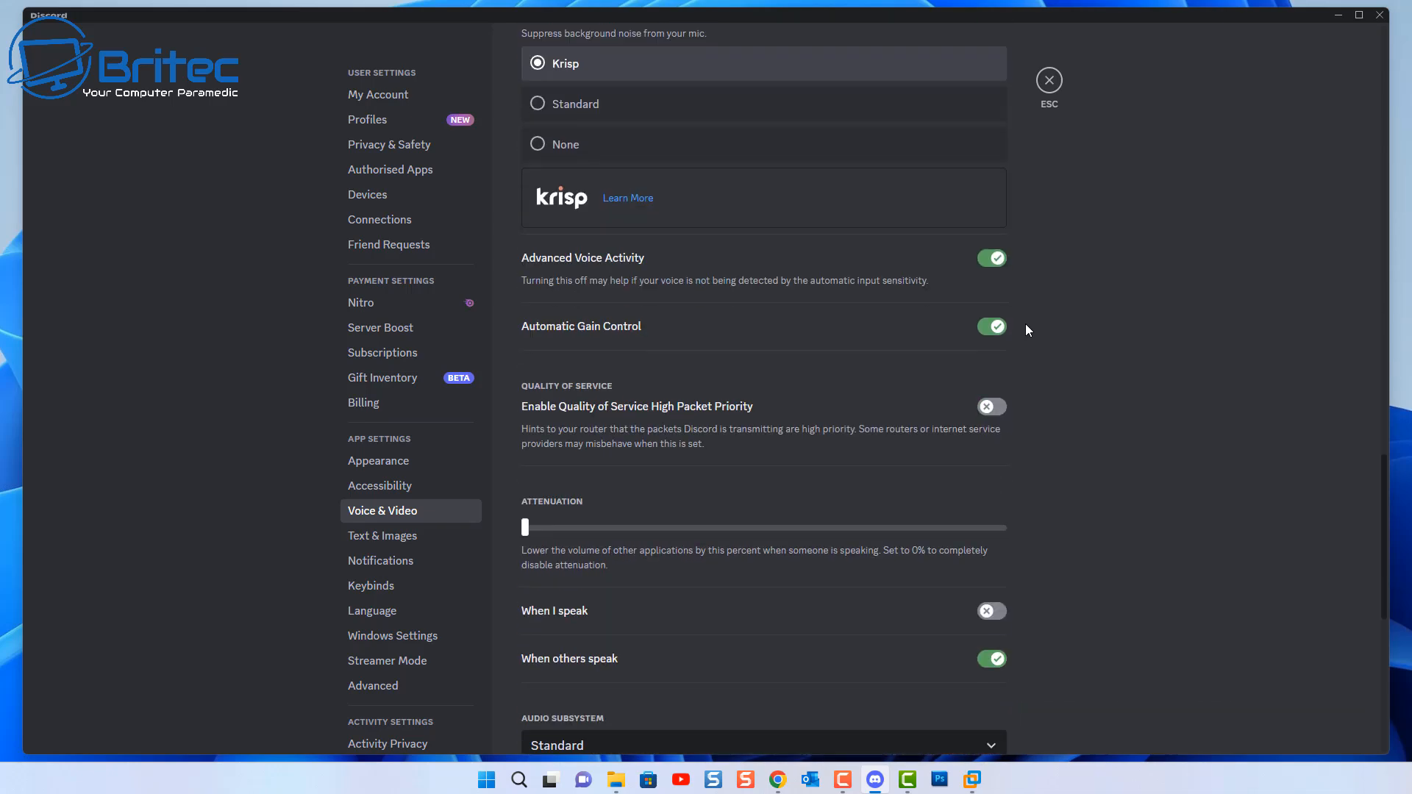
pyautogui.moveTo(560, 275)
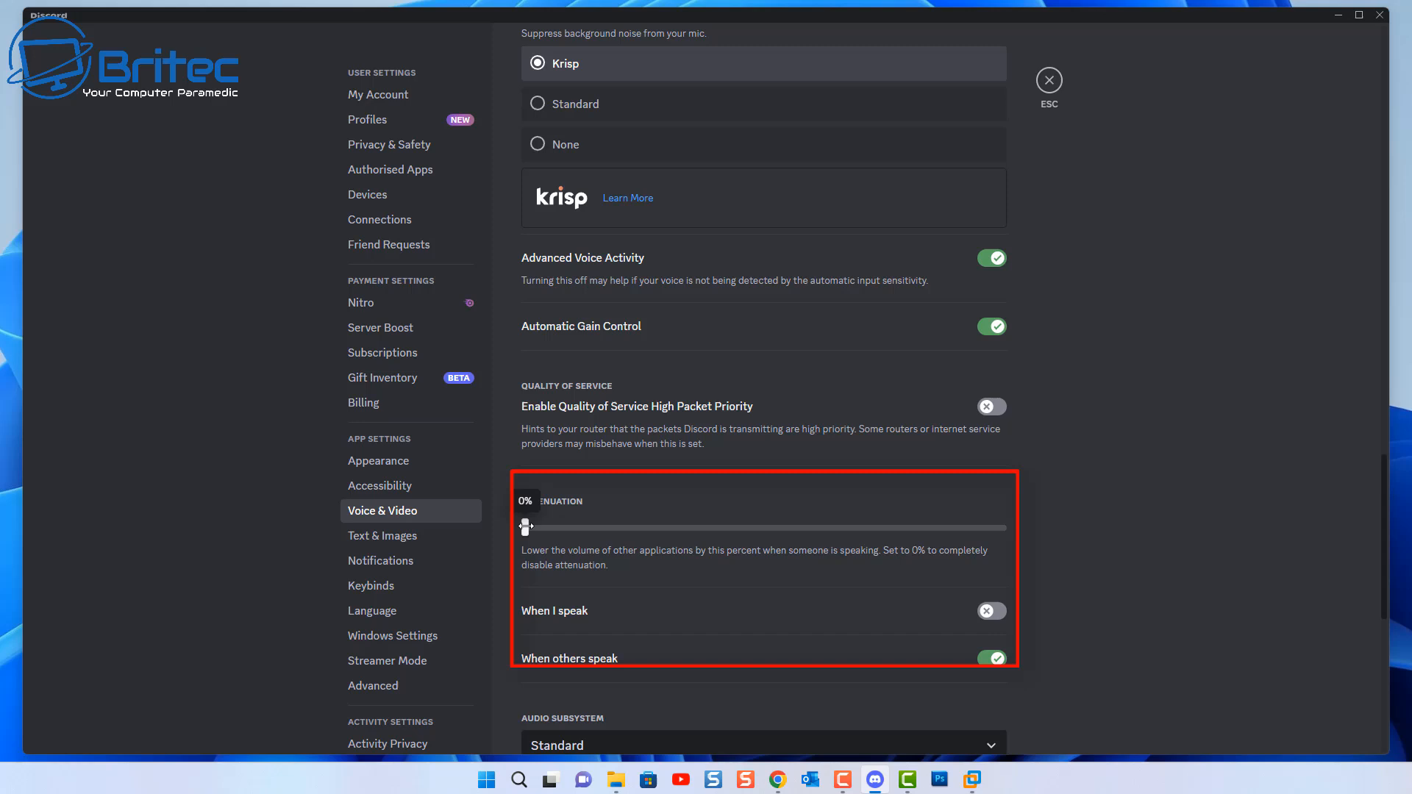
pyautogui.moveTo(527, 526); pyautogui.dragTo(612, 527)
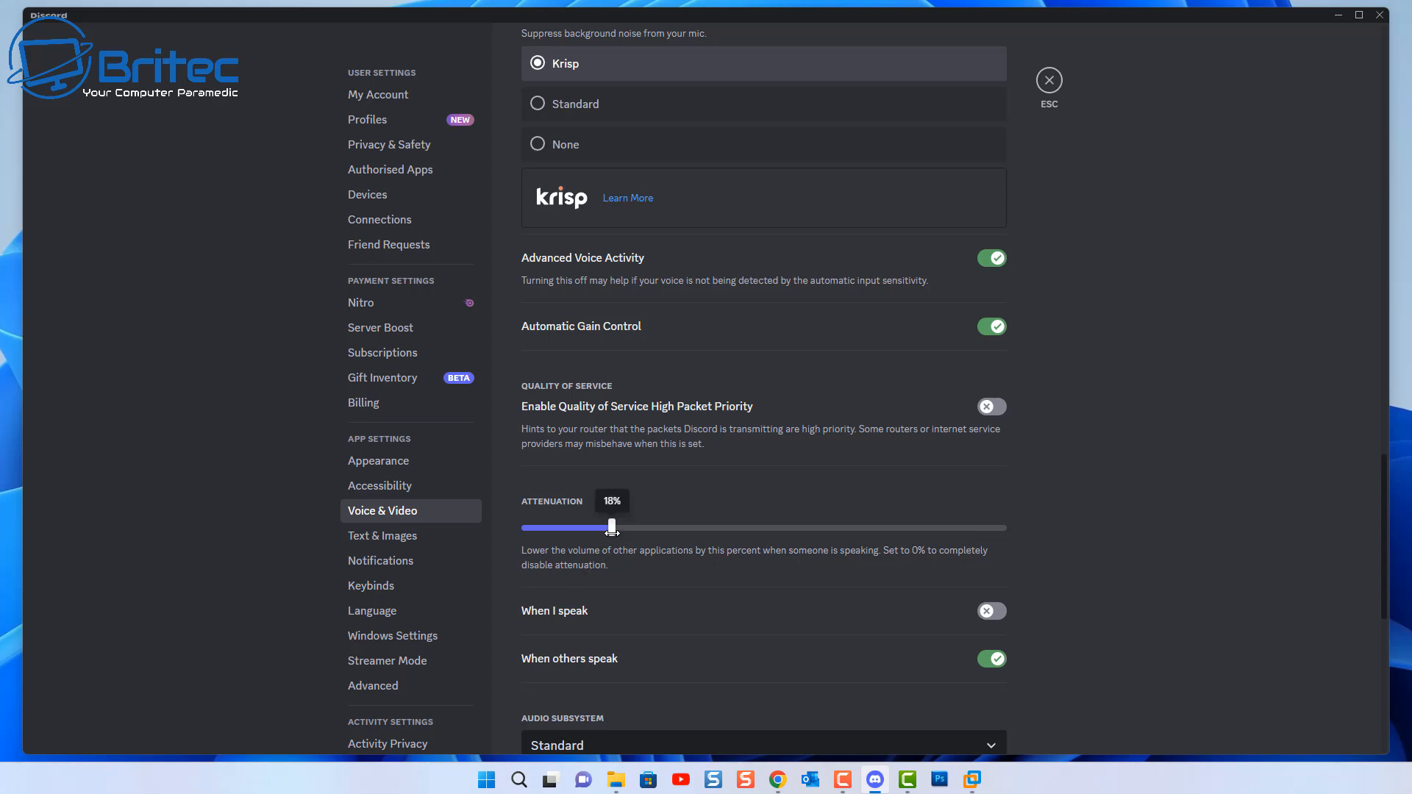
pyautogui.moveTo(613, 529); pyautogui.dragTo(600, 528)
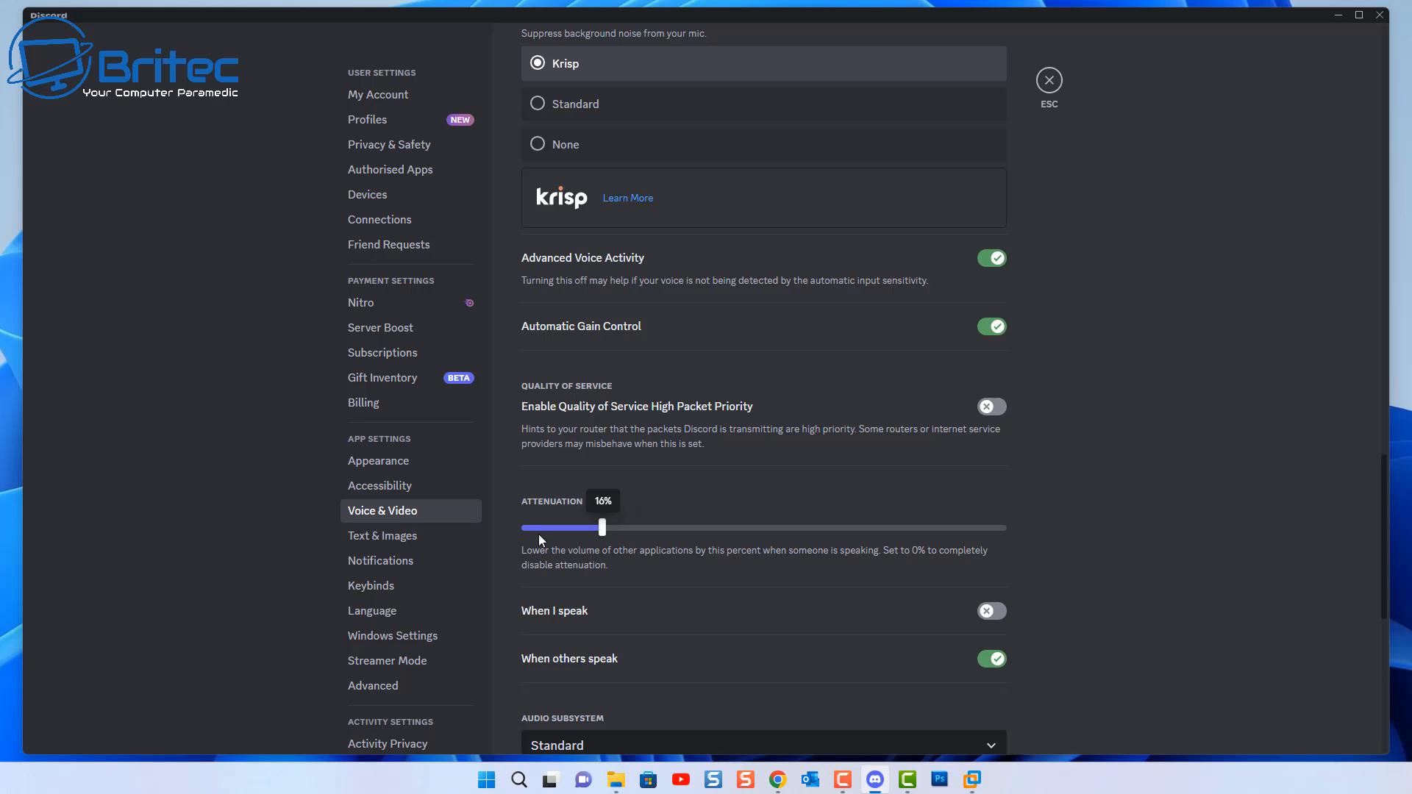
pyautogui.moveTo(602, 528); pyautogui.dragTo(524, 528)
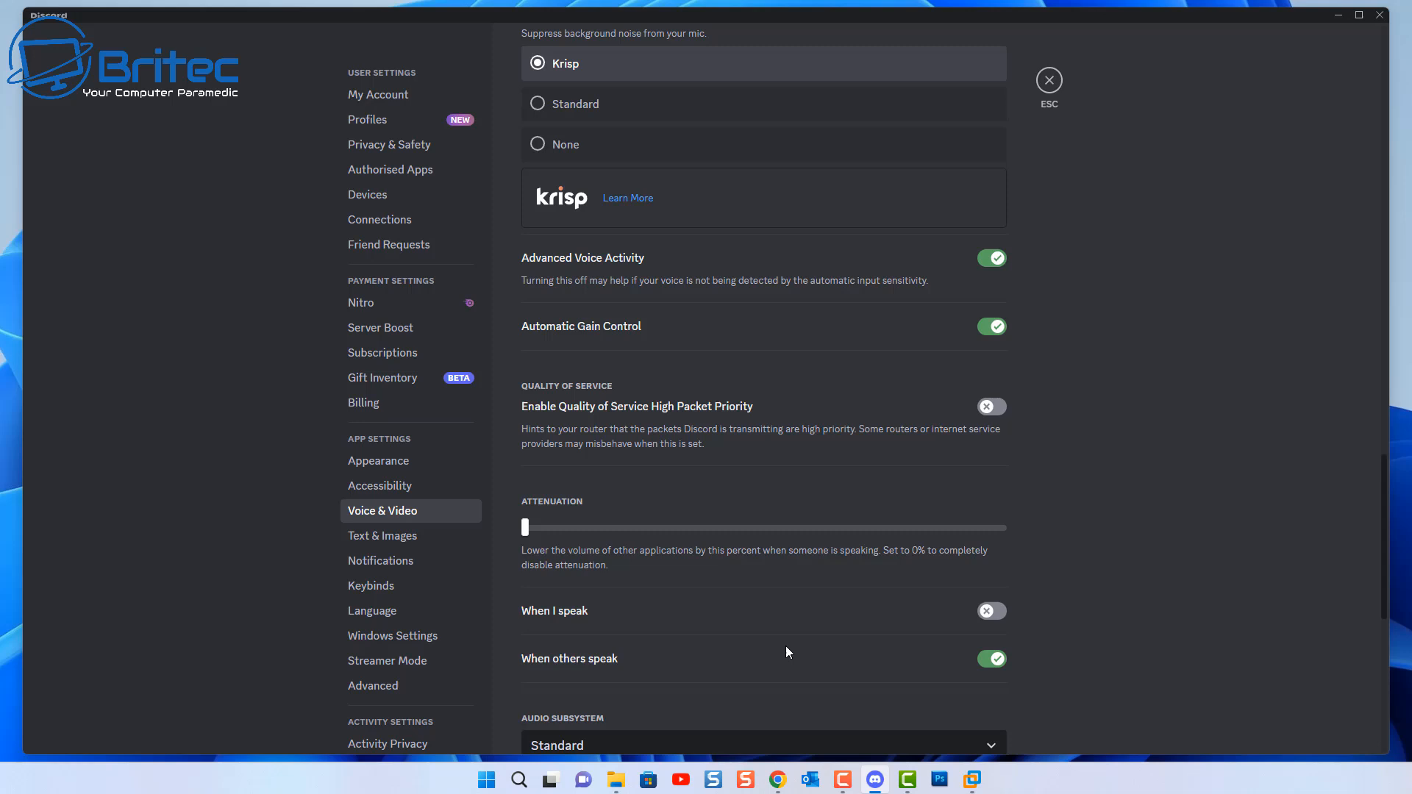
pyautogui.moveTo(782, 650)
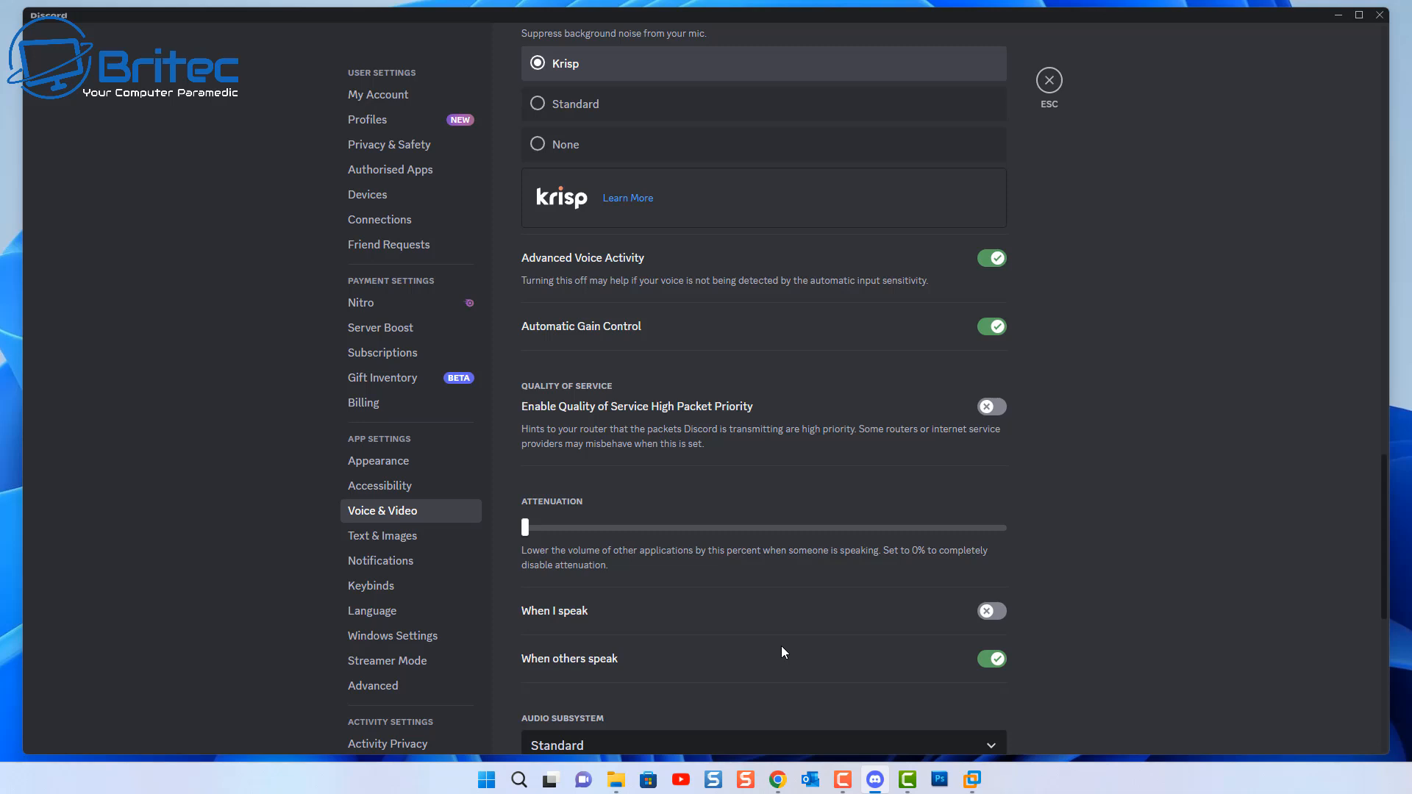
# Review the Audio Subsystem and Screen Share options below the voice settings.
pyautogui.scroll(-3)
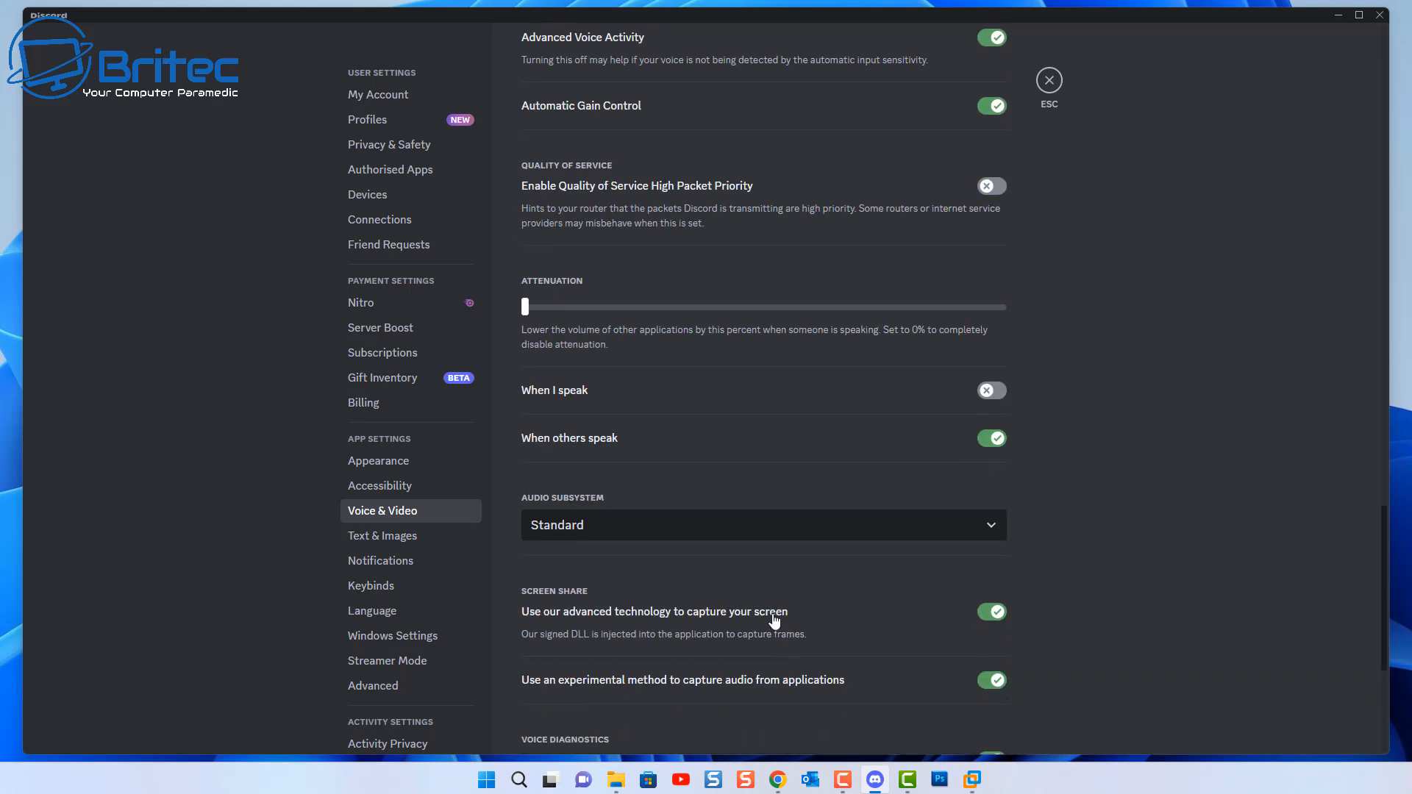
pyautogui.moveTo(879, 399)
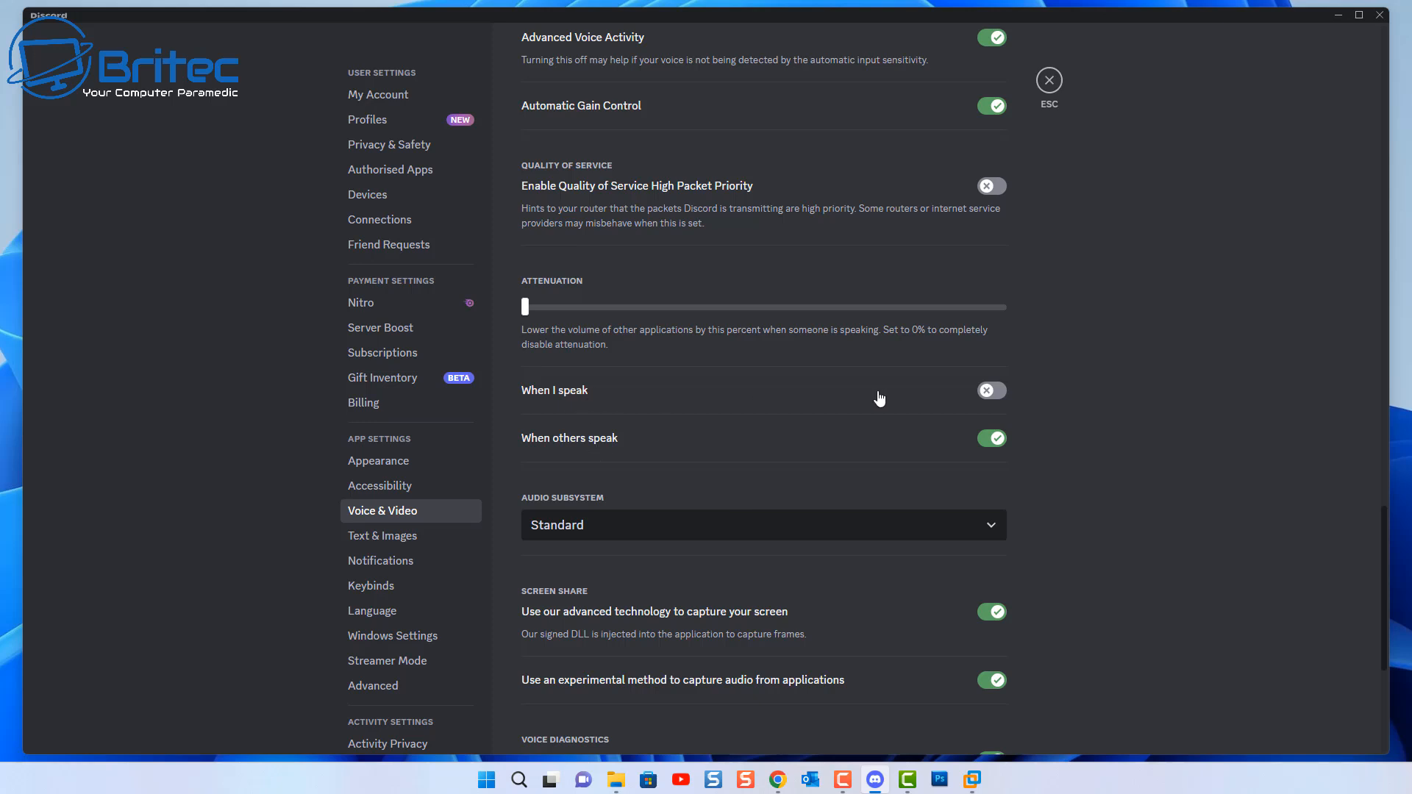
pyautogui.moveTo(940, 442)
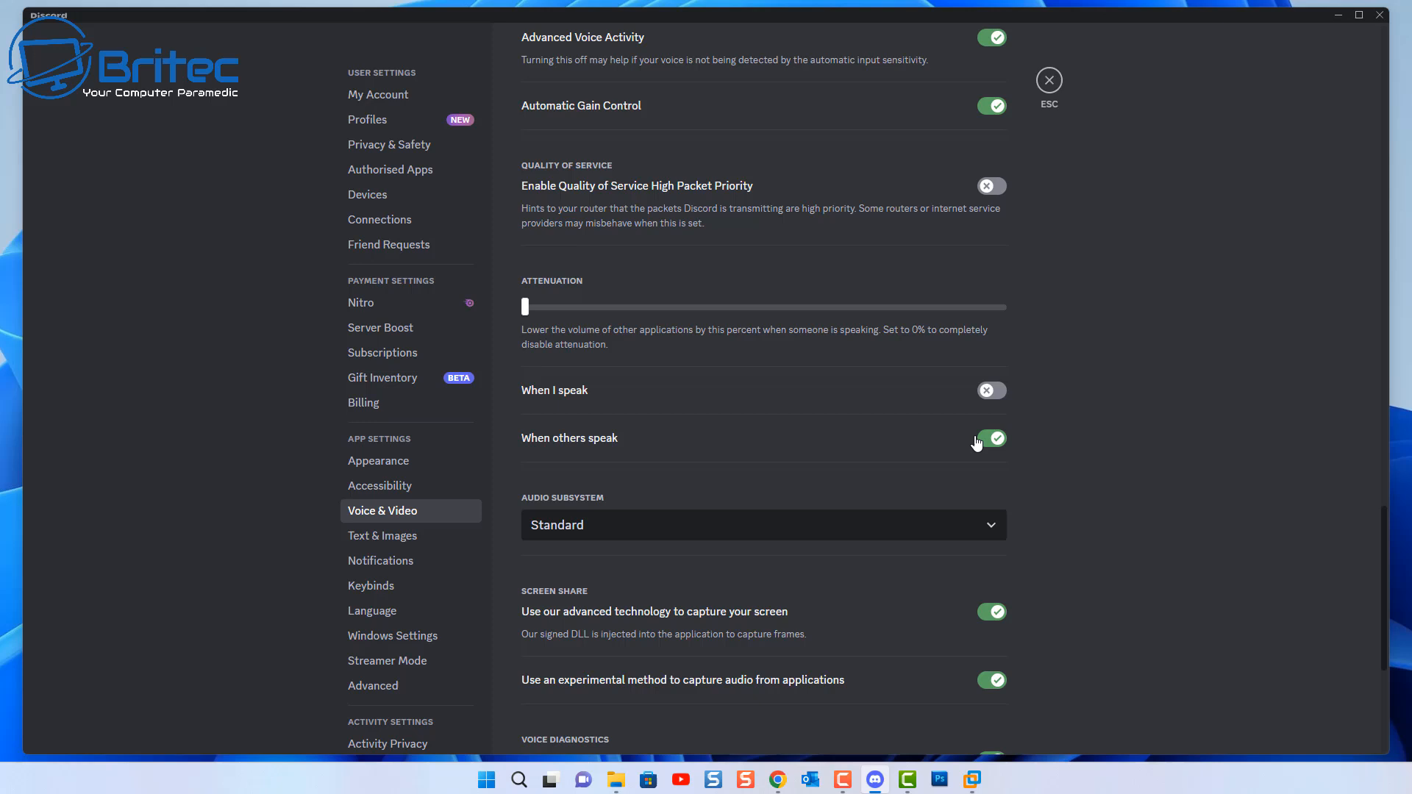
pyautogui.scroll(-3)
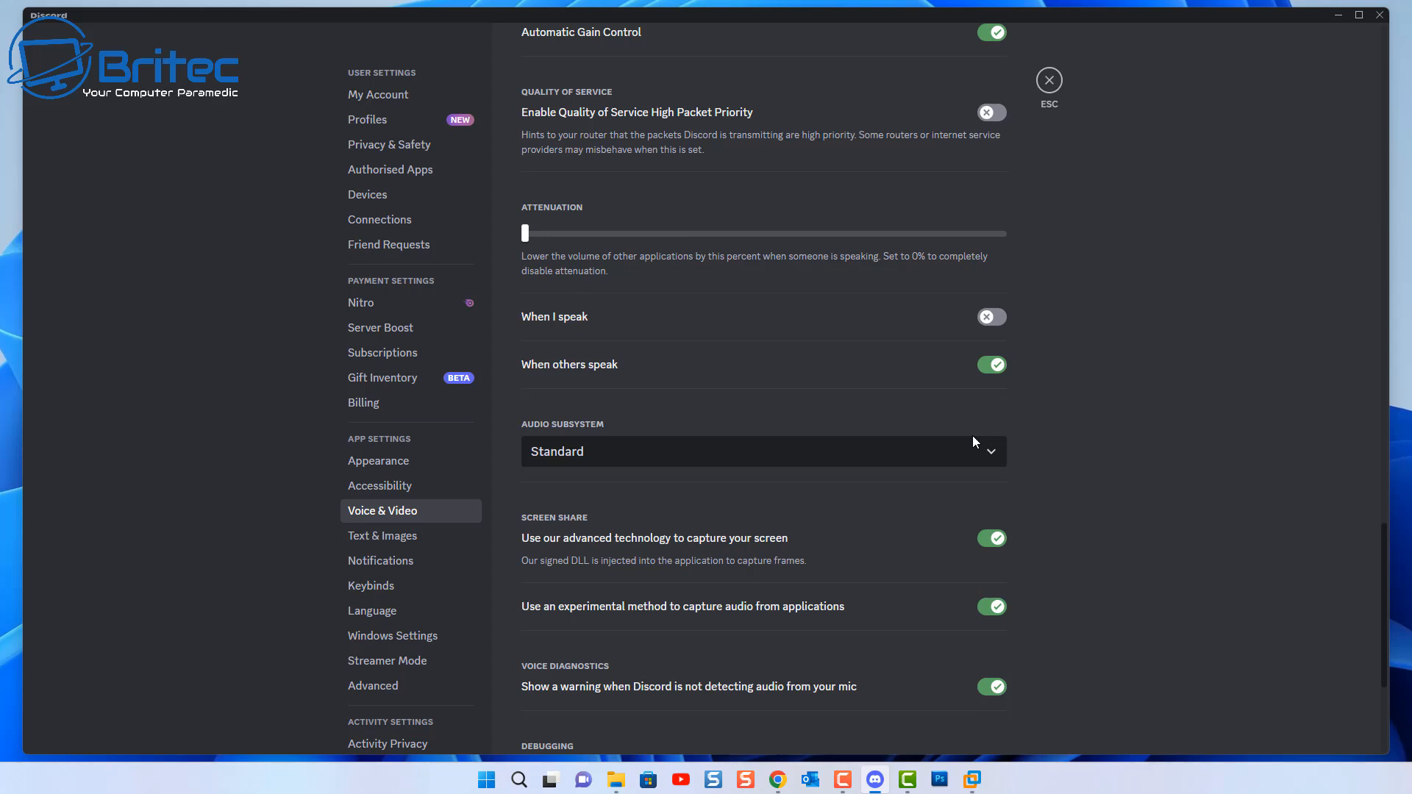
pyautogui.scroll(-3)
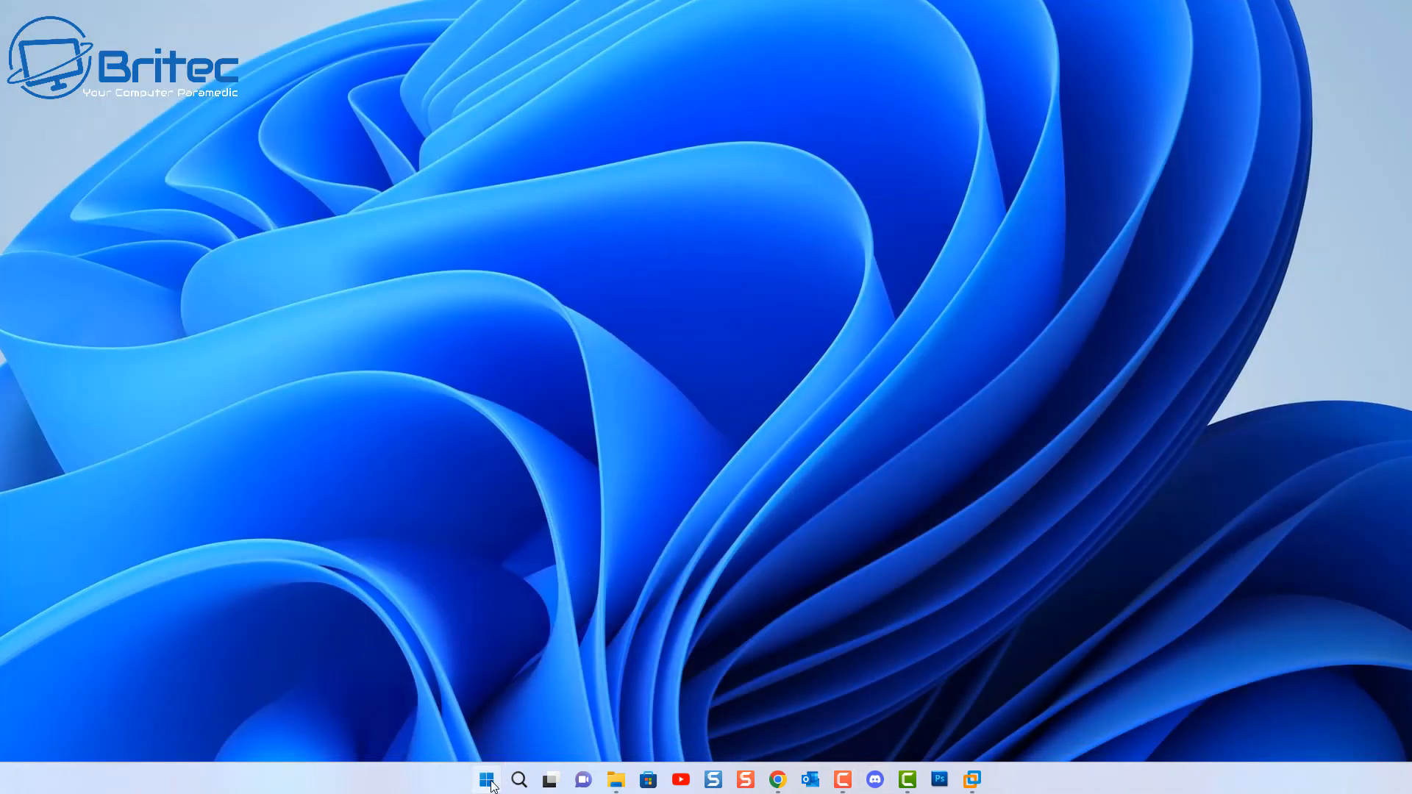
# Launch Windows Settings from Start and move down the System page toward Troubleshoot.
pyautogui.click(486, 780)
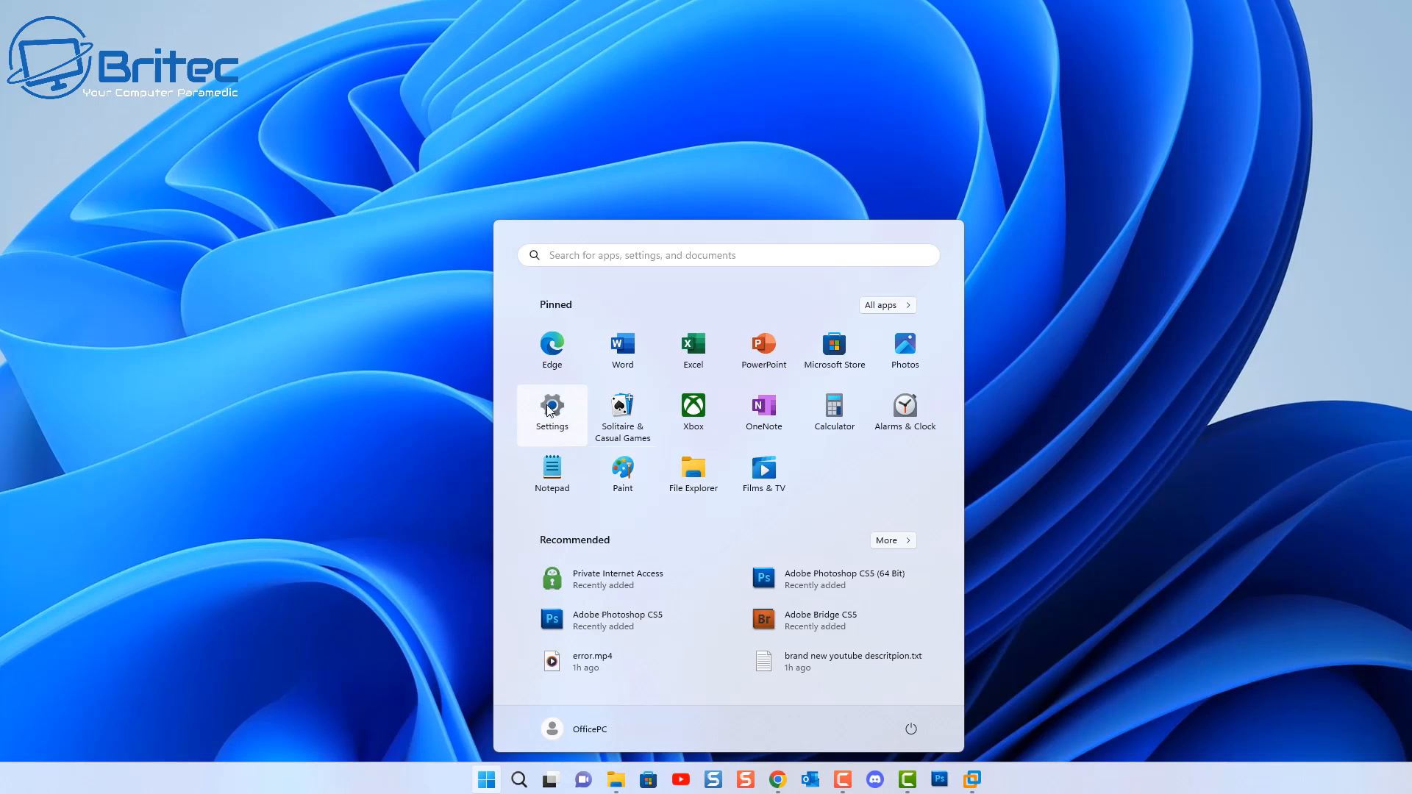
pyautogui.click(551, 406)
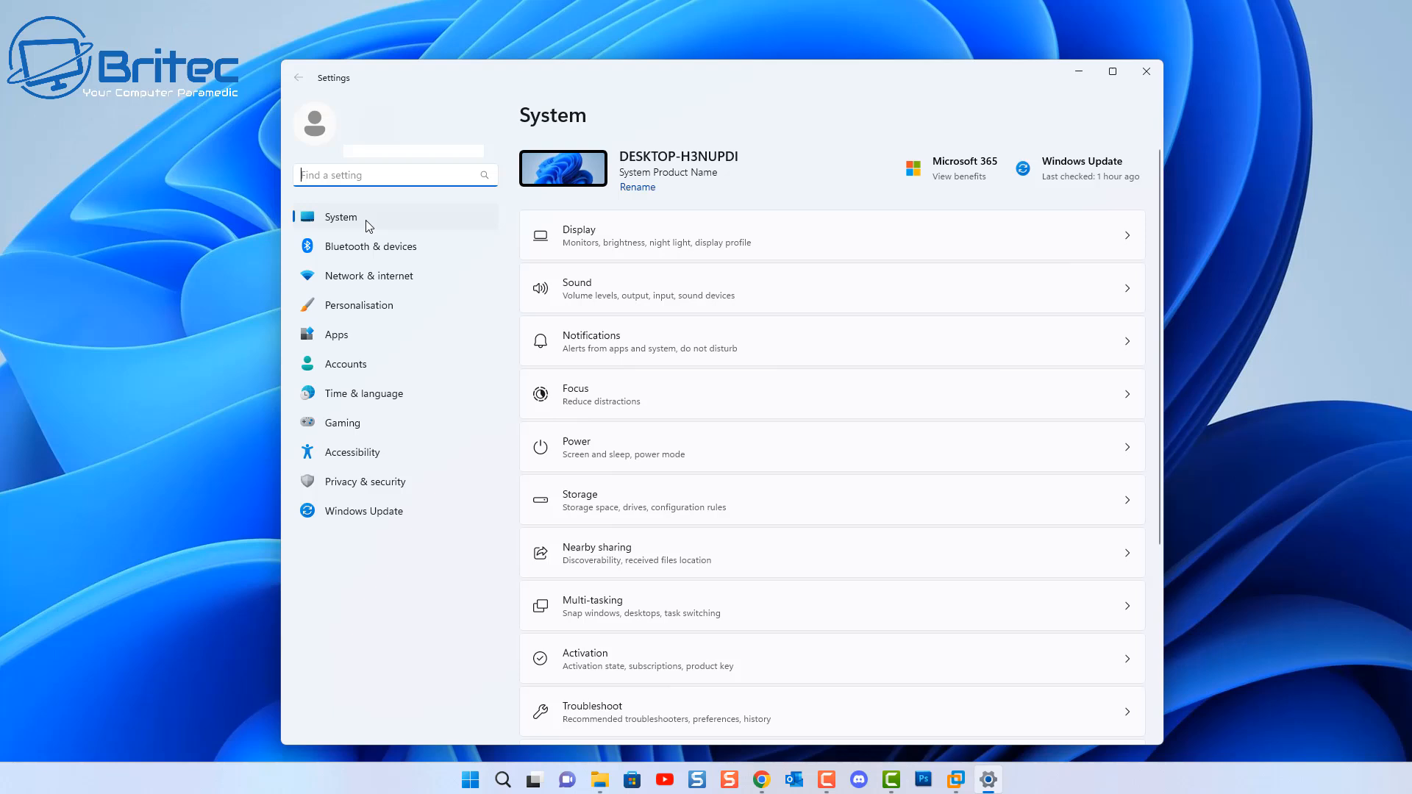
pyautogui.scroll(-3)
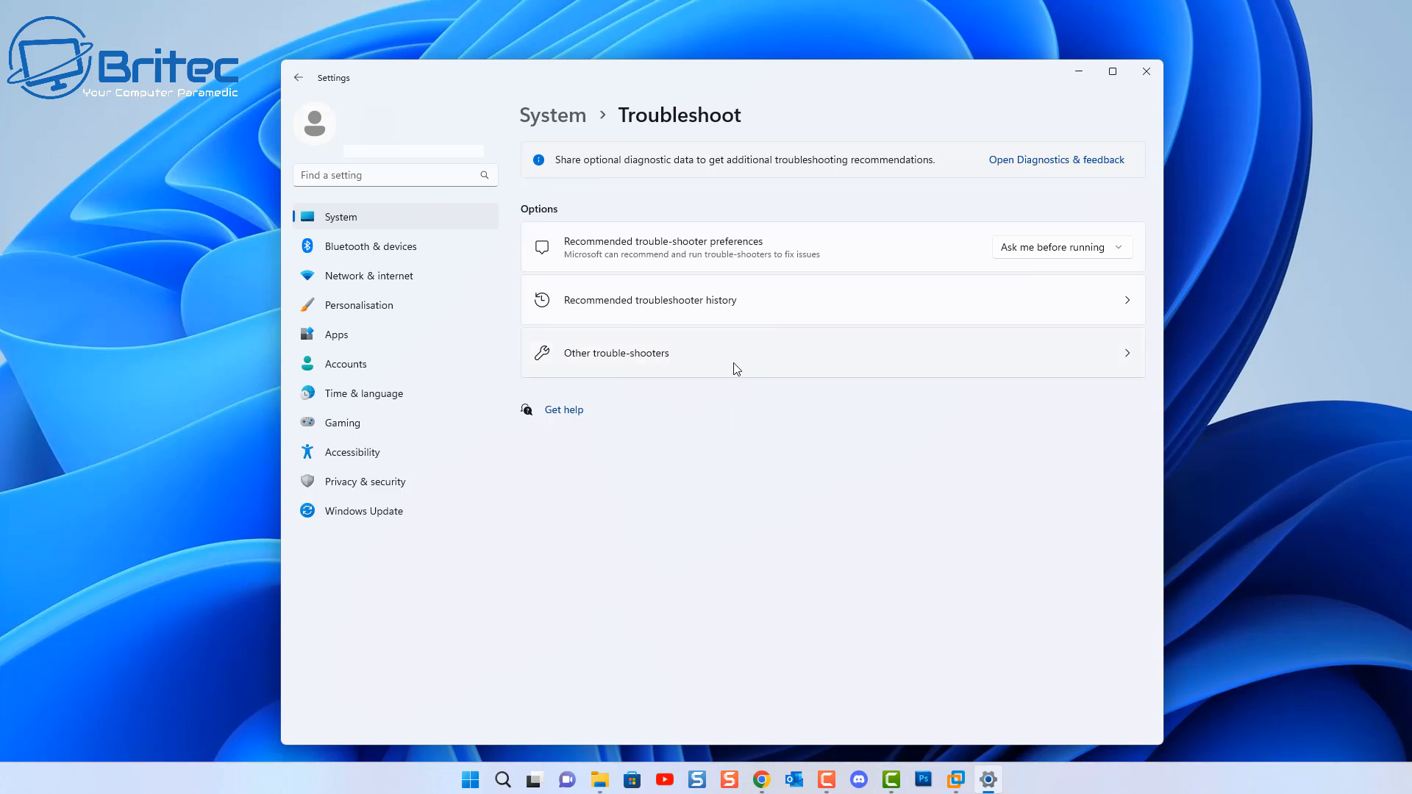
pyautogui.click(615, 351)
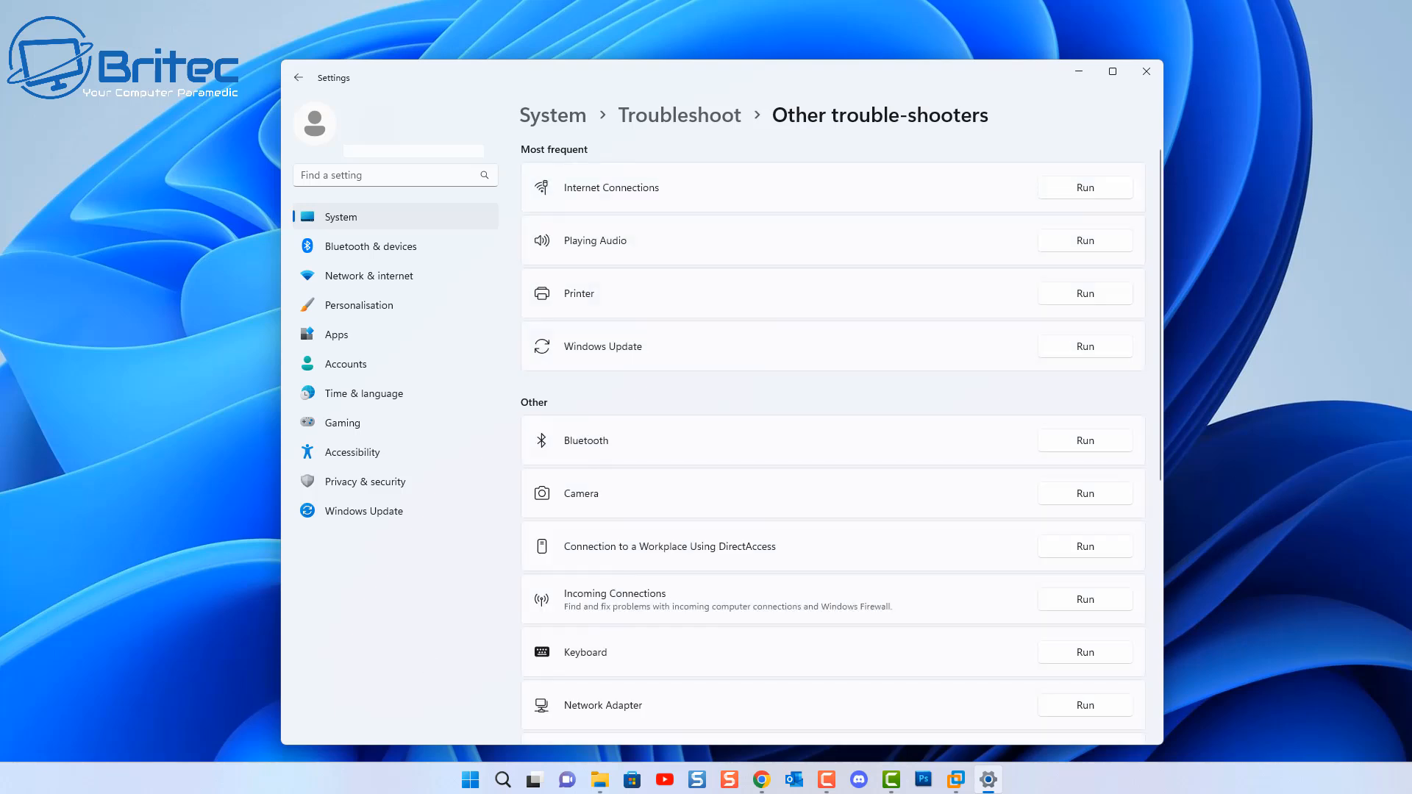
pyautogui.moveTo(871, 510)
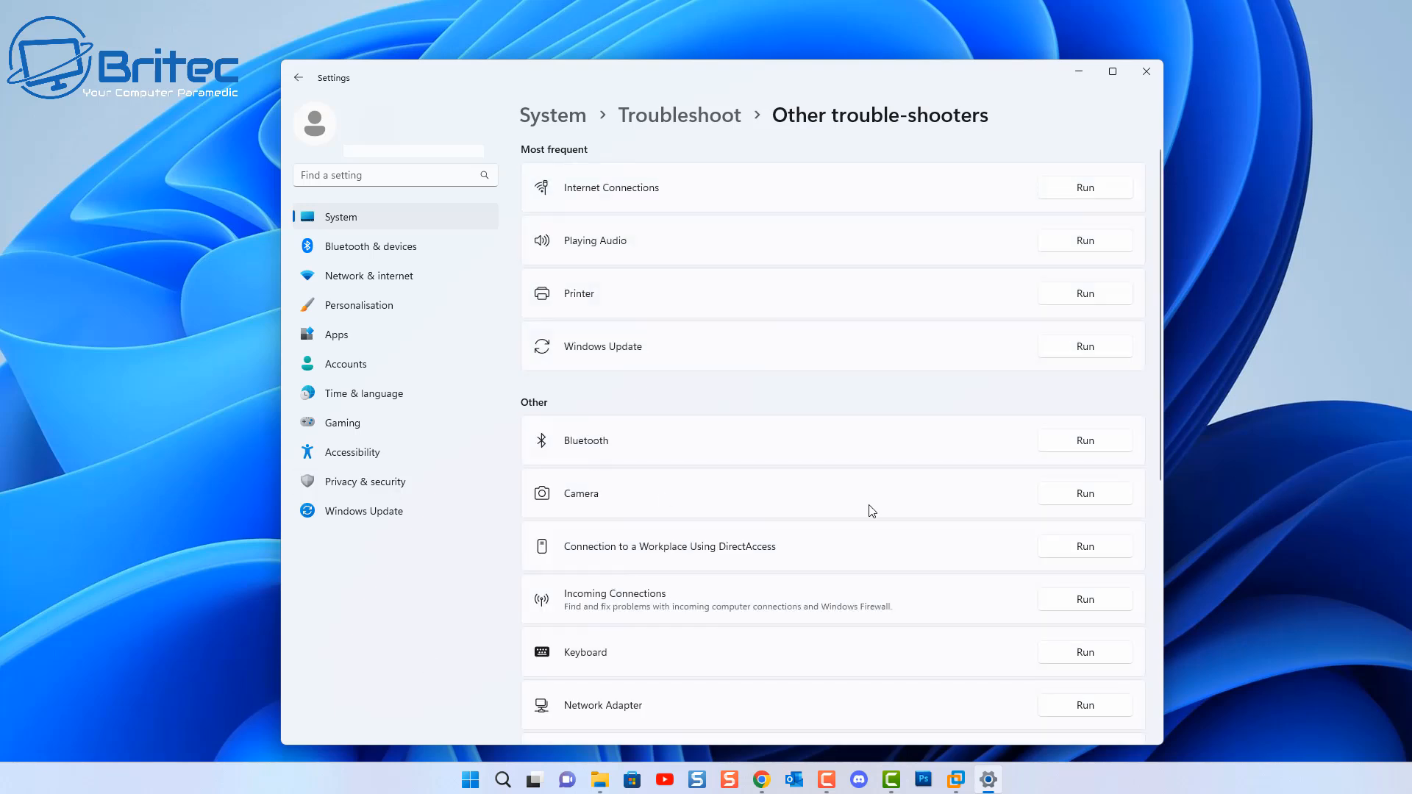
pyautogui.scroll(-3)
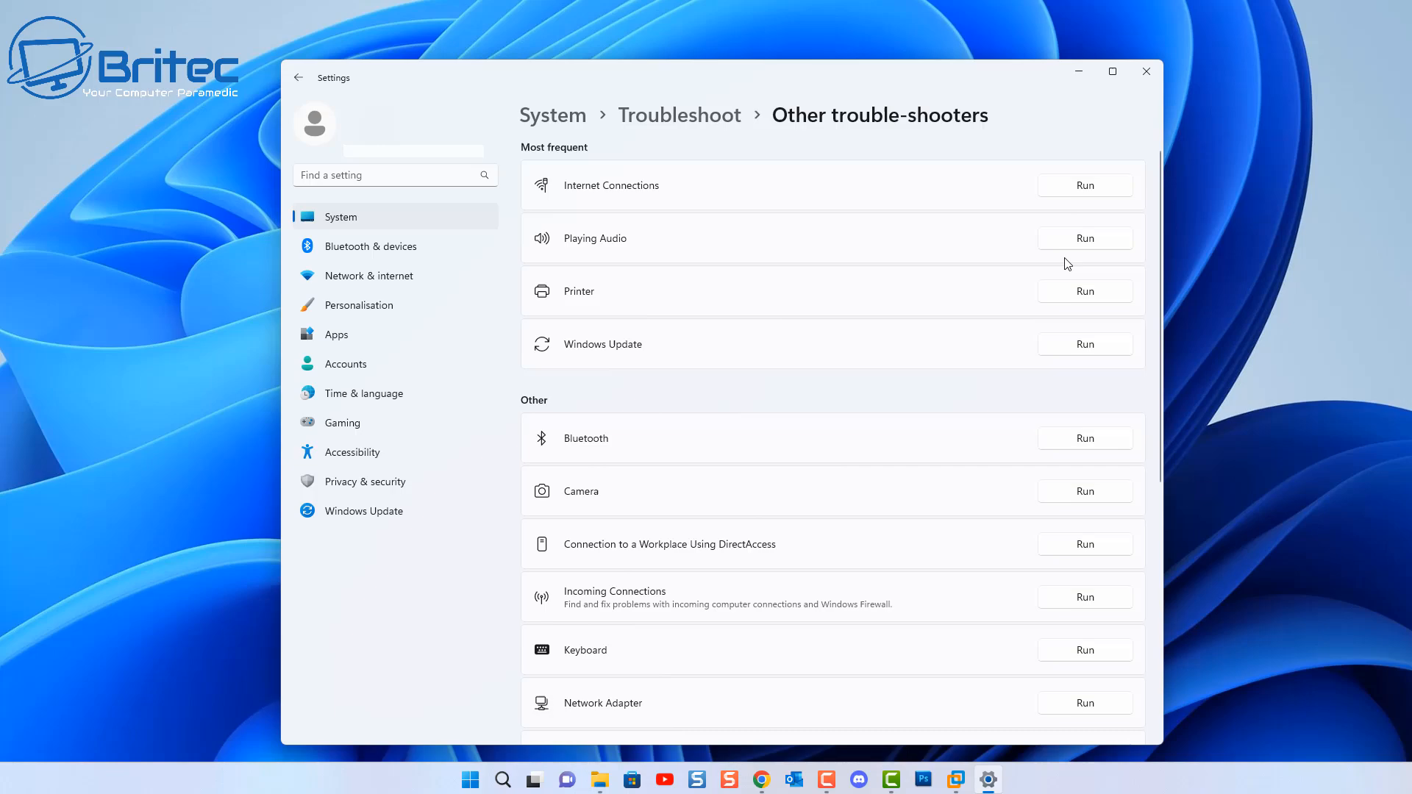
# Run the Playing Audio troubleshooter on the Logitech PRO X headset speakers and agree to open audio enhancements.
pyautogui.click(1084, 238)
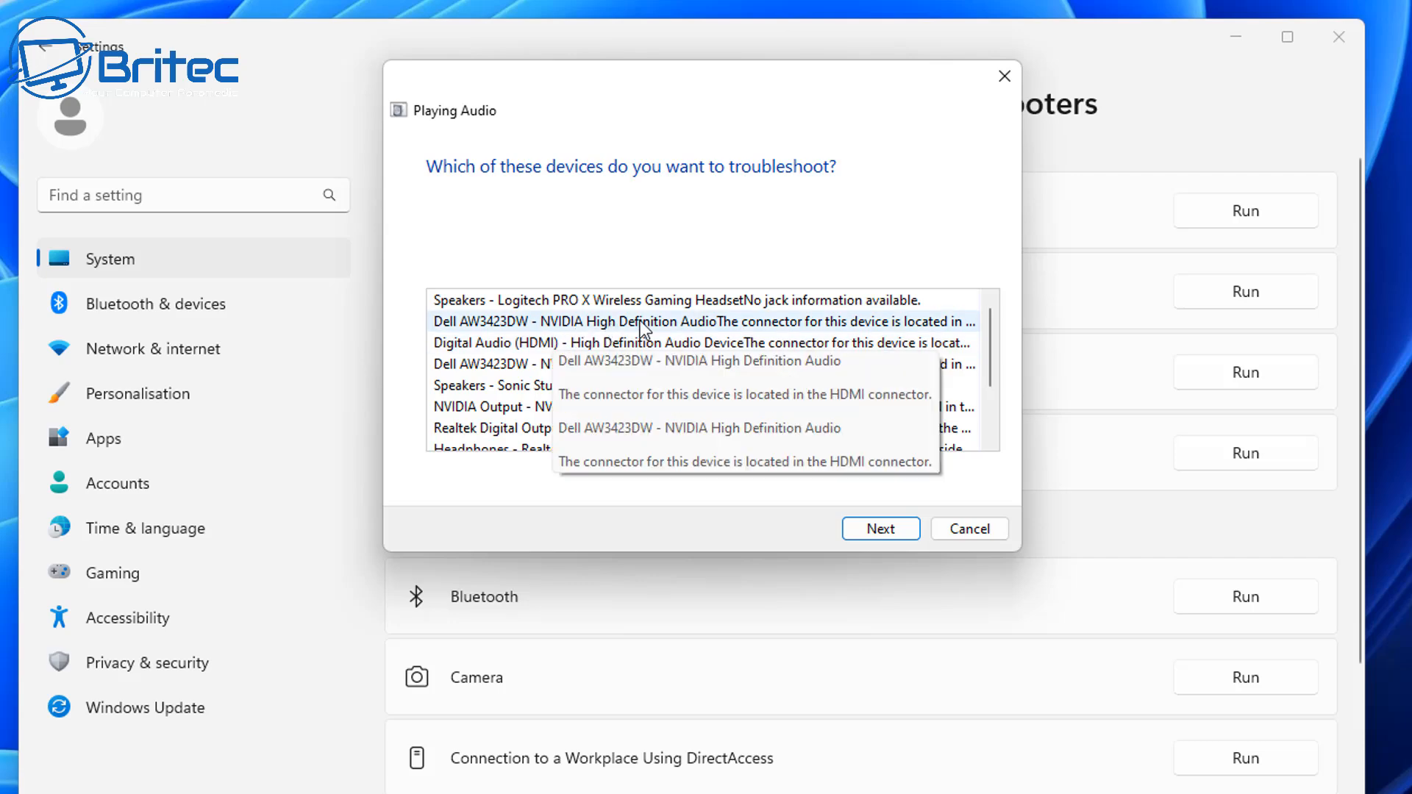
pyautogui.moveTo(747, 190)
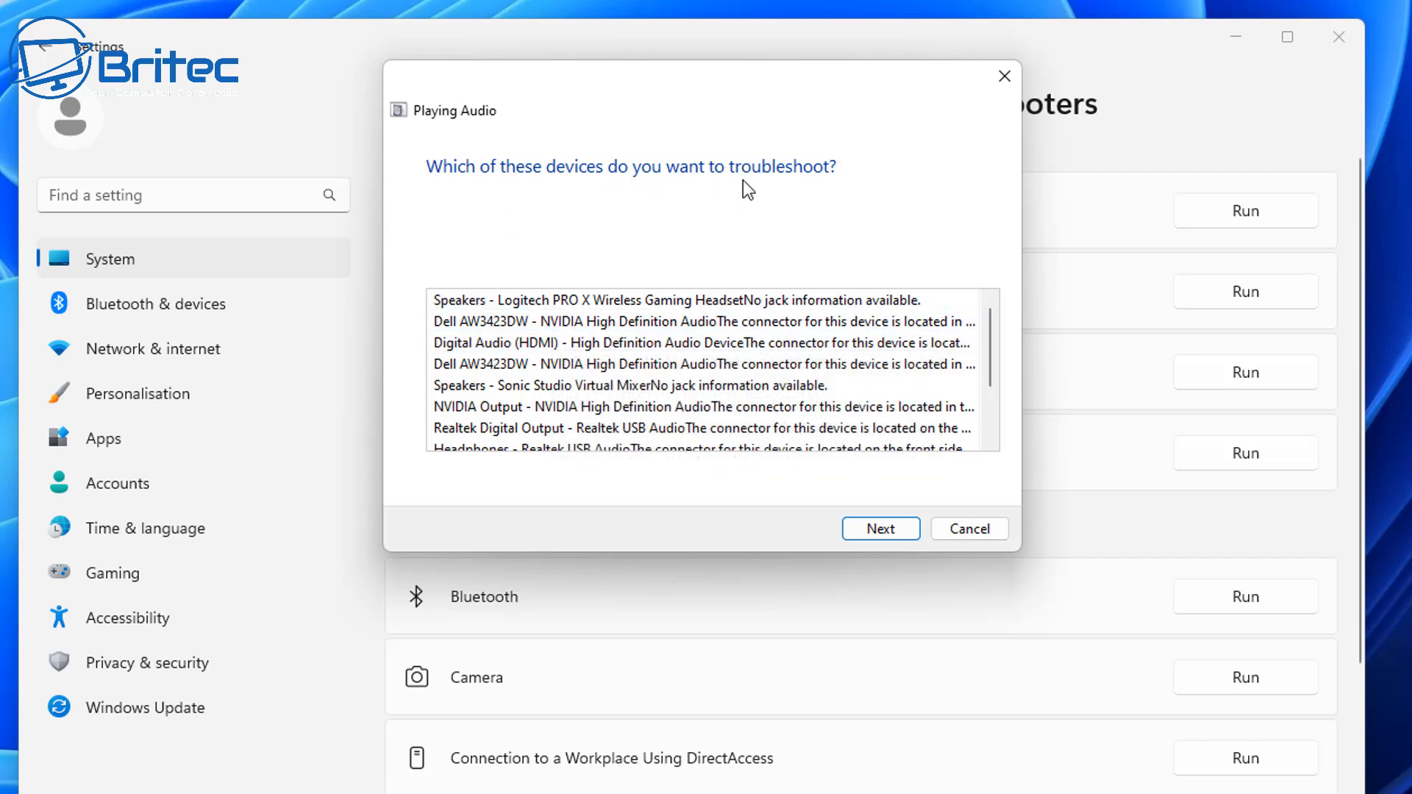
pyautogui.click(676, 300)
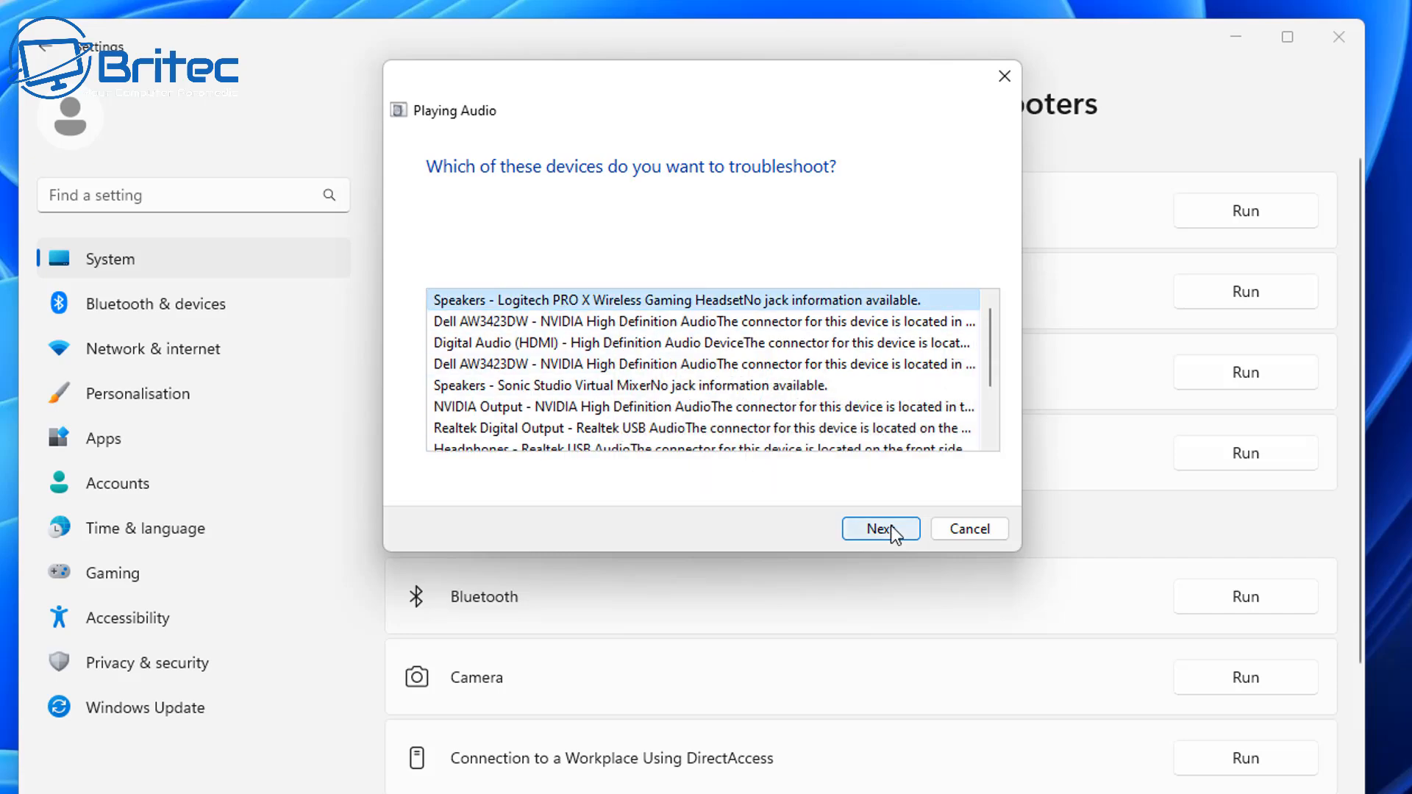
pyautogui.click(880, 528)
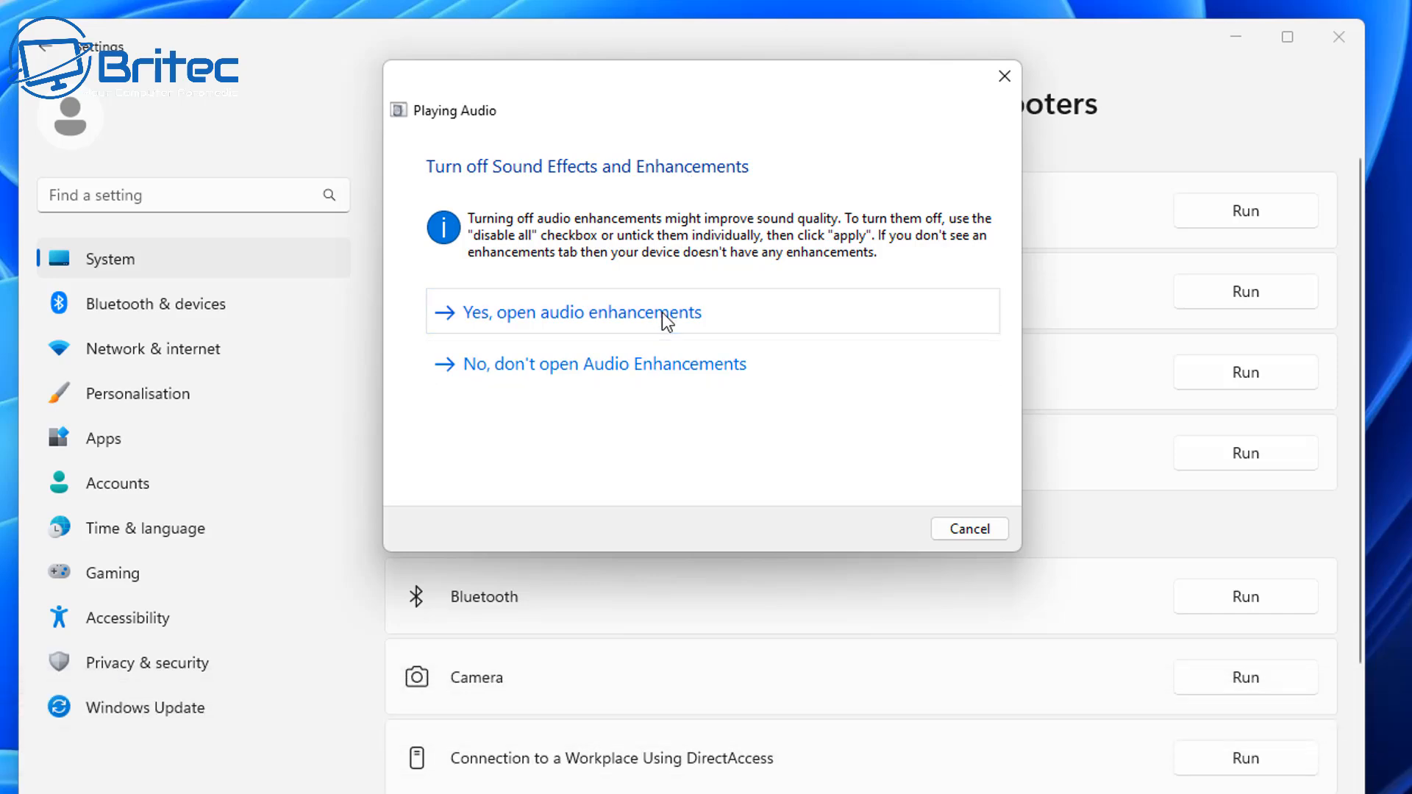
pyautogui.click(602, 364)
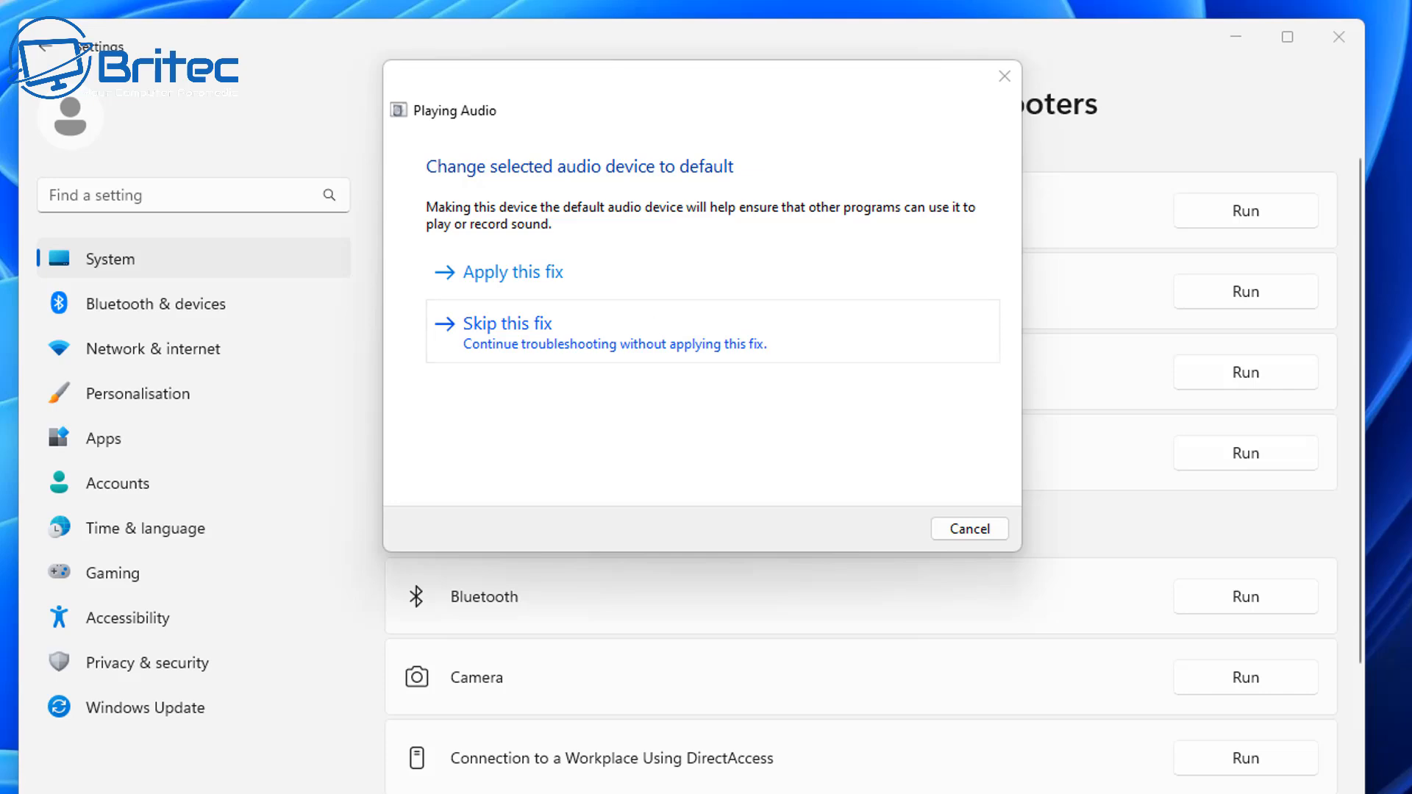
# Check the headset speaker level of 82 on Levels, then bring up the Advanced exclusive mode options.
pyautogui.click(512, 271)
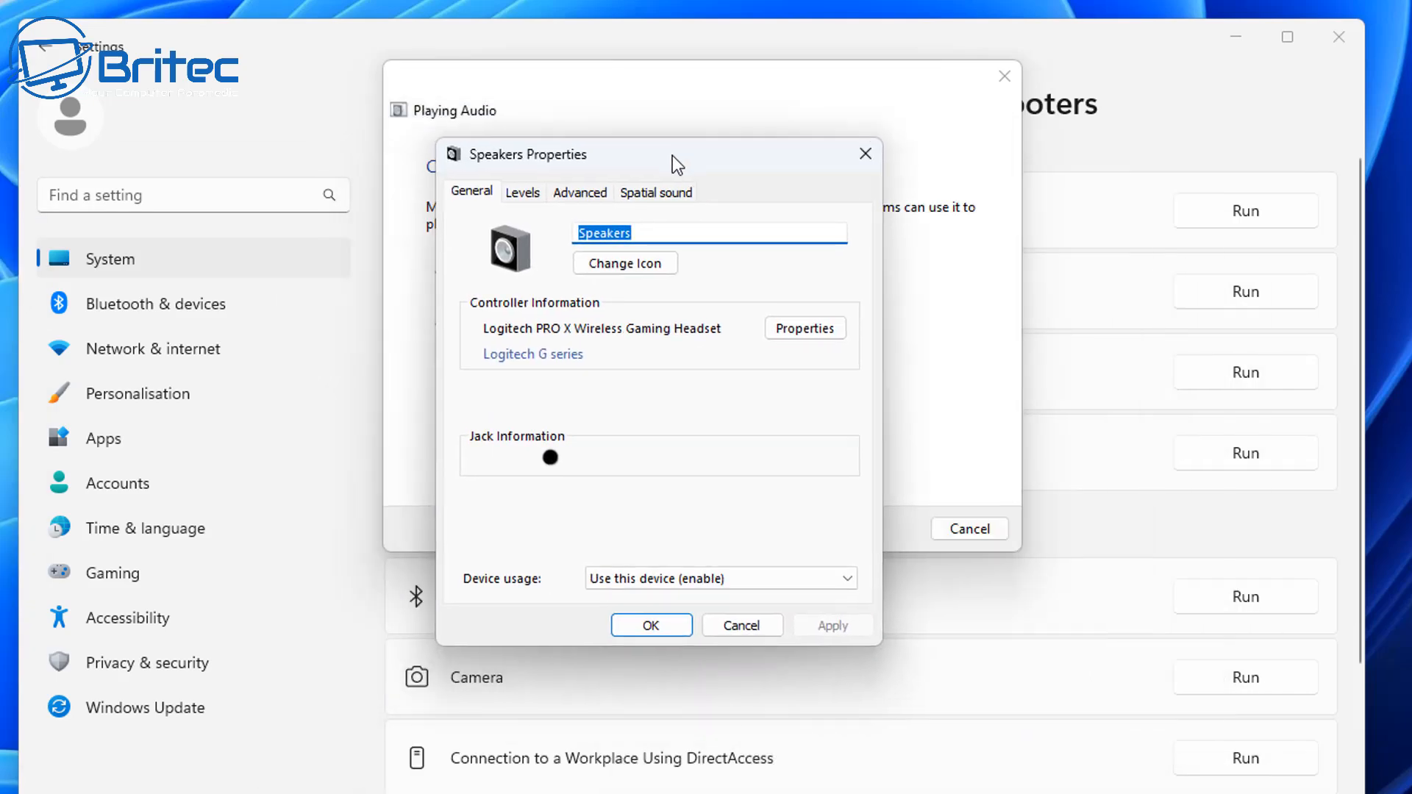
pyautogui.moveTo(652, 526)
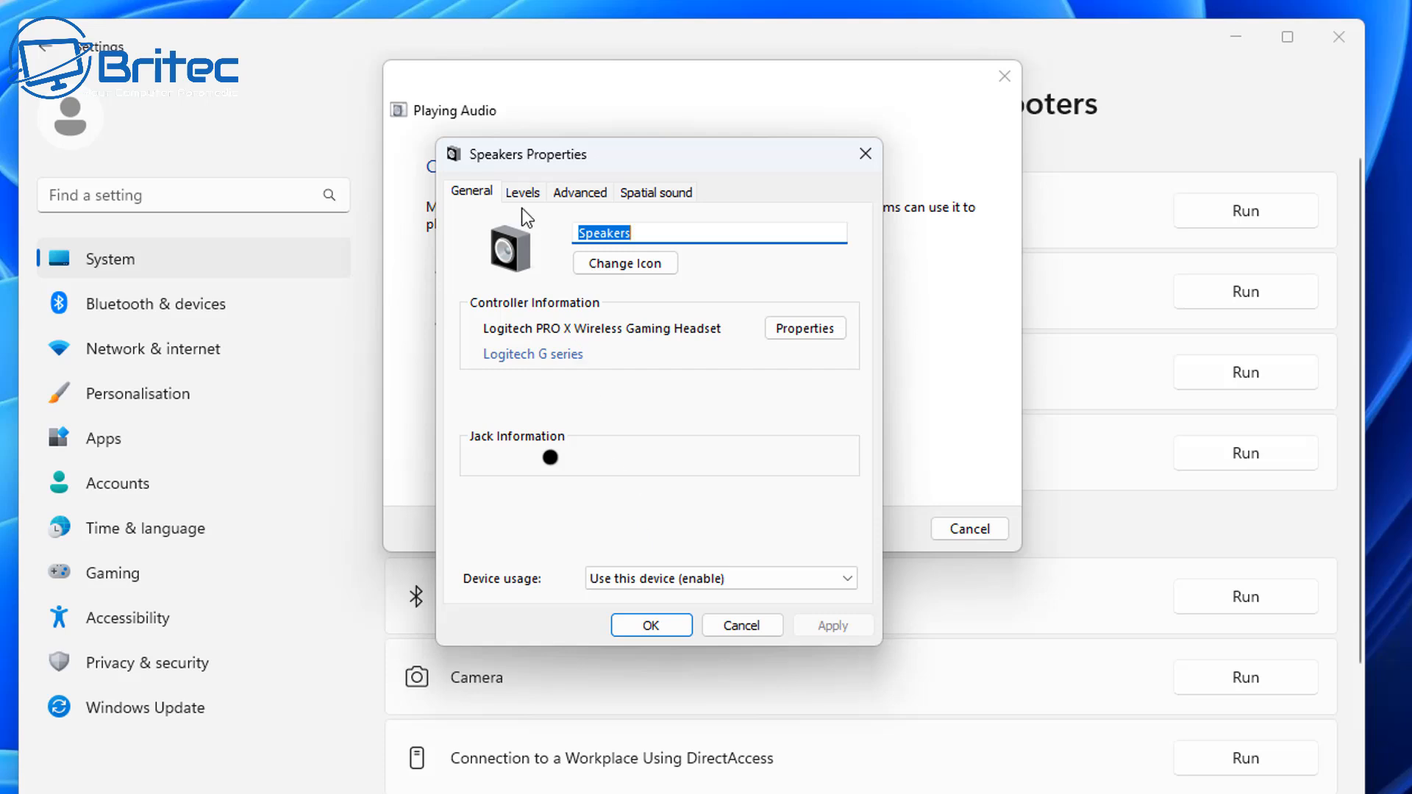
pyautogui.click(523, 192)
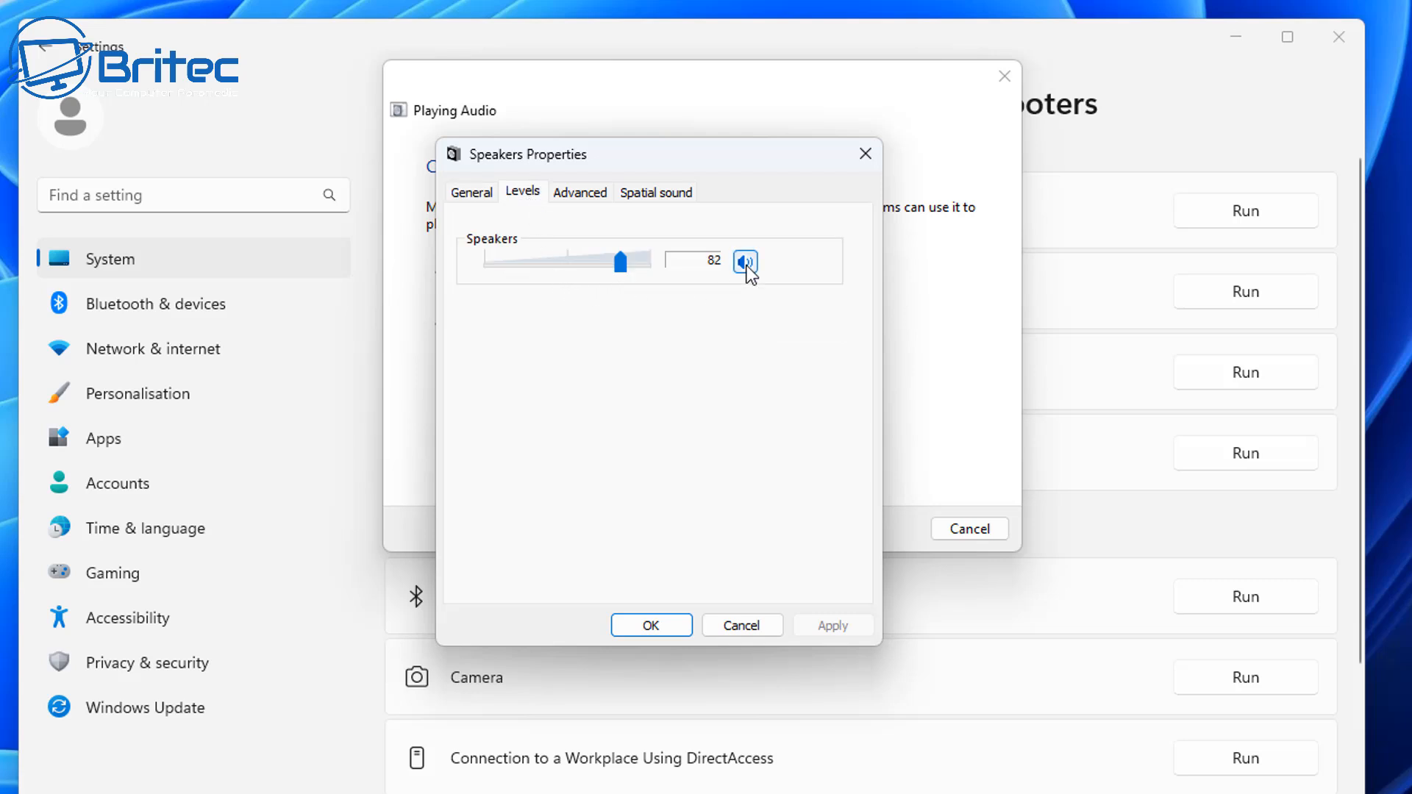
pyautogui.click(744, 262)
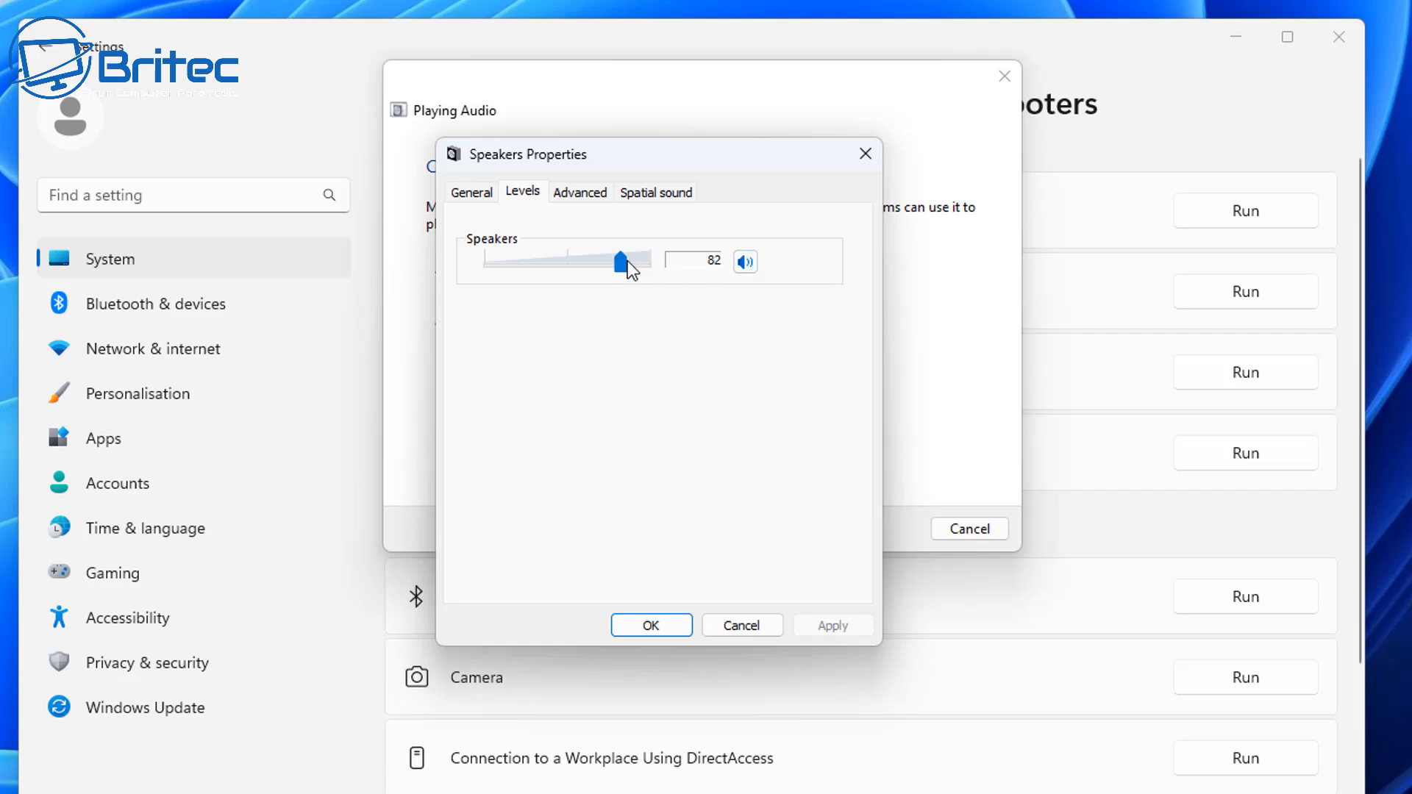
pyautogui.click(580, 191)
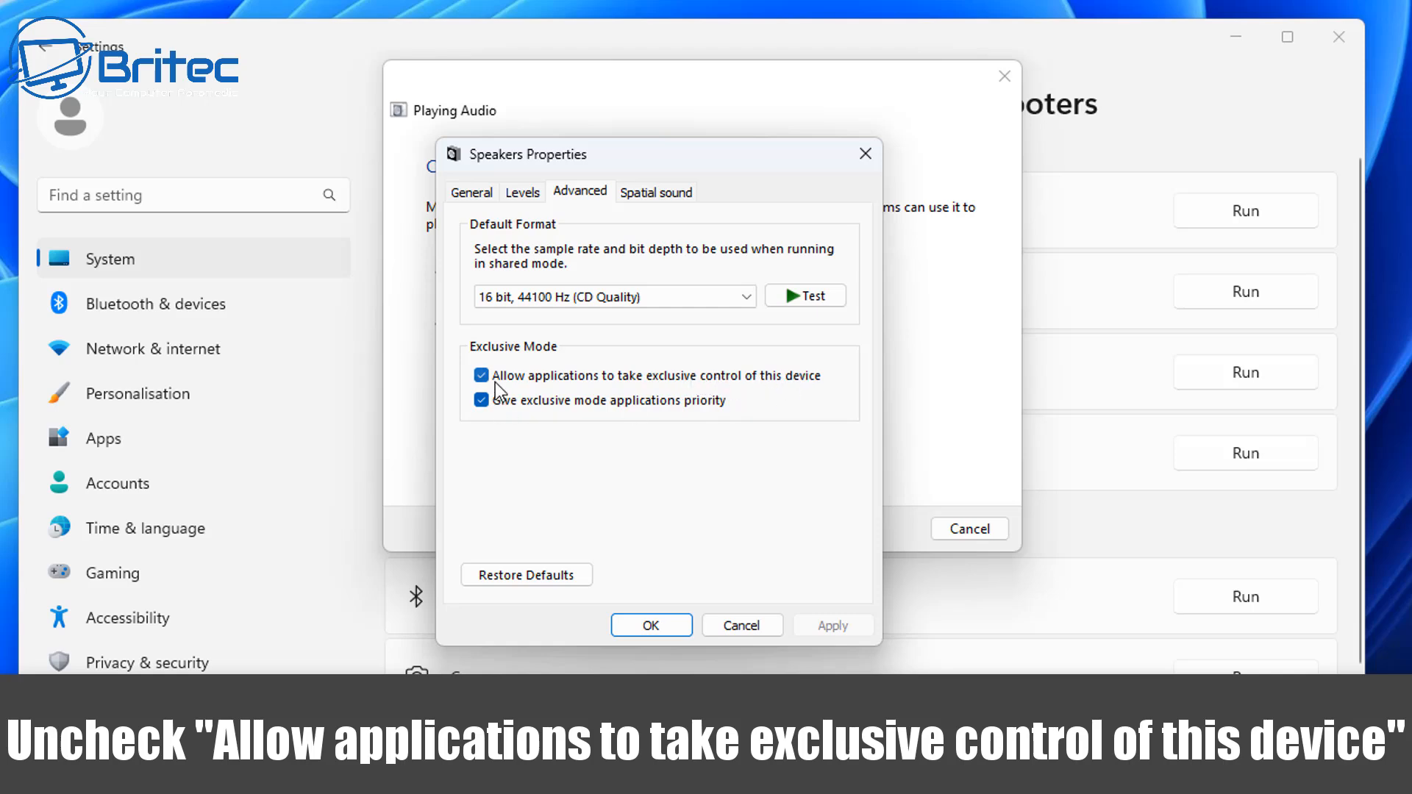
# Untick 'Allow applications to take exclusive control of this device', review Spatial sound and Levels, return to General.
pyautogui.click(483, 375)
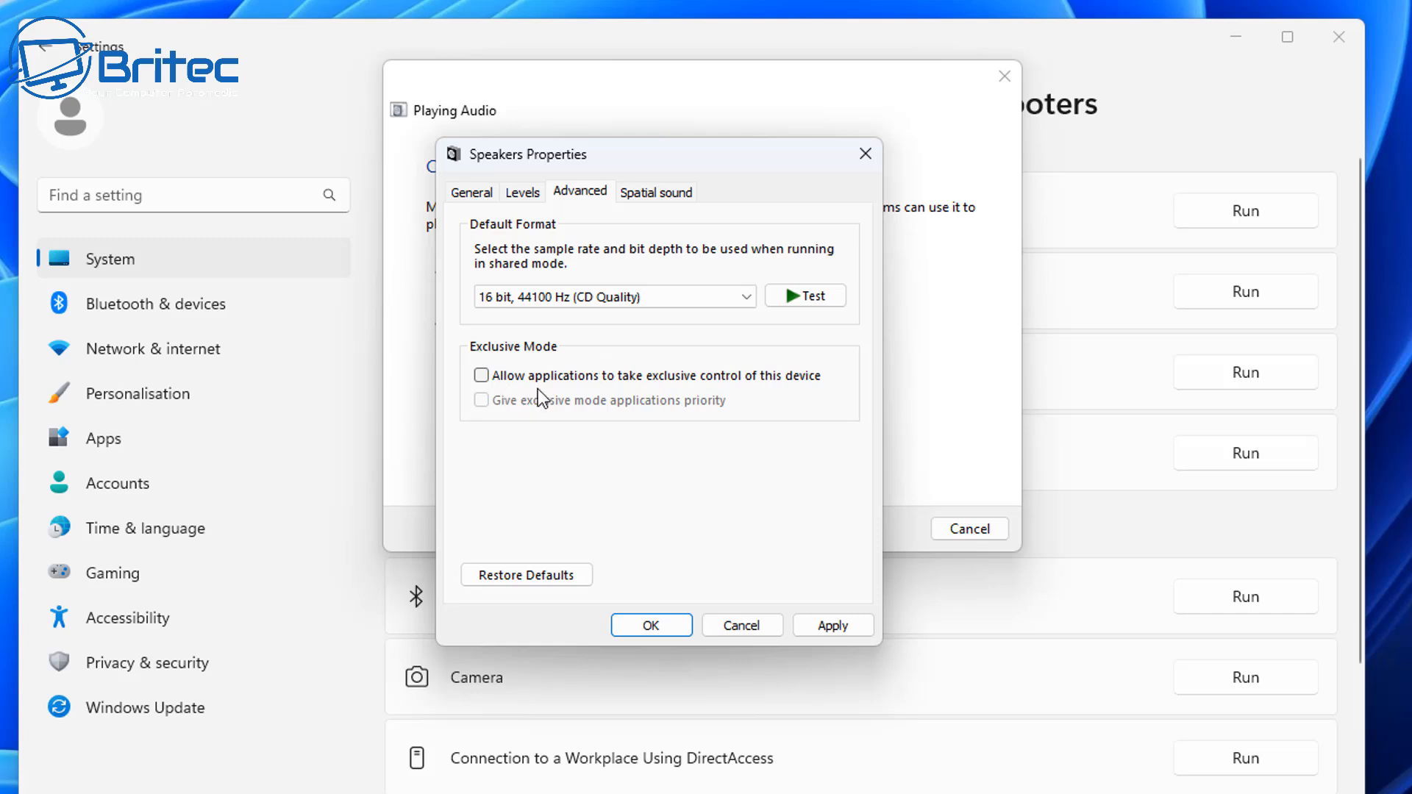
pyautogui.moveTo(715, 392)
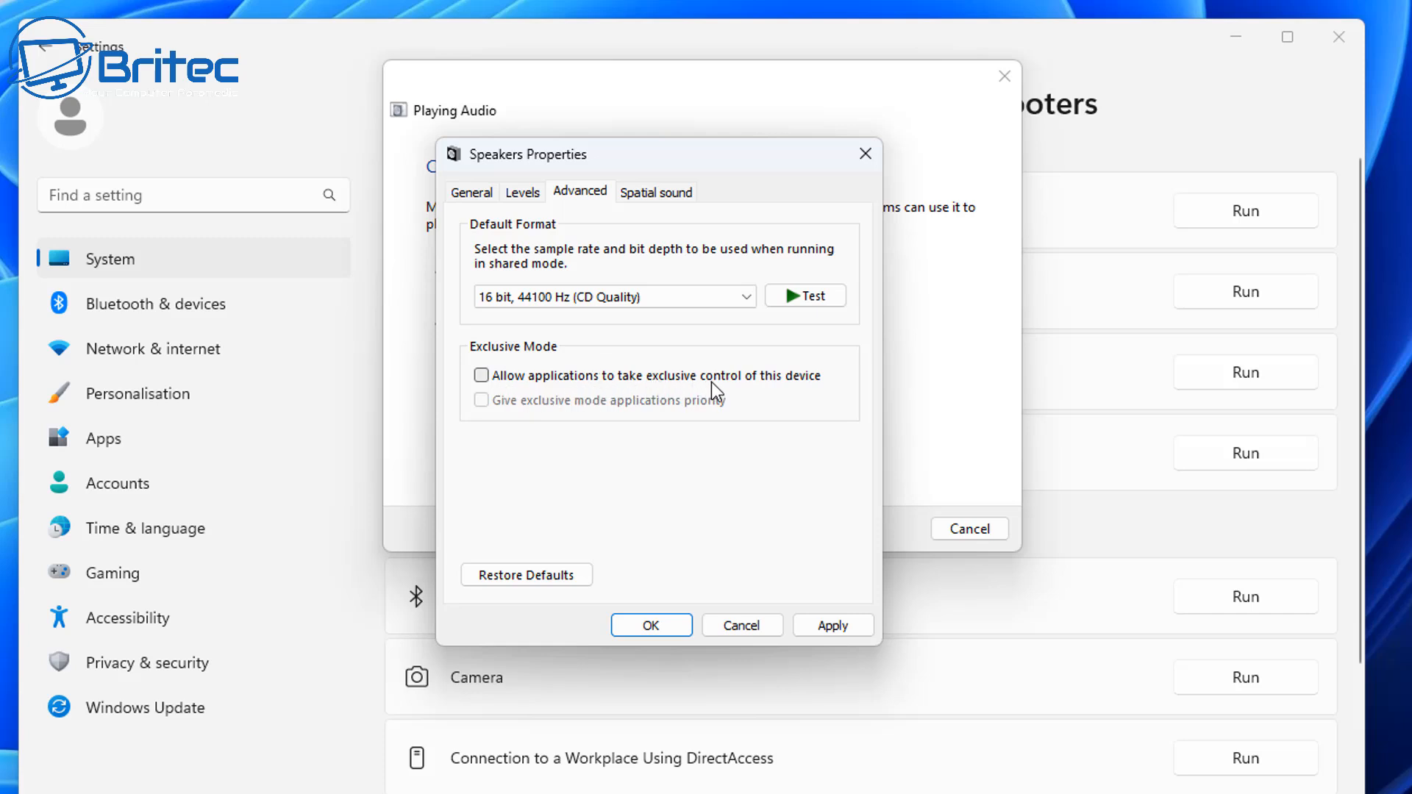
pyautogui.moveTo(804, 390)
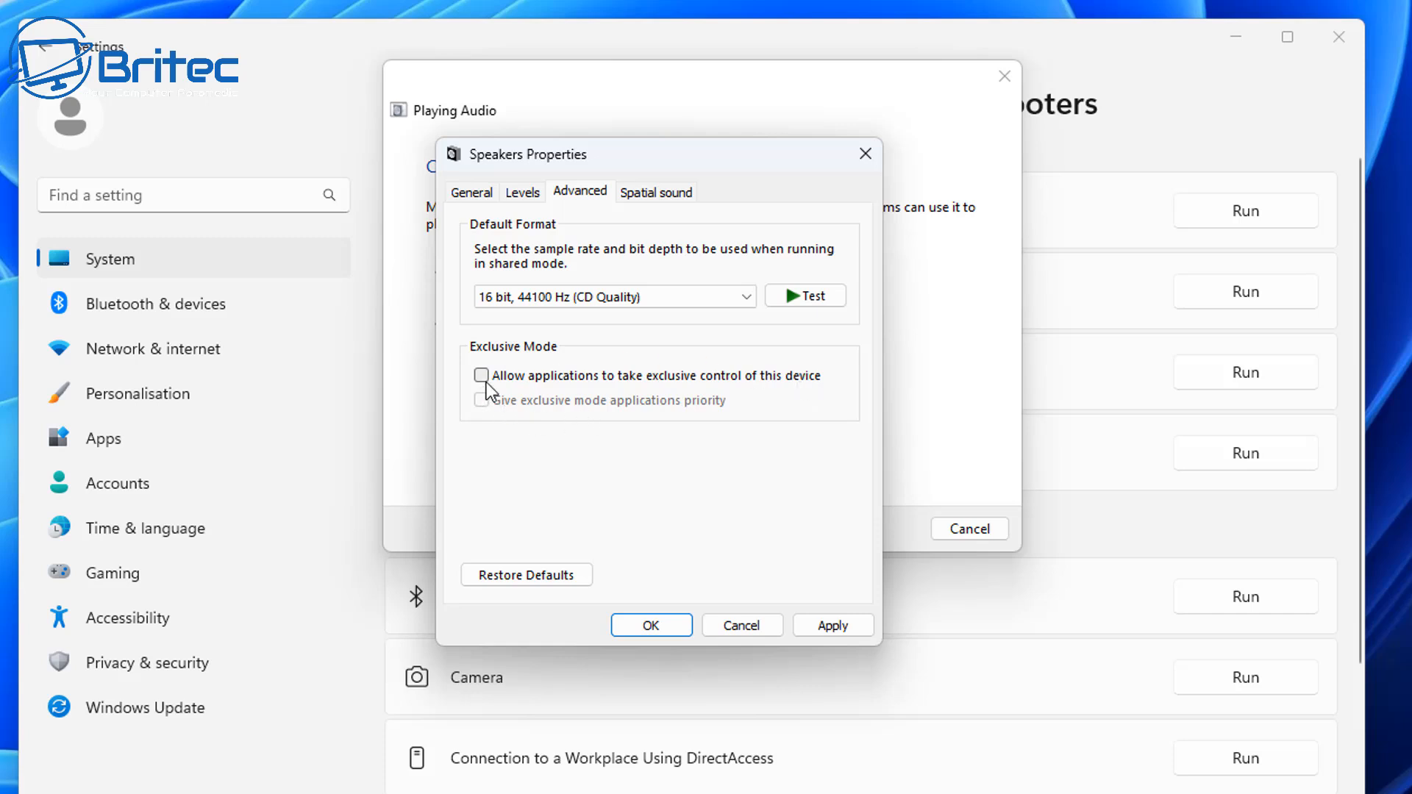
pyautogui.moveTo(645, 216)
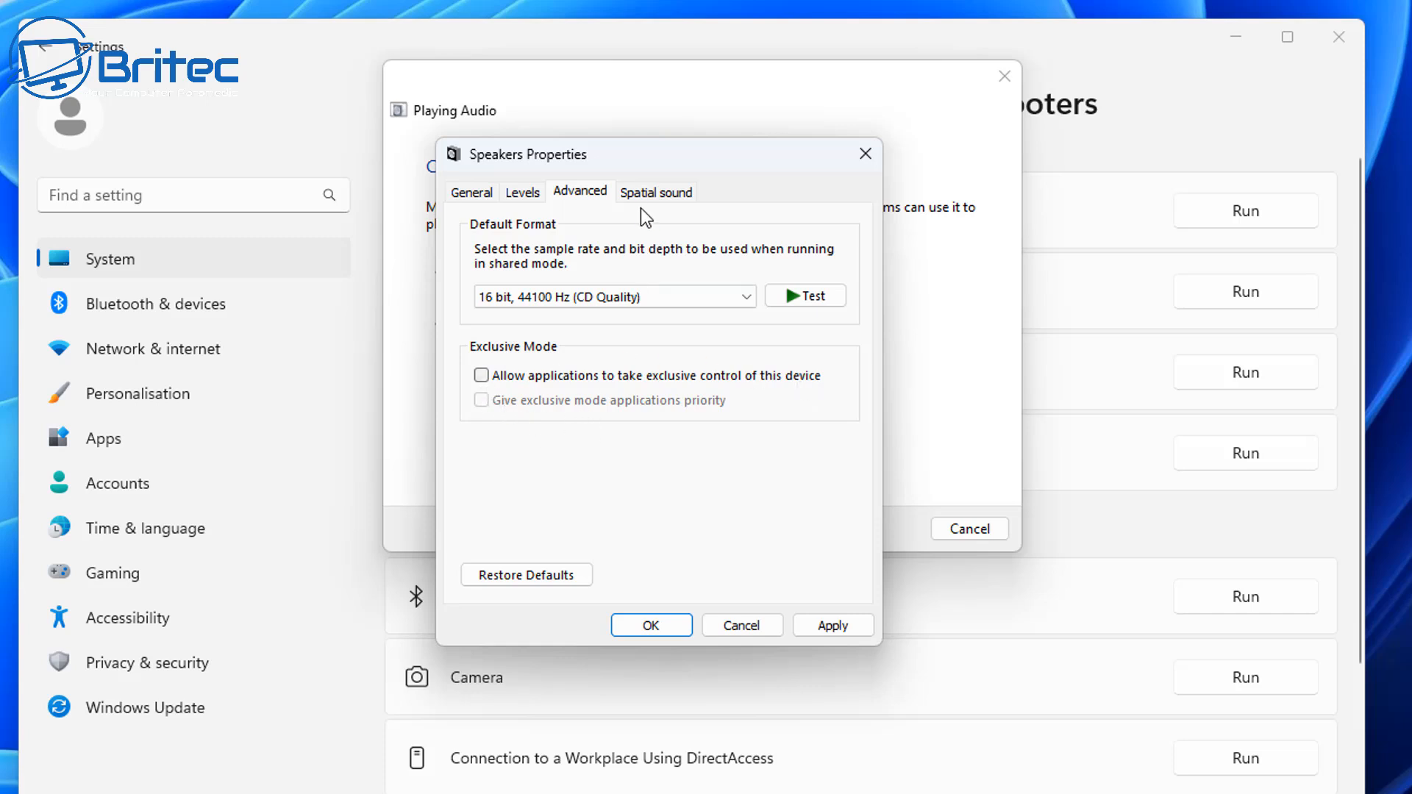
pyautogui.click(655, 192)
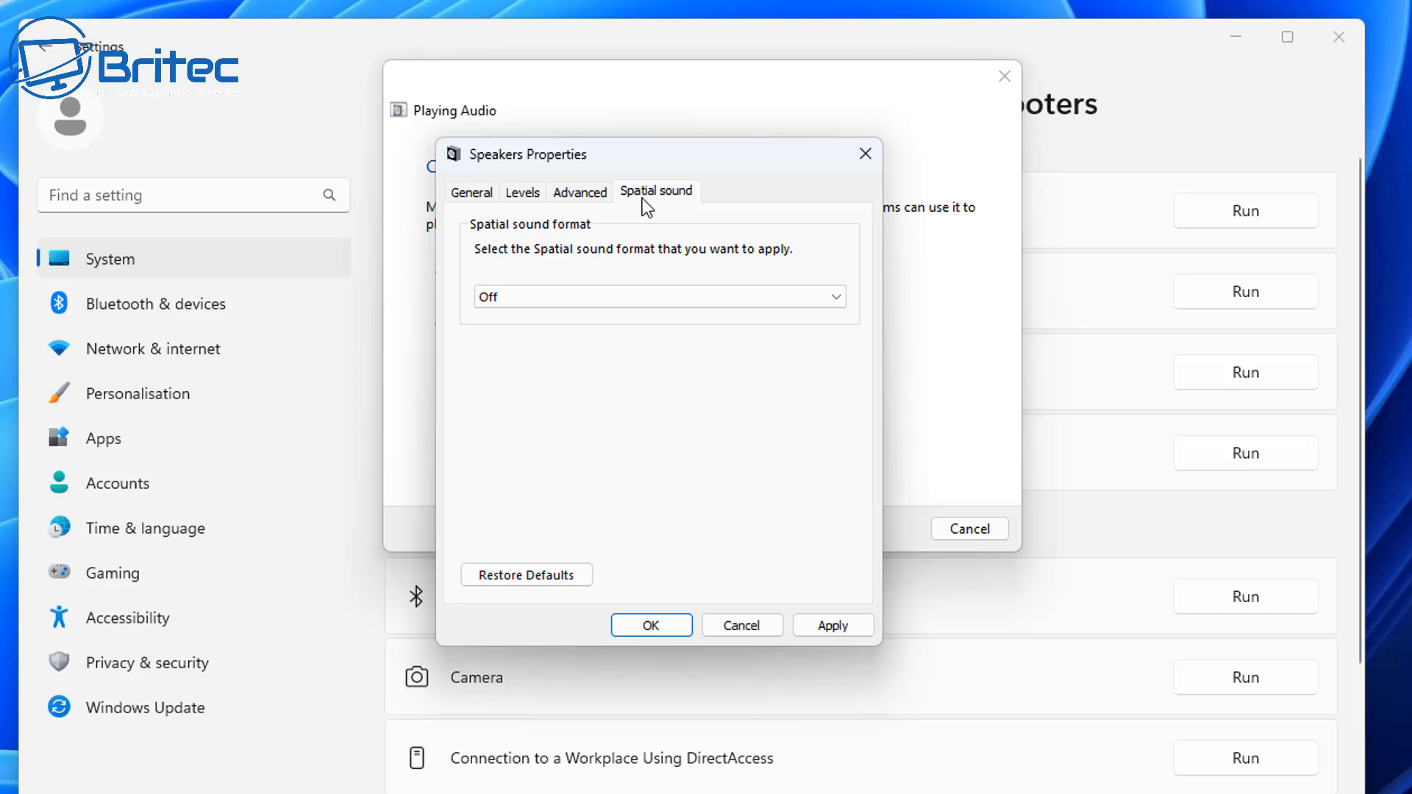
pyautogui.click(520, 192)
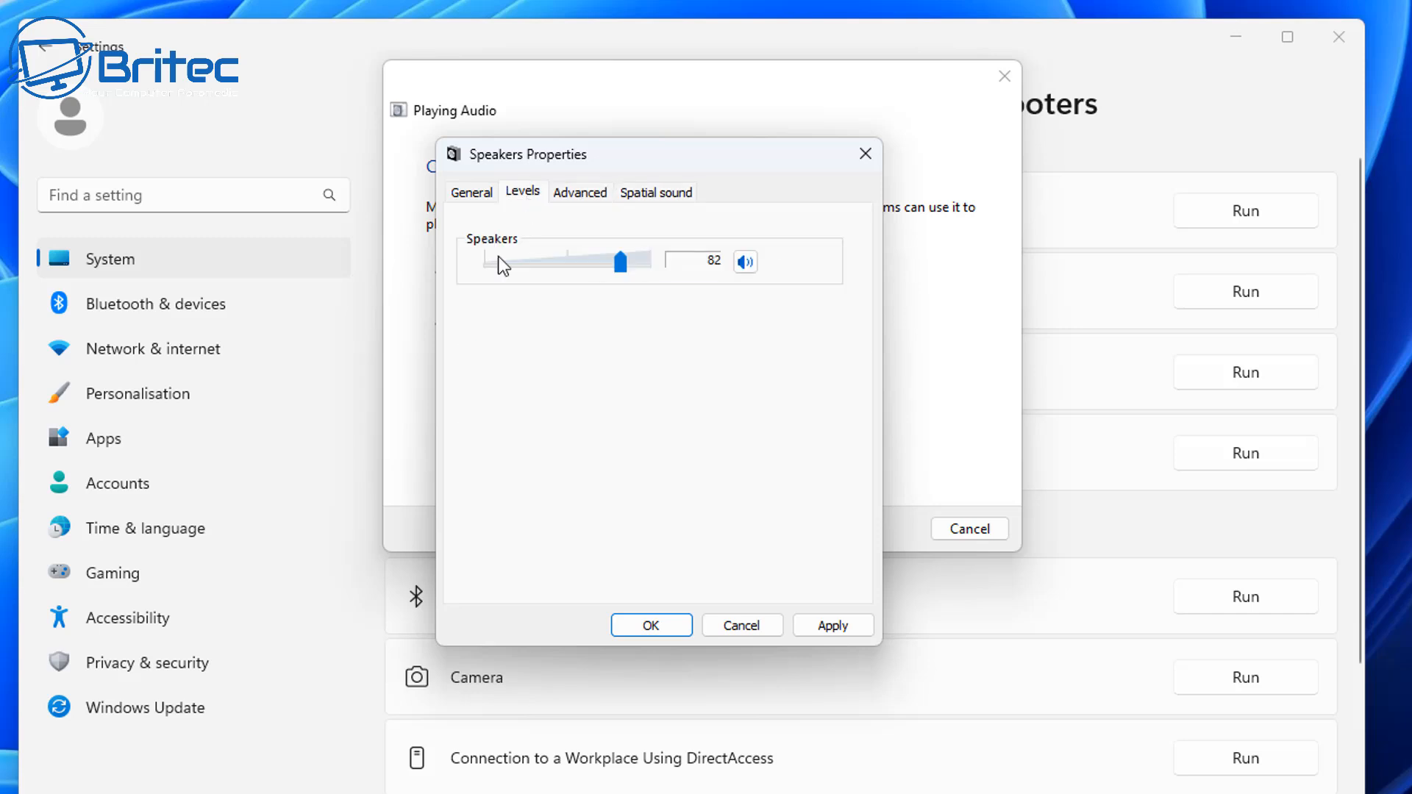
pyautogui.click(470, 191)
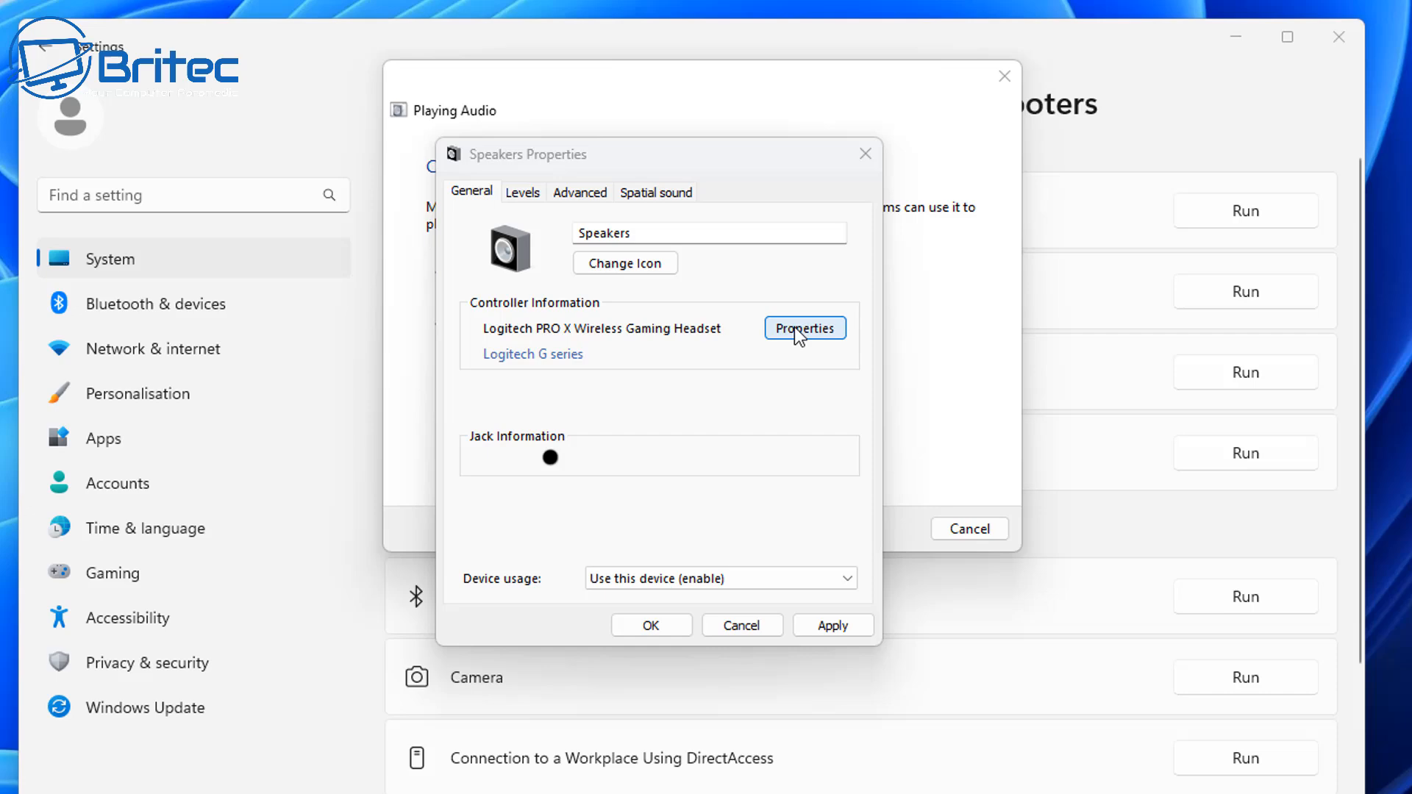
# Confirm the headset controller's device status, then search automatically for a newer driver from the Driver tab.
pyautogui.click(803, 326)
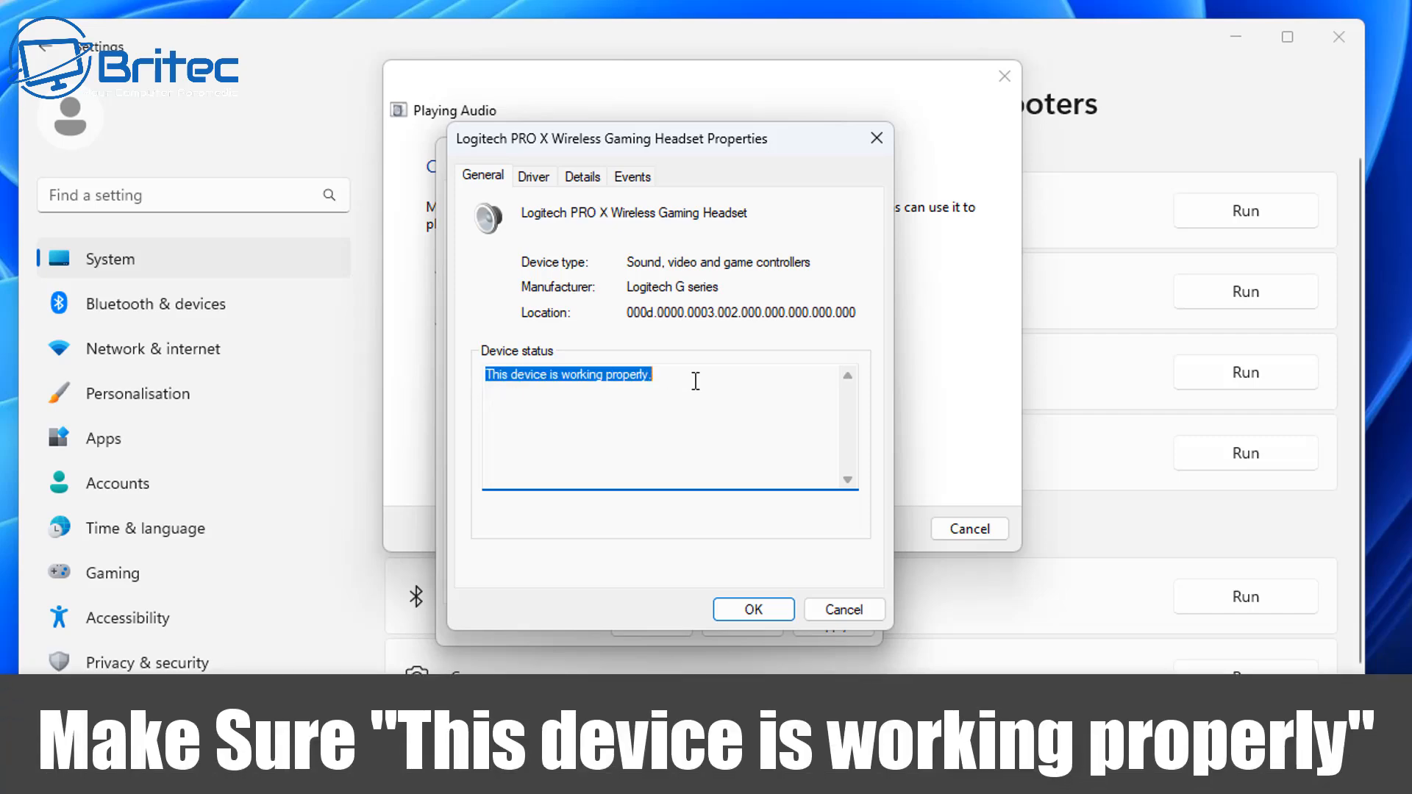
pyautogui.click(547, 415)
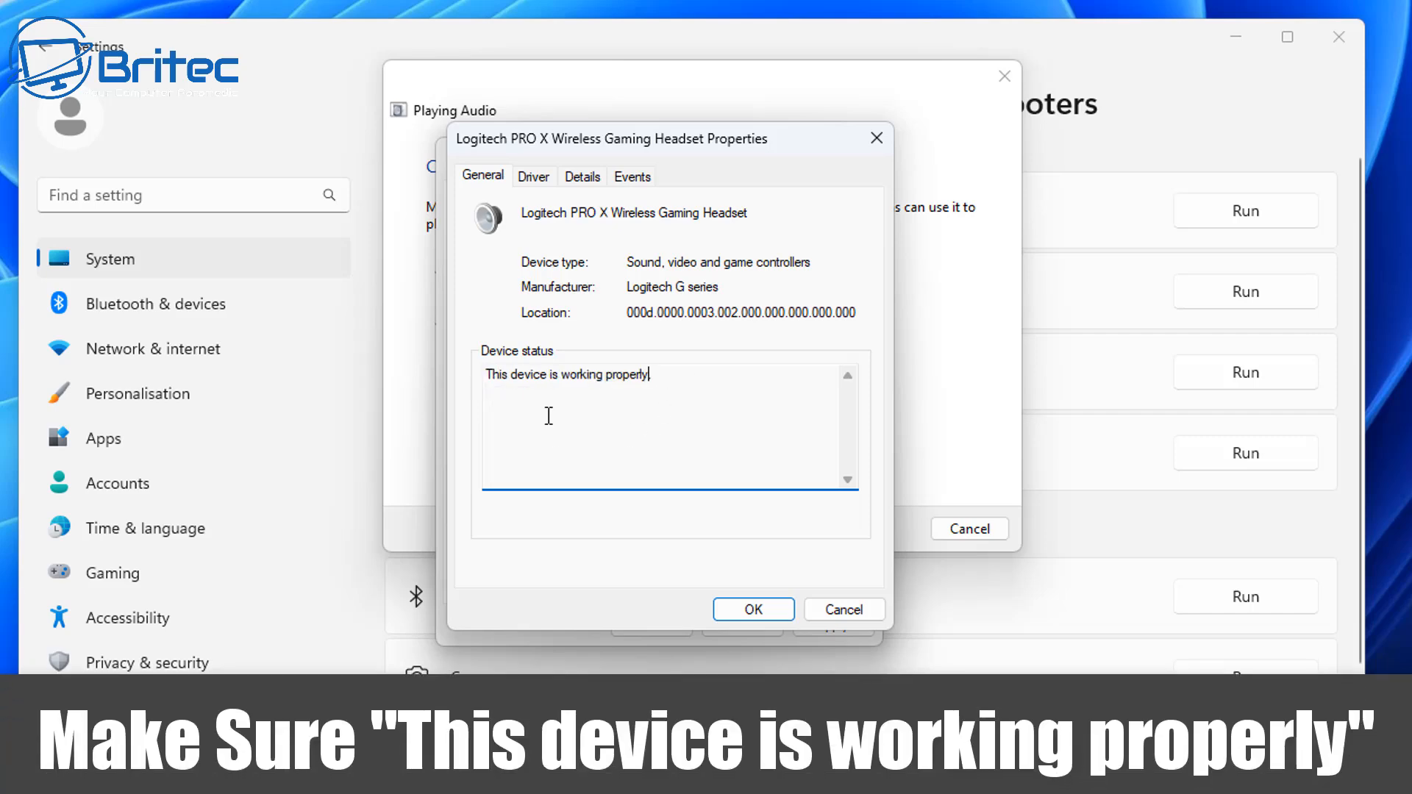
pyautogui.click(532, 175)
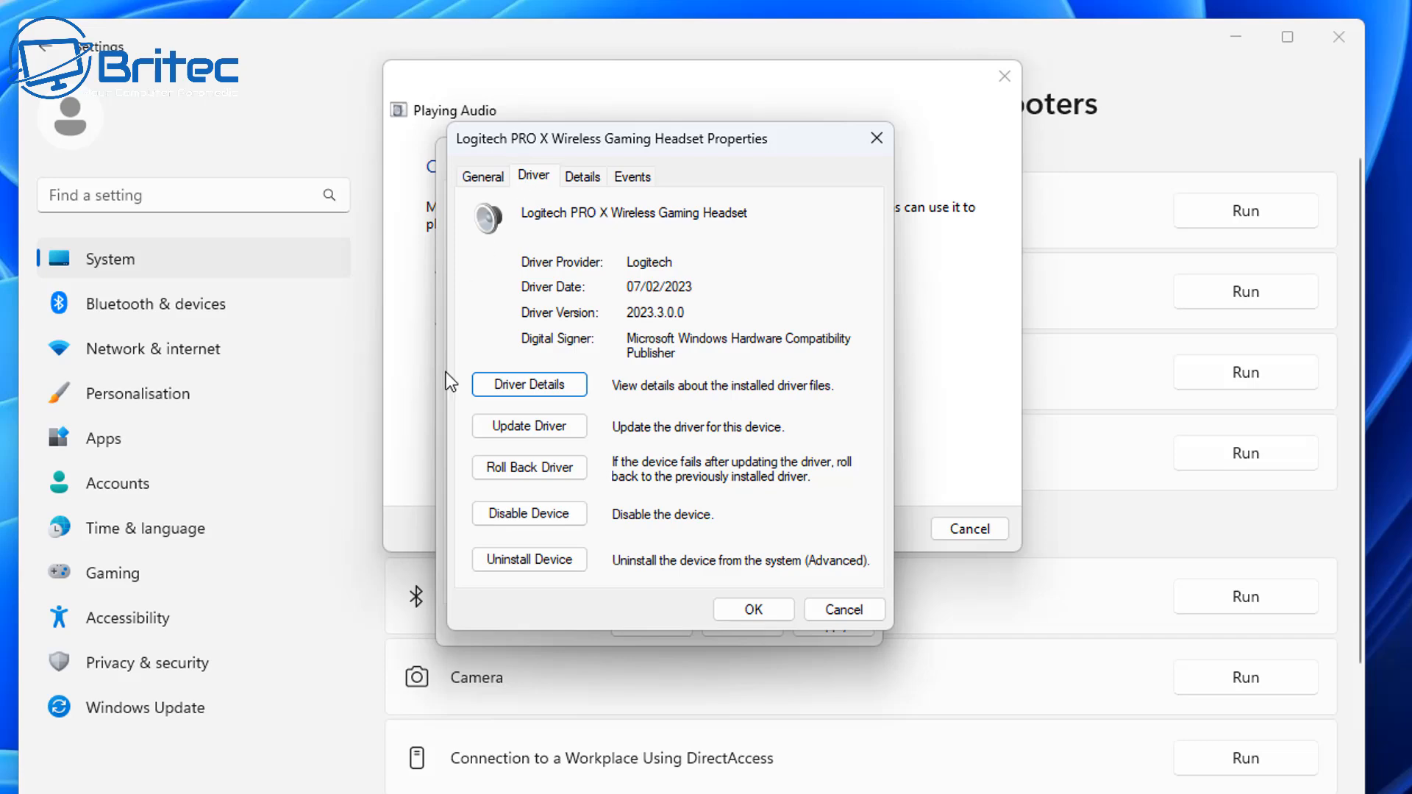
pyautogui.click(528, 427)
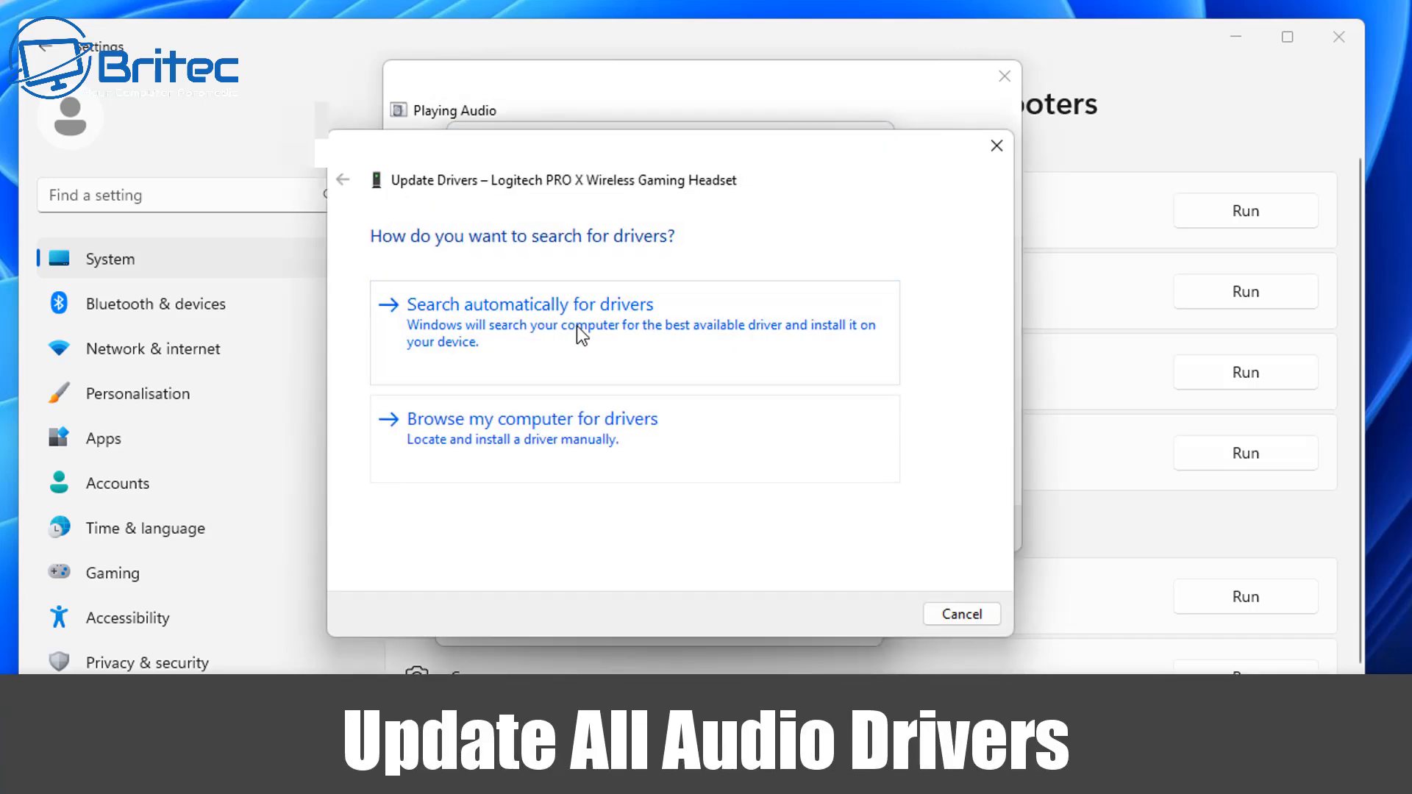
pyautogui.click(530, 303)
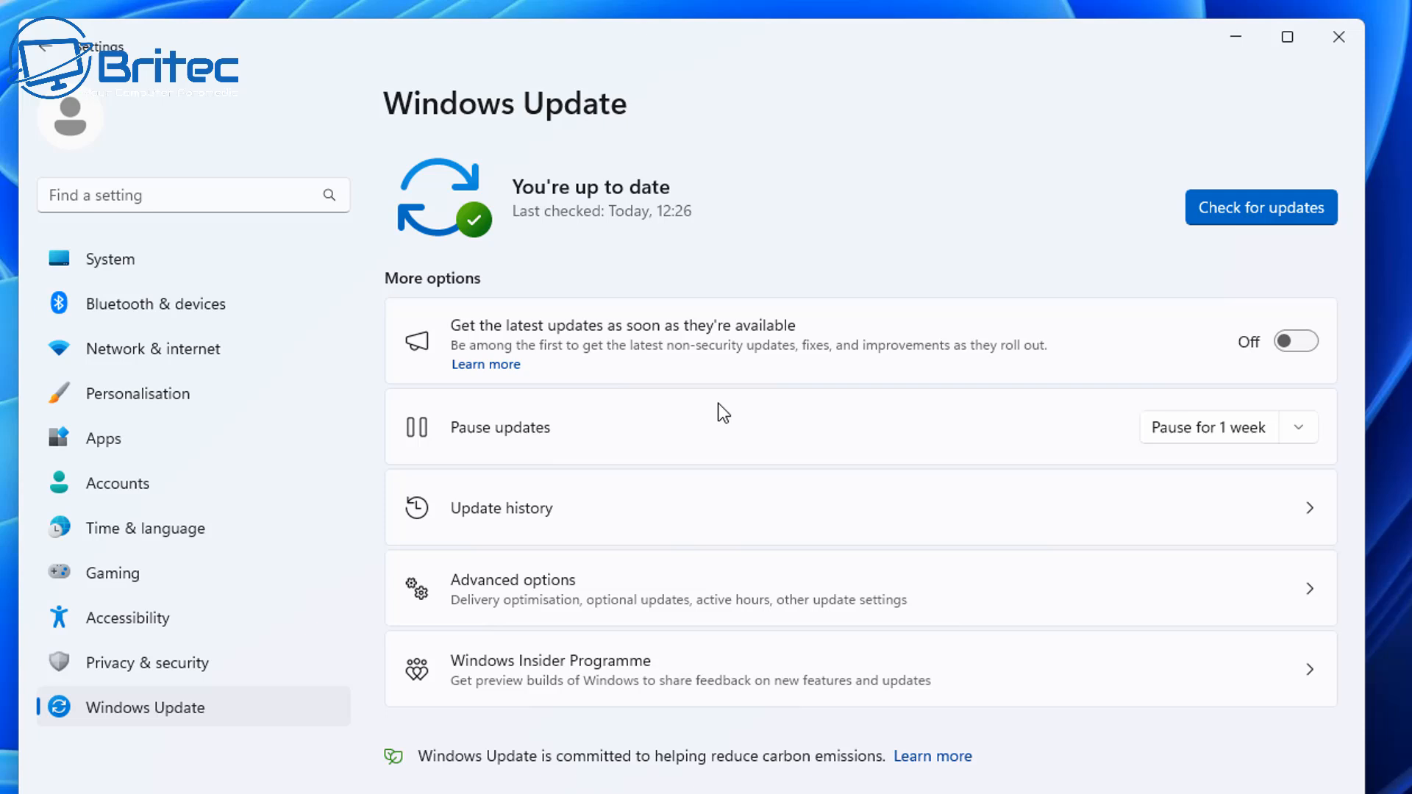
# Bring up the Speakers properties listing the Logitech PRO X Wireless Gaming Headset as controller.
pyautogui.click(1259, 208)
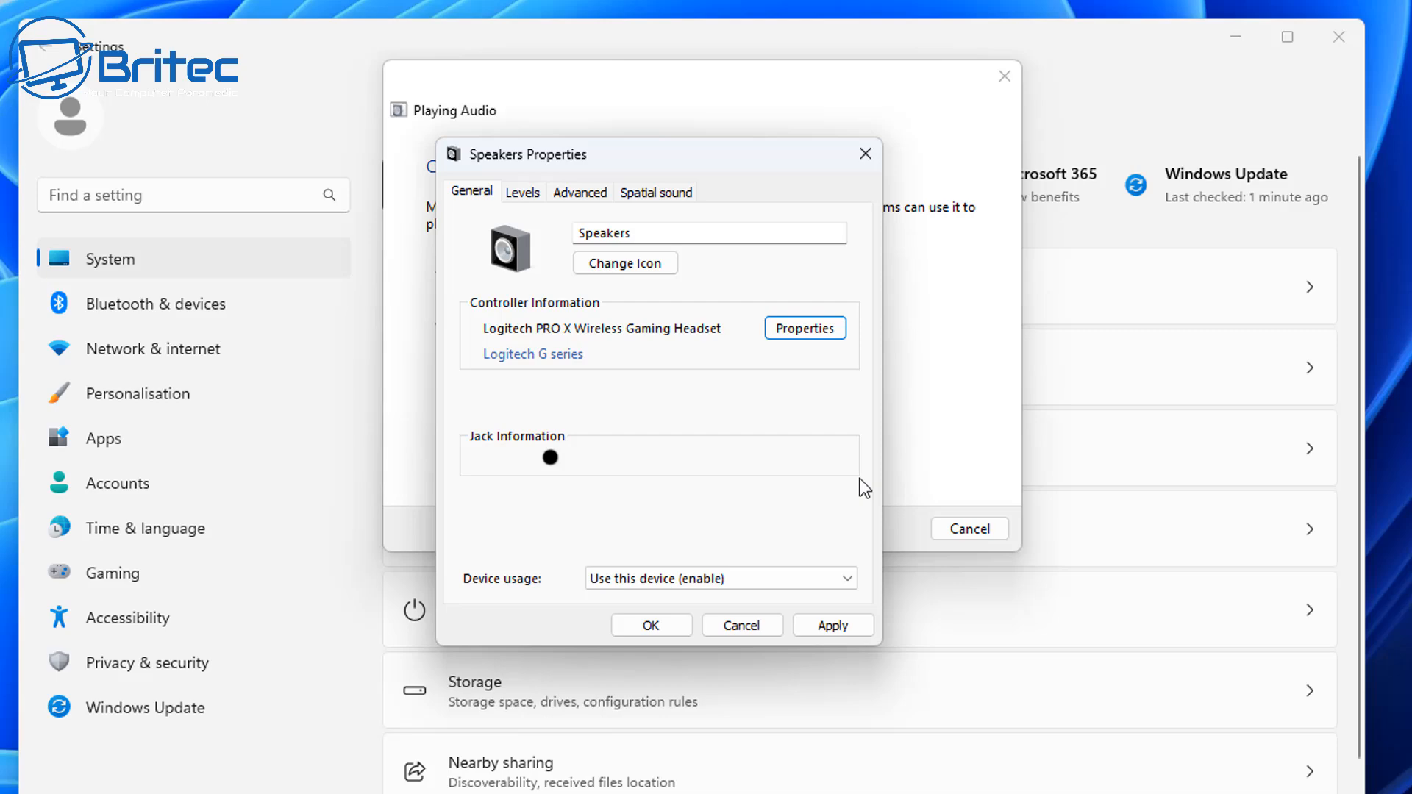
pyautogui.moveTo(804, 328)
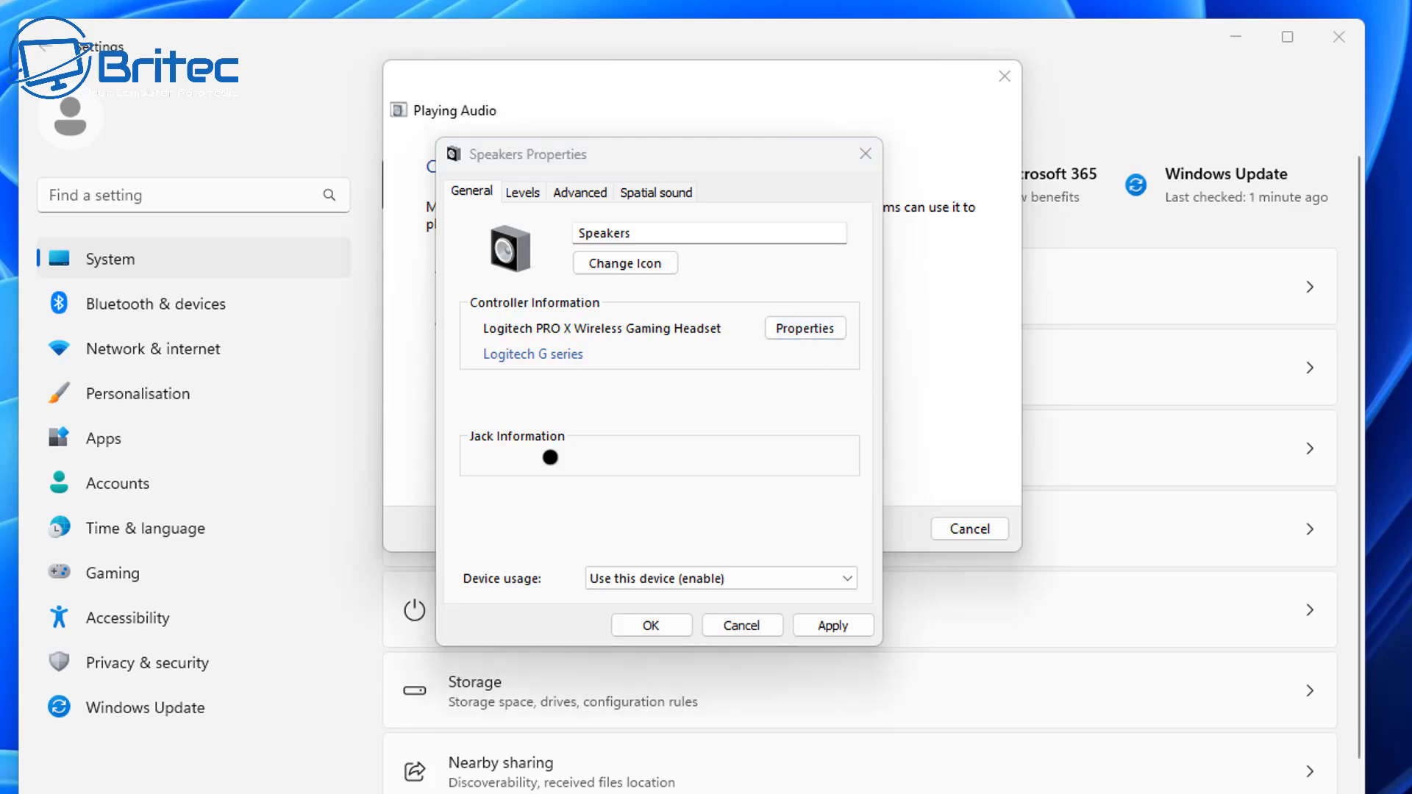
# Show the headset controller's Driver tab and start the driver update wizard.
pyautogui.click(803, 327)
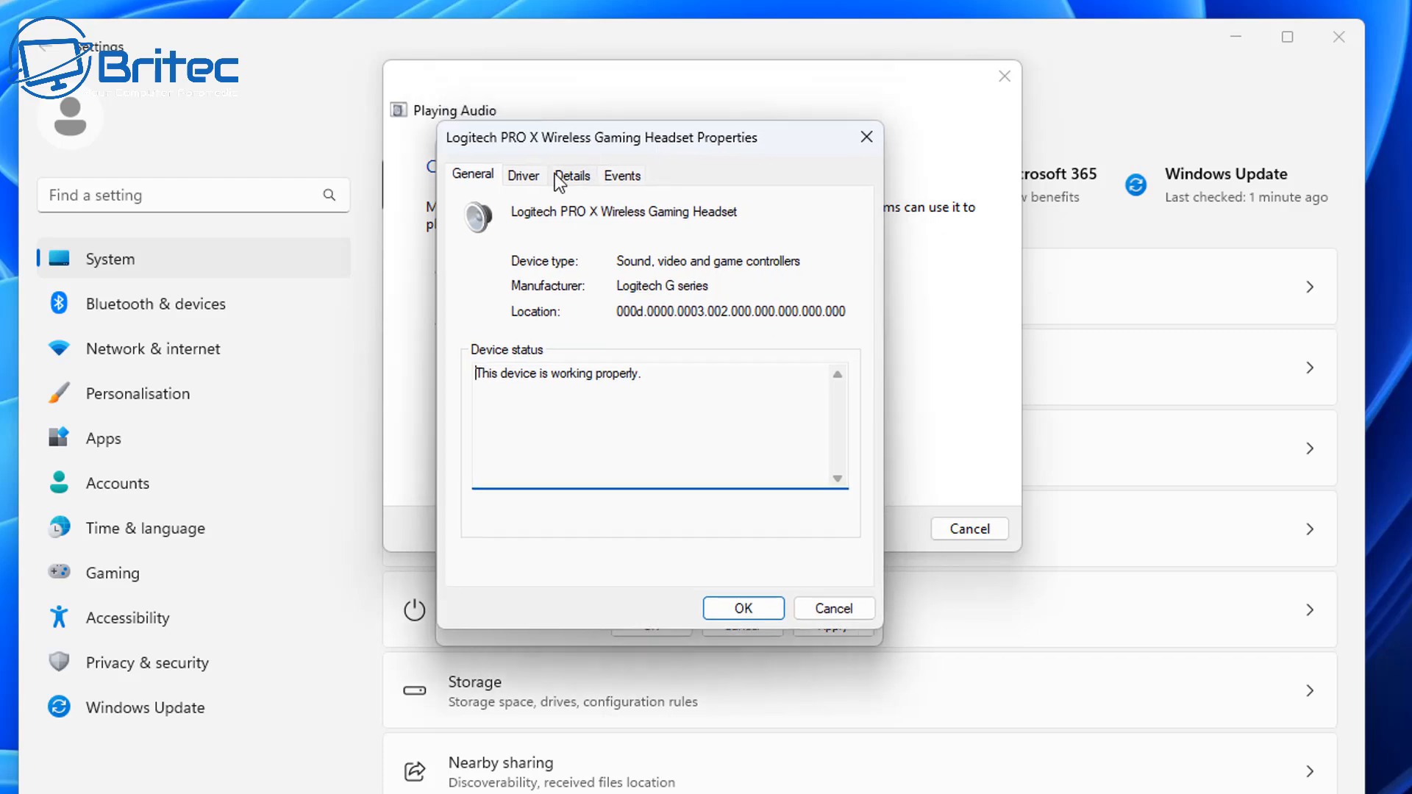
pyautogui.click(524, 175)
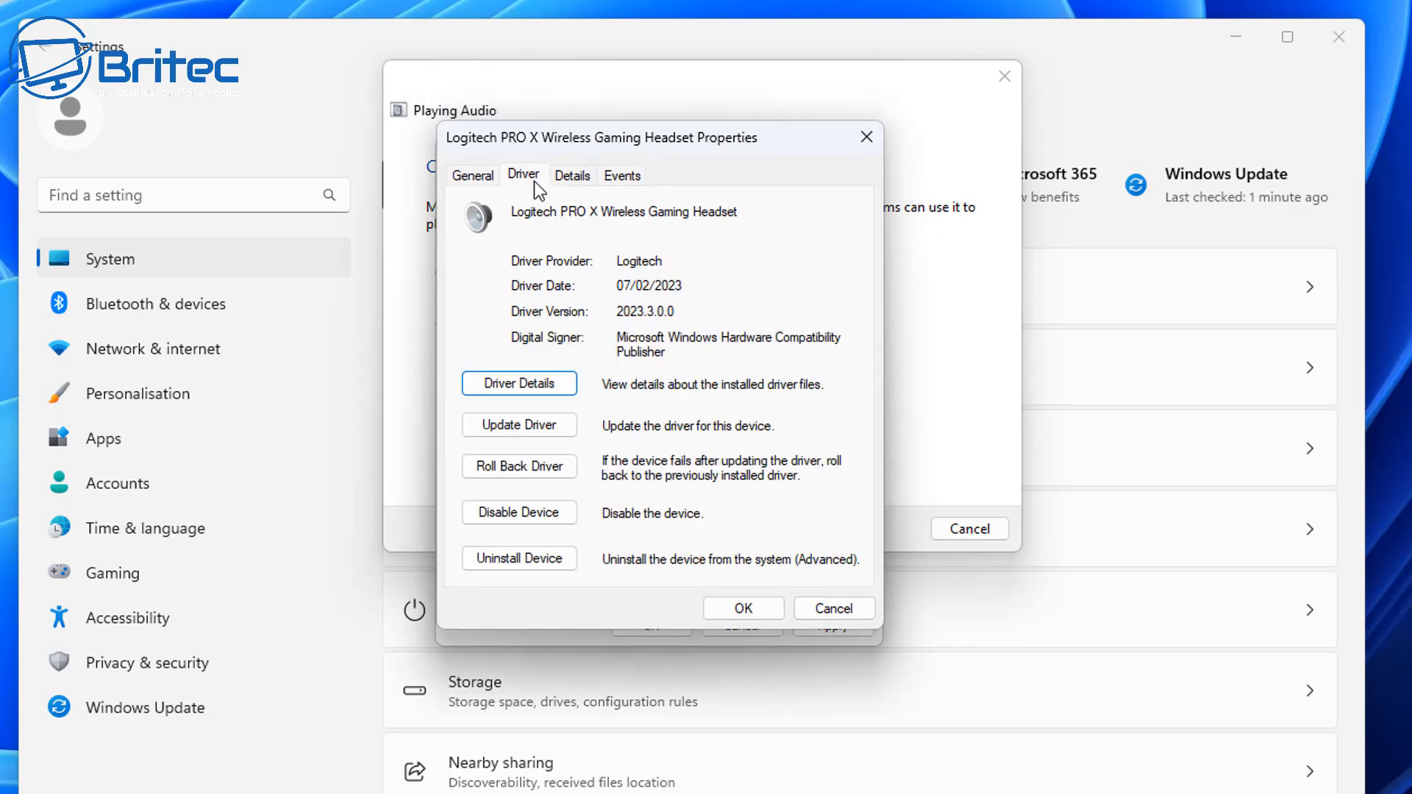
pyautogui.moveTo(842, 221)
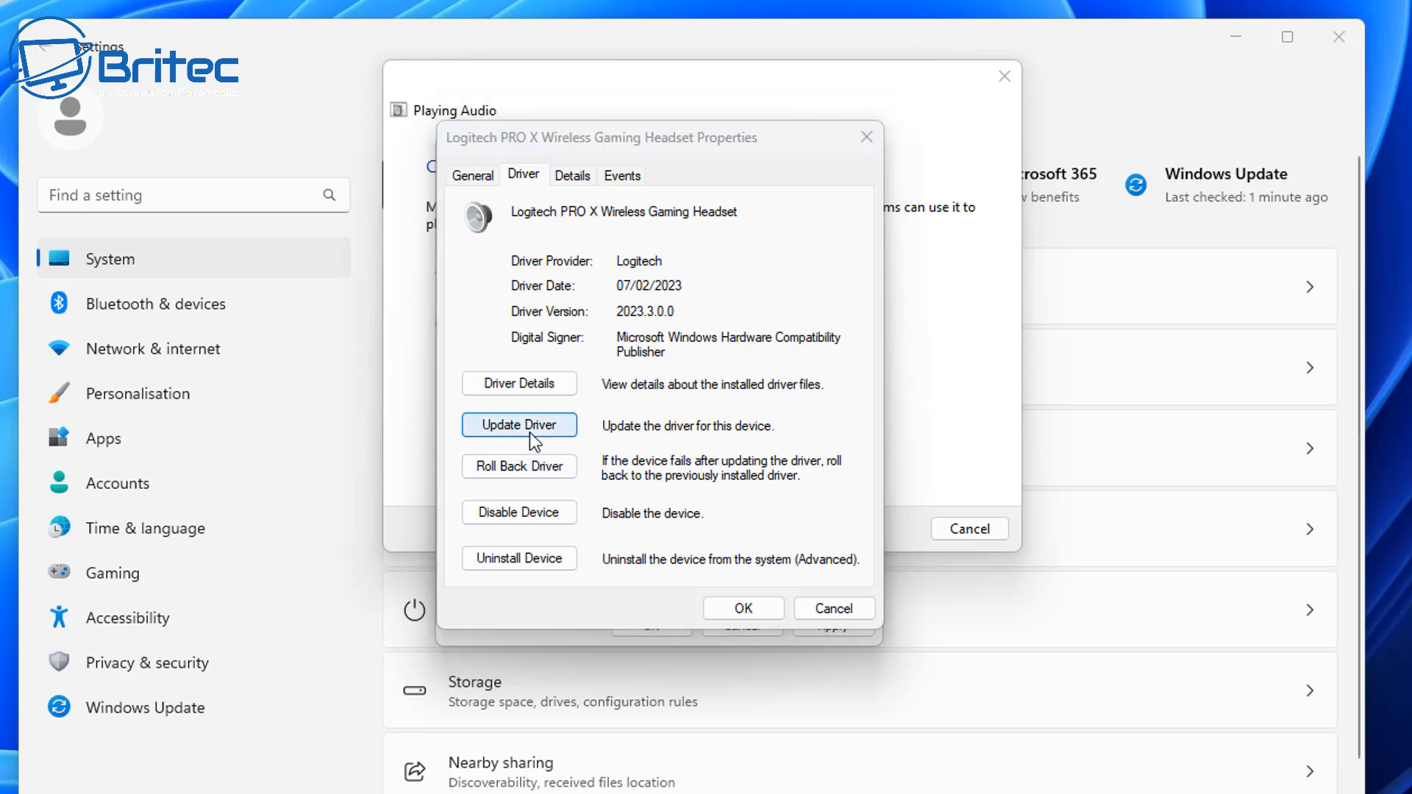
pyautogui.click(519, 424)
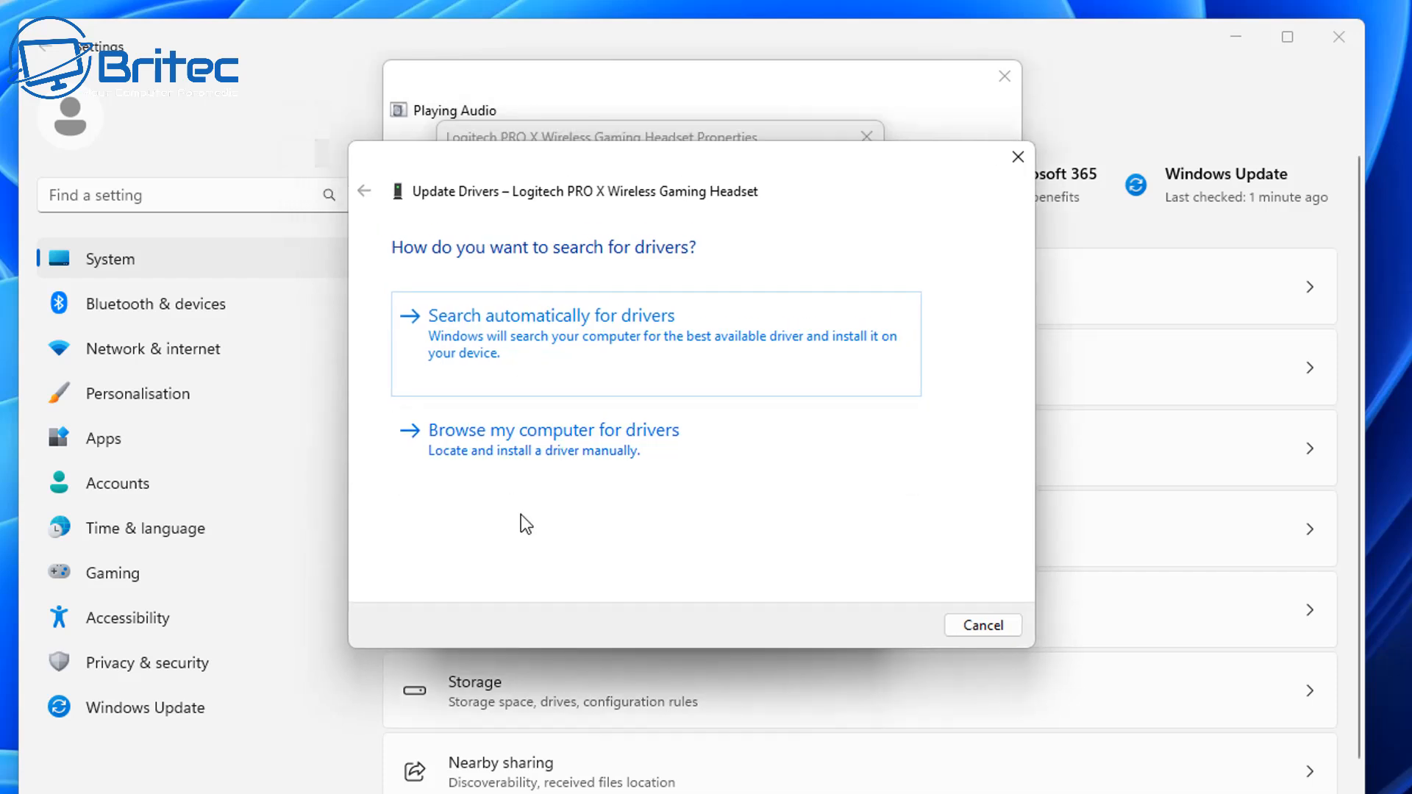
# Browse the list of compatible drivers on this computer, then cancel without installing one.
pyautogui.click(553, 430)
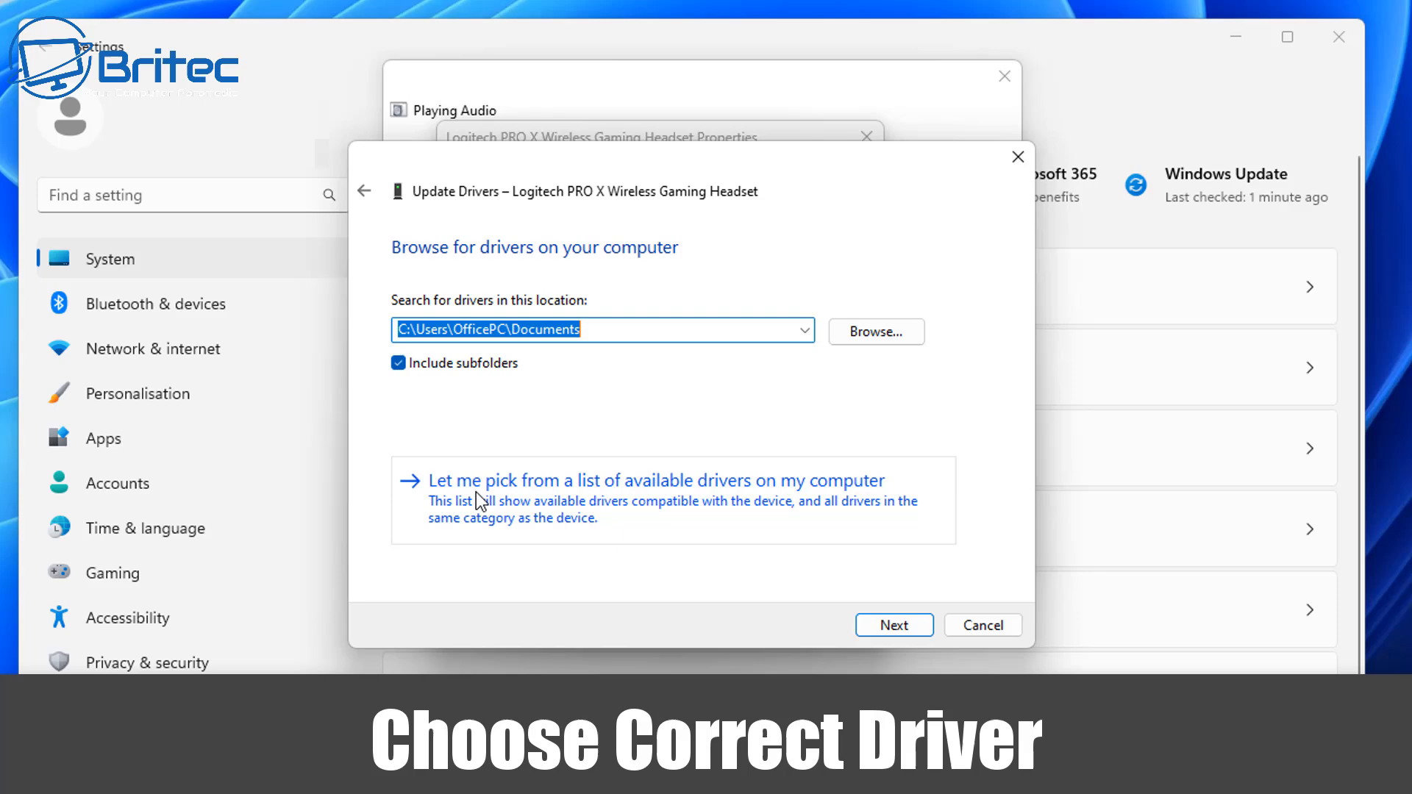
pyautogui.moveTo(567, 509)
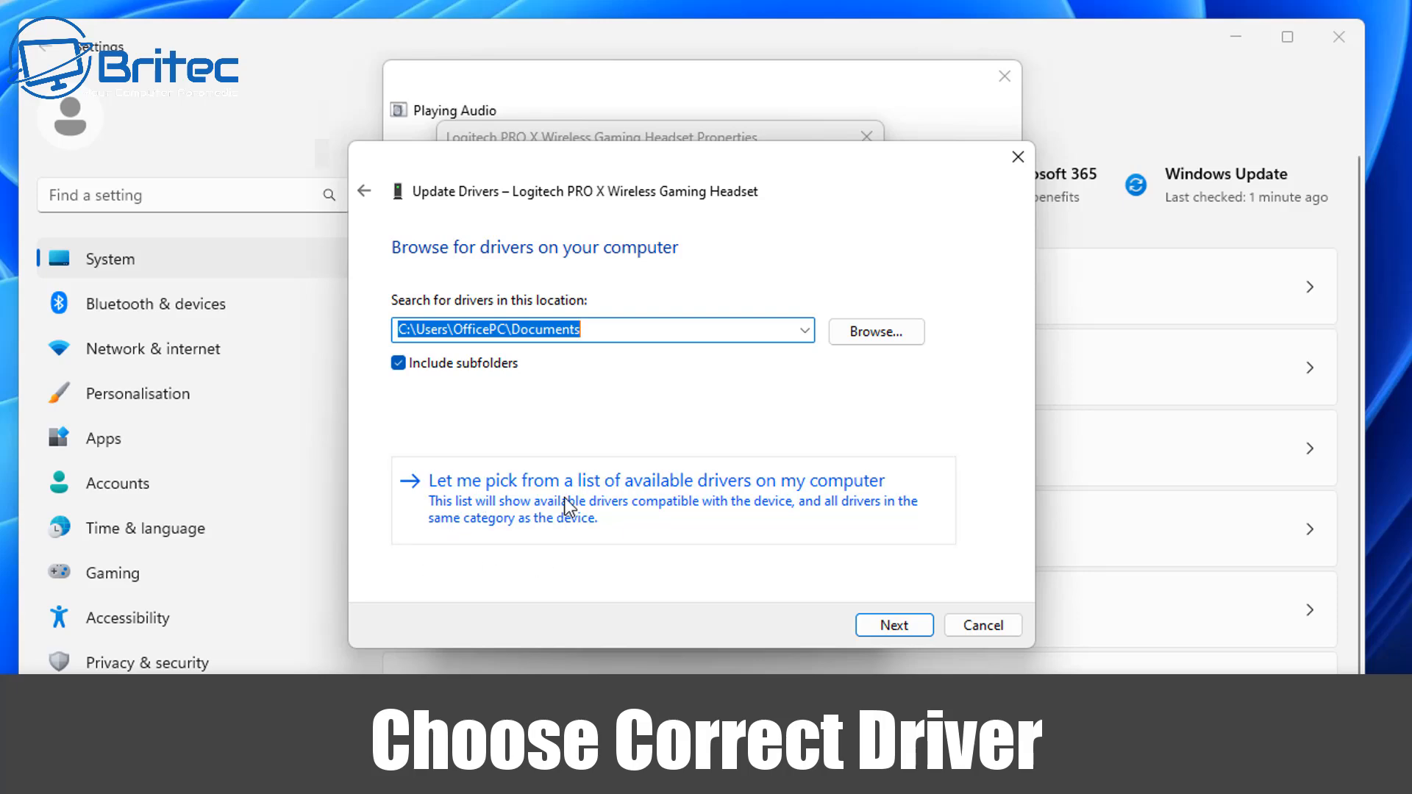
pyautogui.click(638, 480)
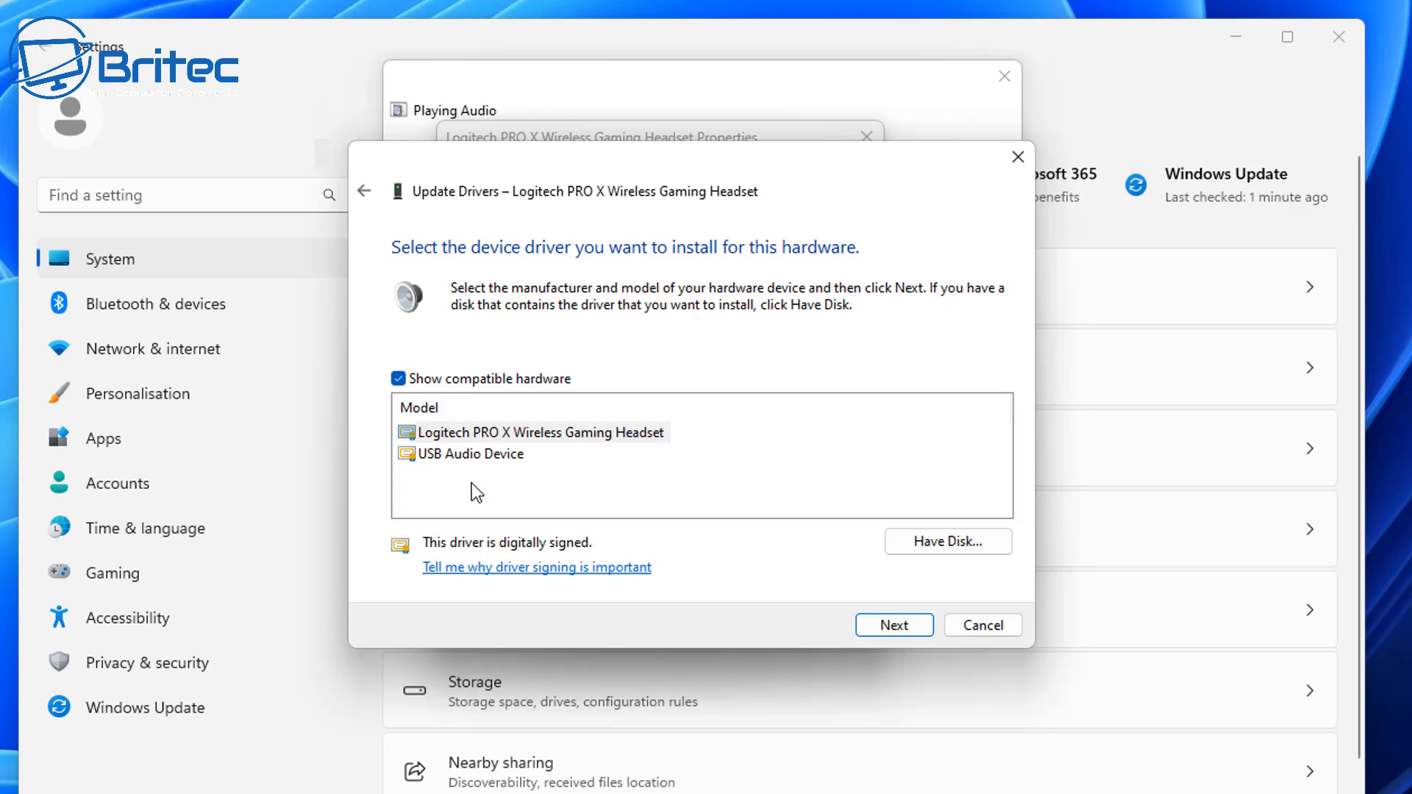
pyautogui.click(981, 625)
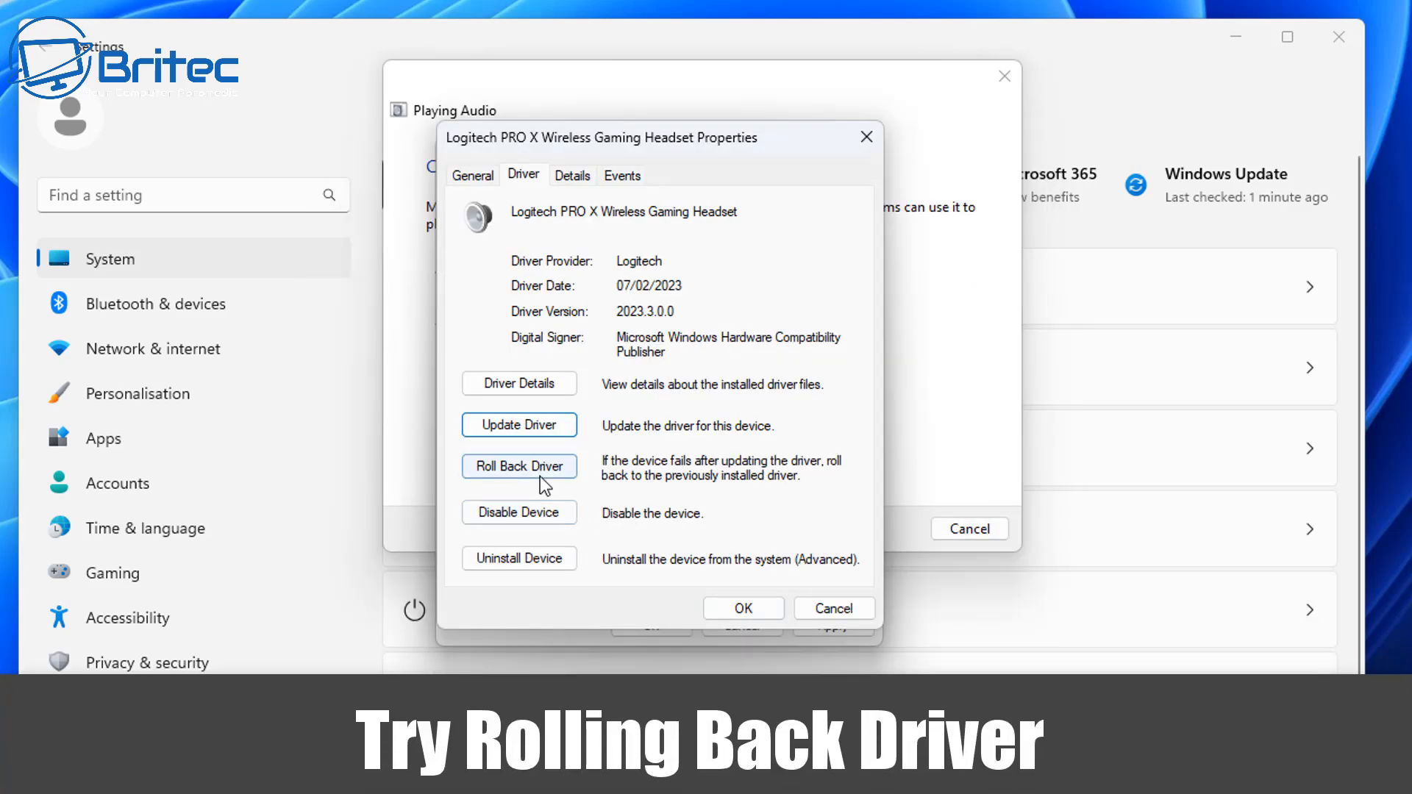
# Start a driver rollback and choose 'previous version seemed more reliable' as the reason.
pyautogui.click(519, 466)
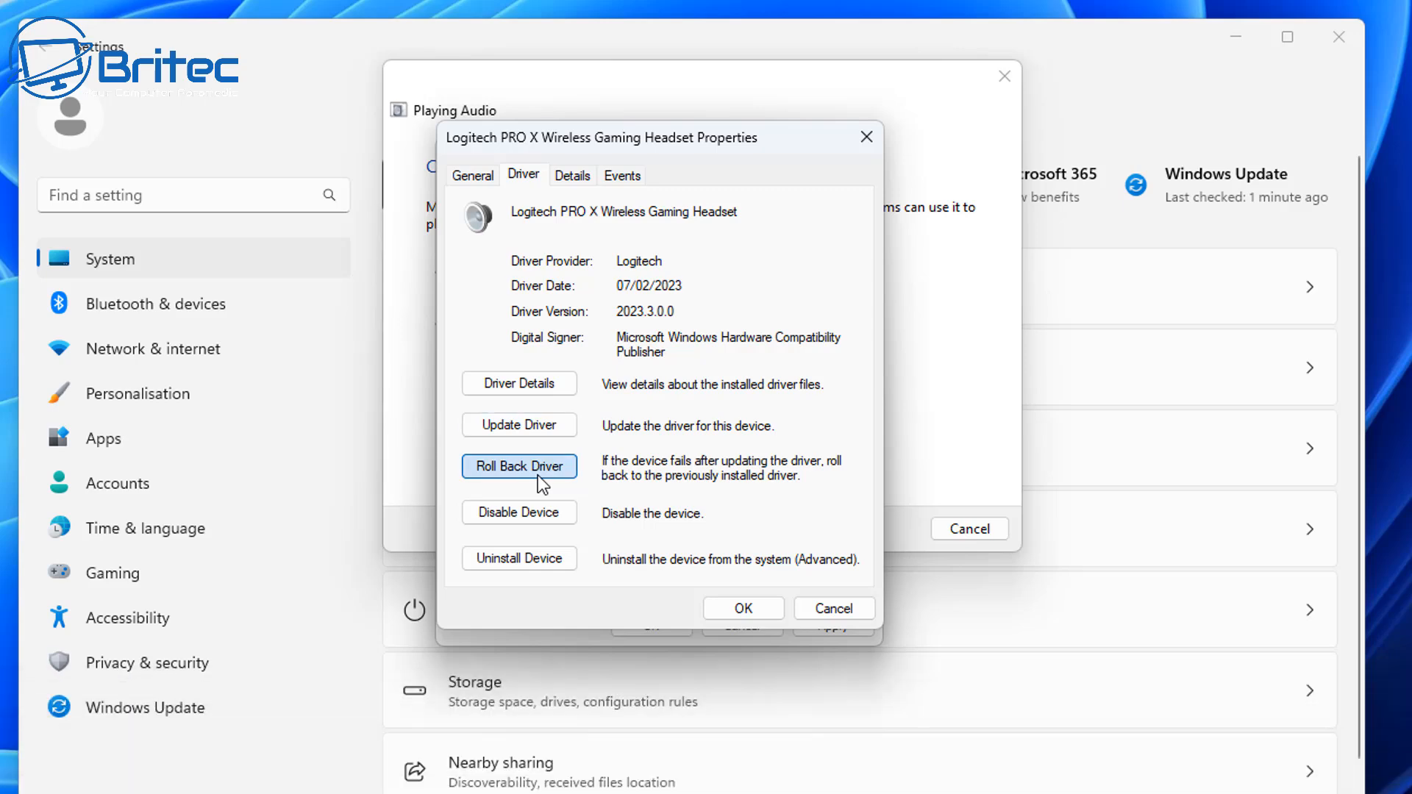
pyautogui.click(519, 466)
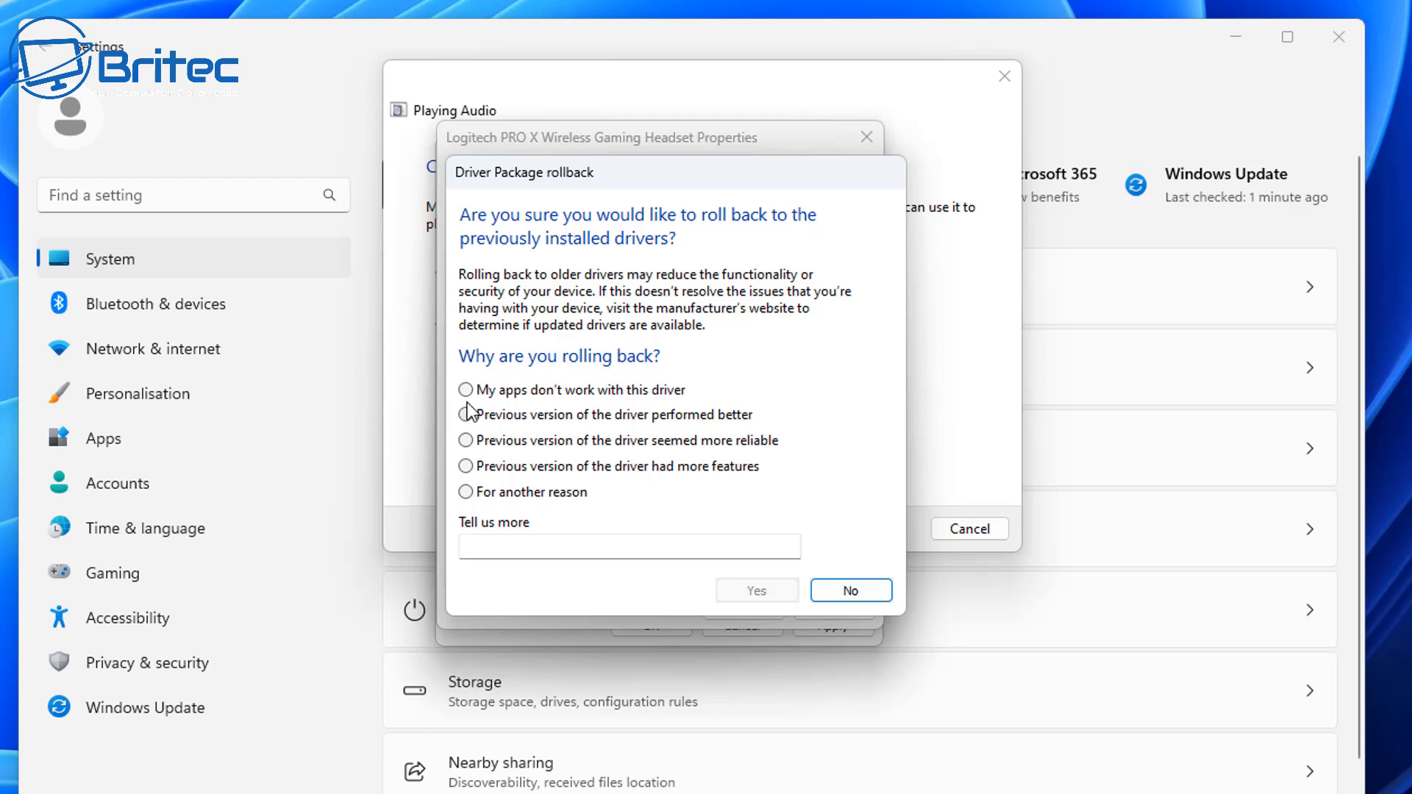
pyautogui.click(466, 388)
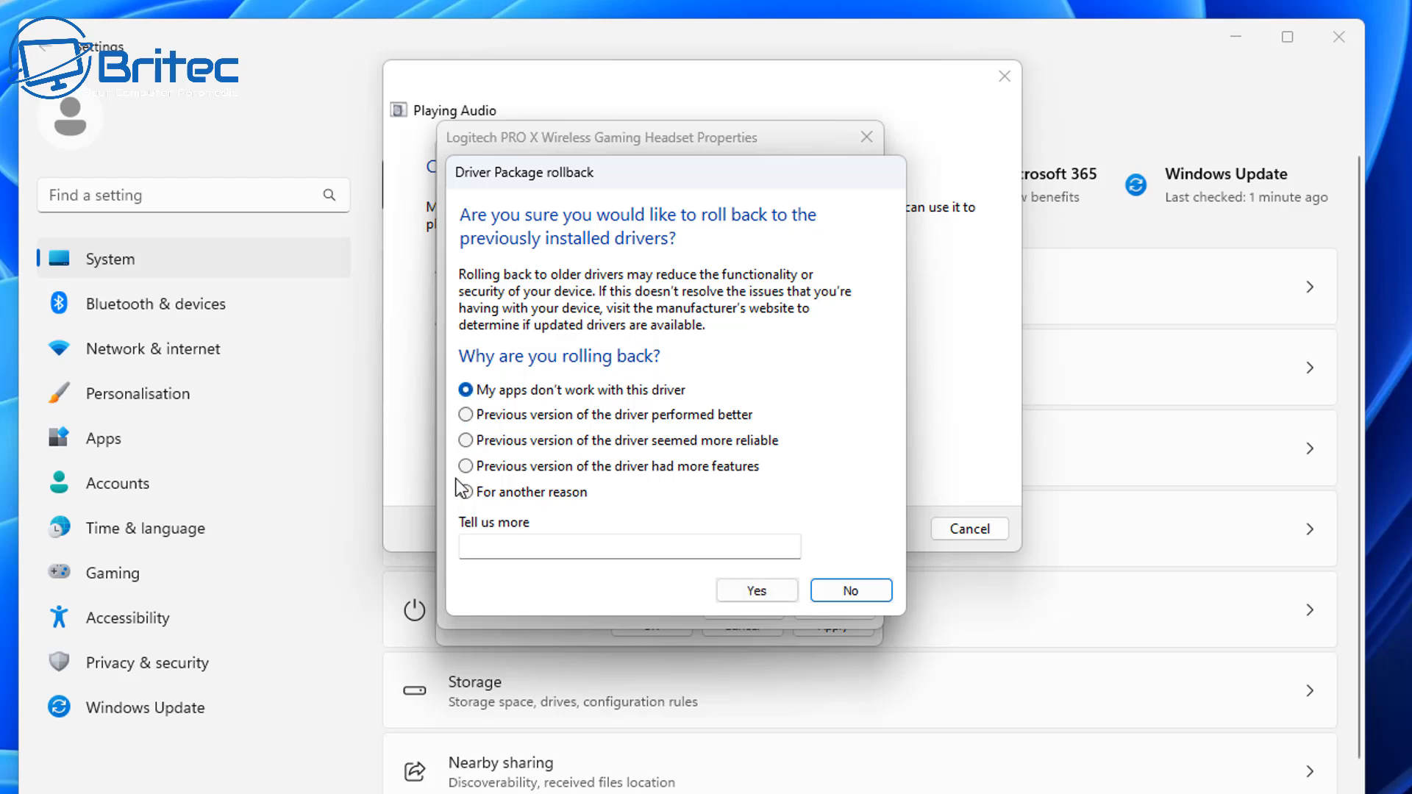
pyautogui.click(465, 415)
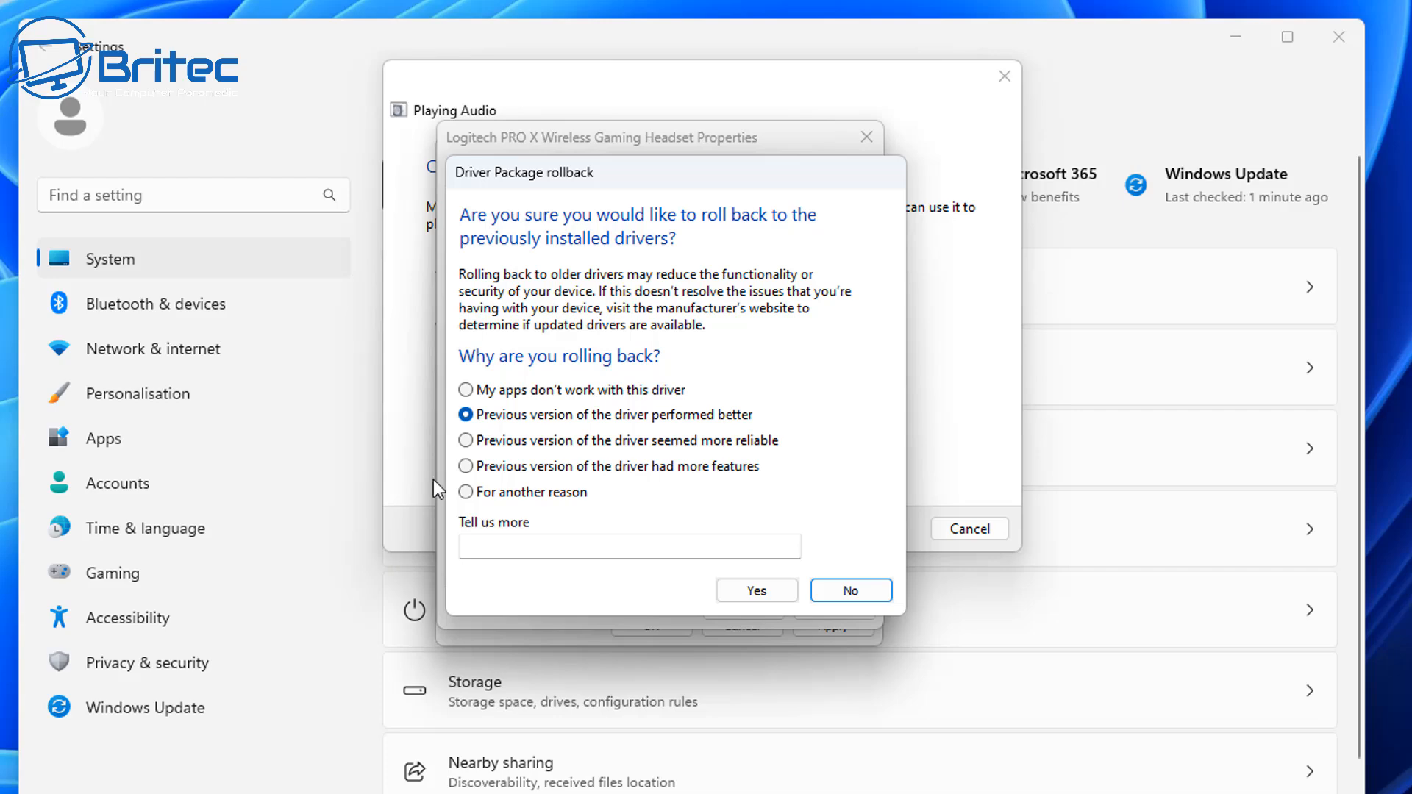
pyautogui.click(465, 440)
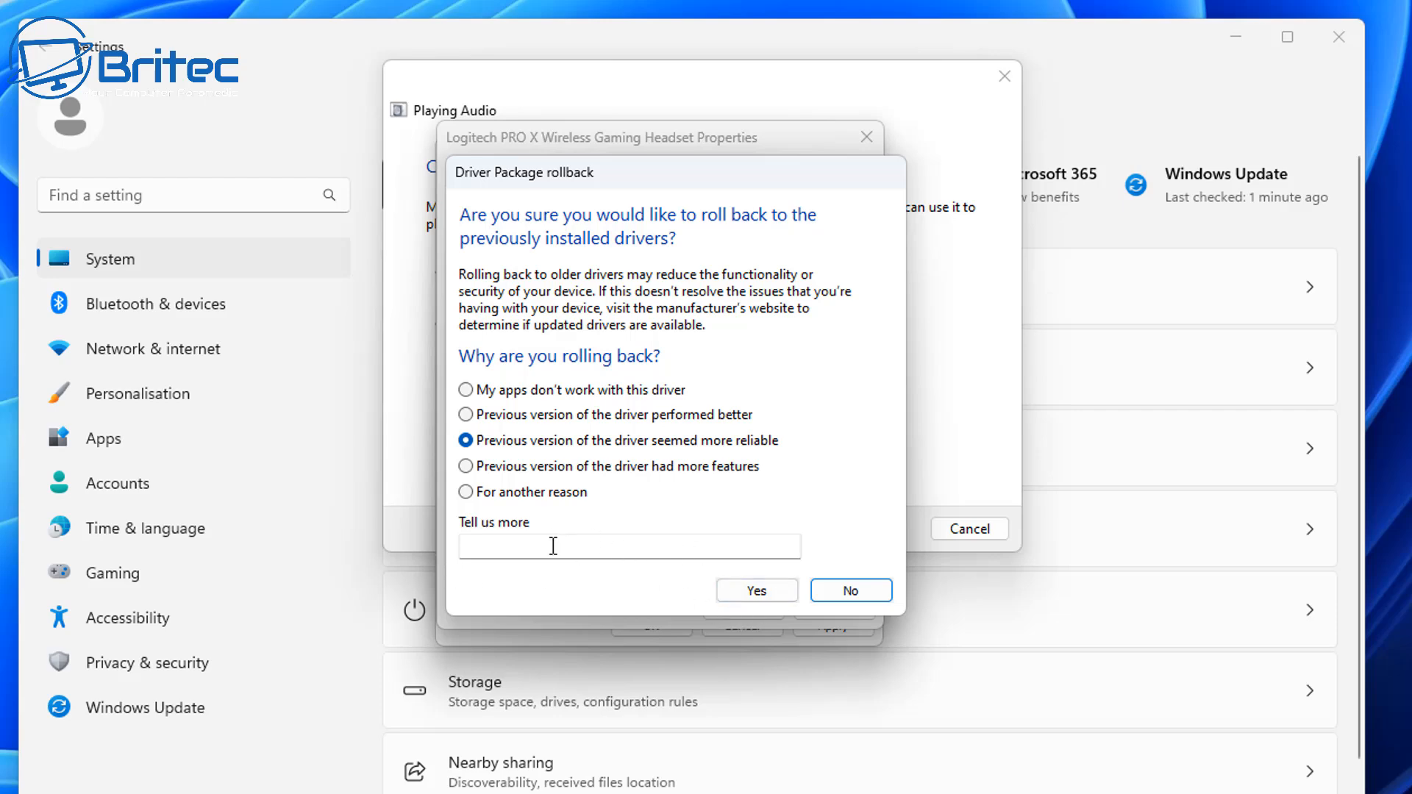
pyautogui.moveTo(505, 549)
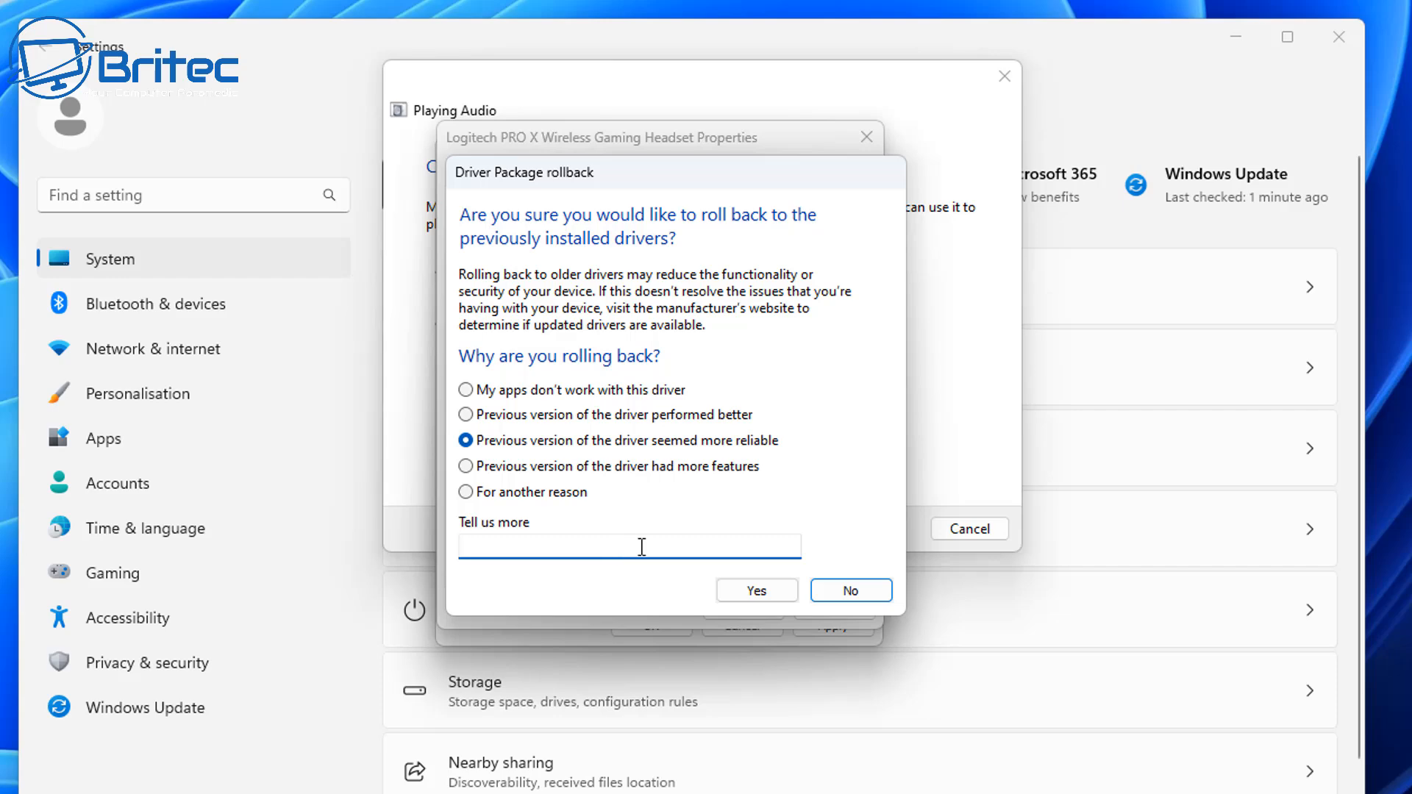
# Answer No to the rollback, close the headset properties, and skip the default-device fix.
pyautogui.click(848, 590)
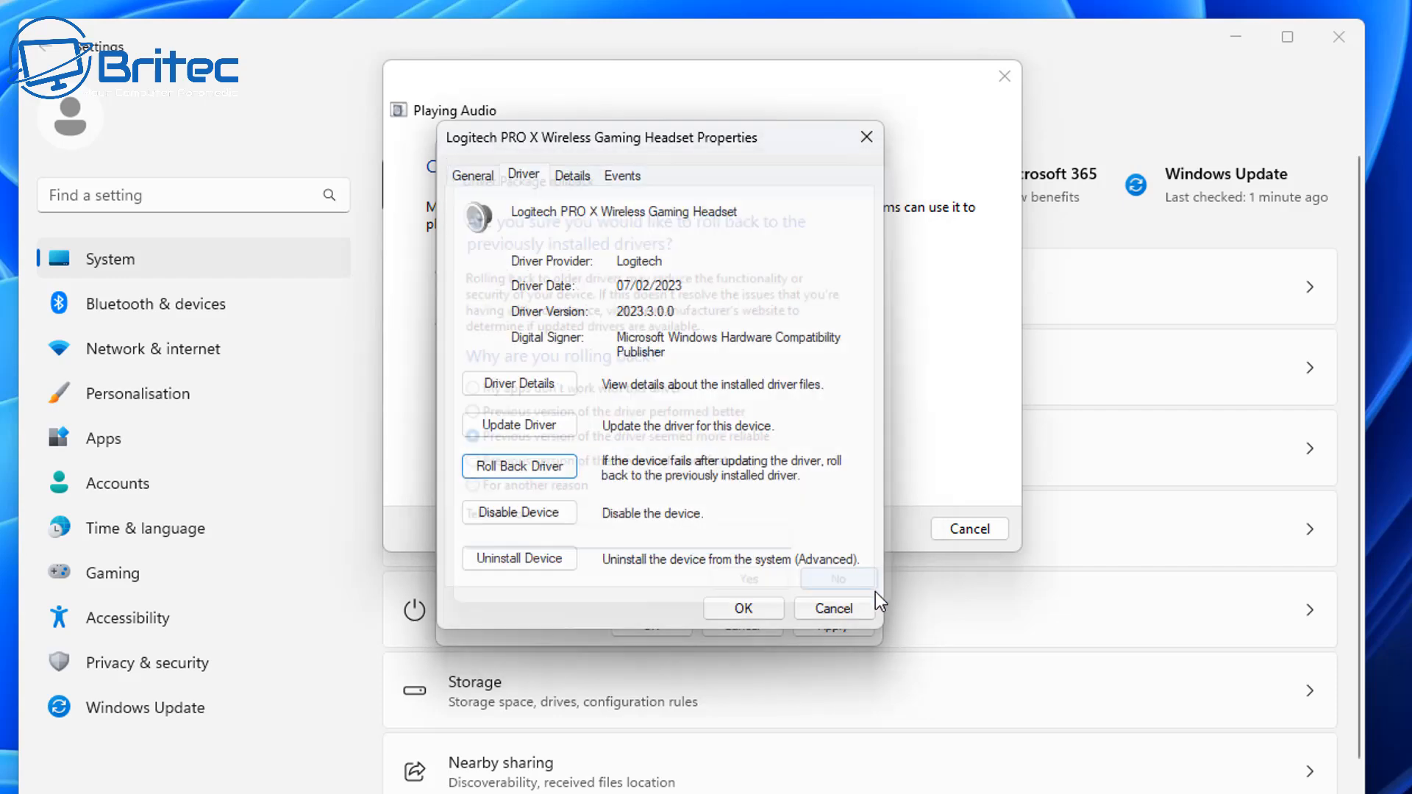
pyautogui.click(837, 578)
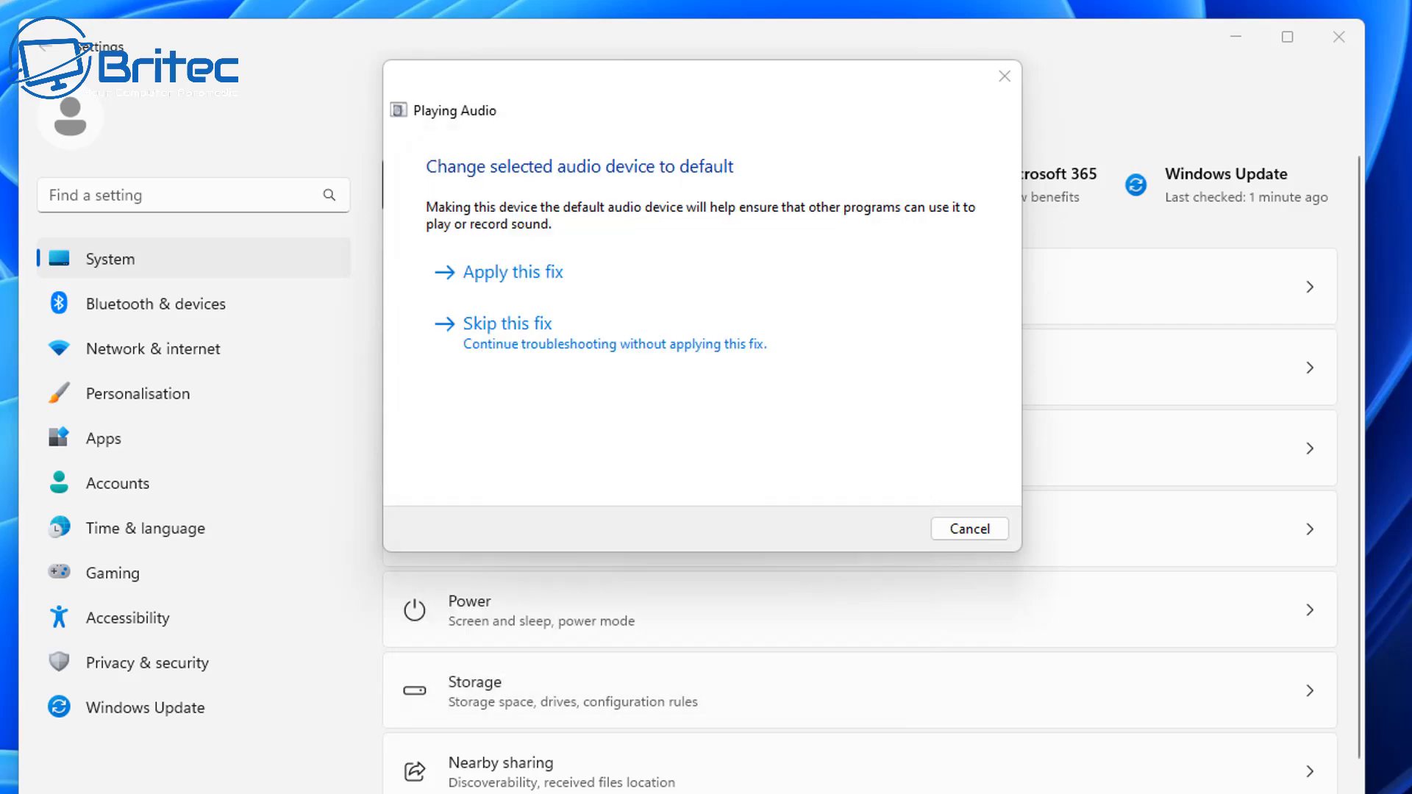
pyautogui.moveTo(645, 443)
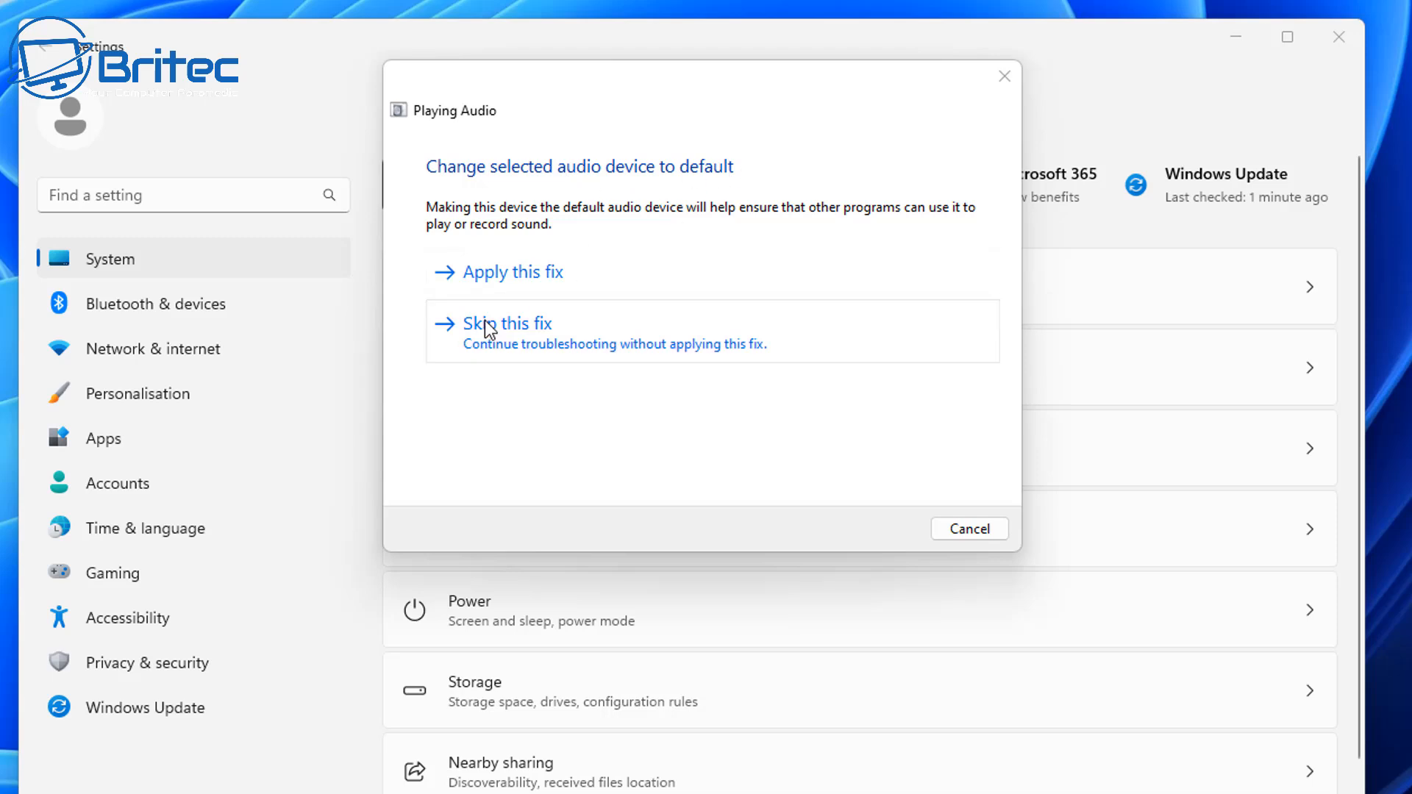
pyautogui.click(506, 323)
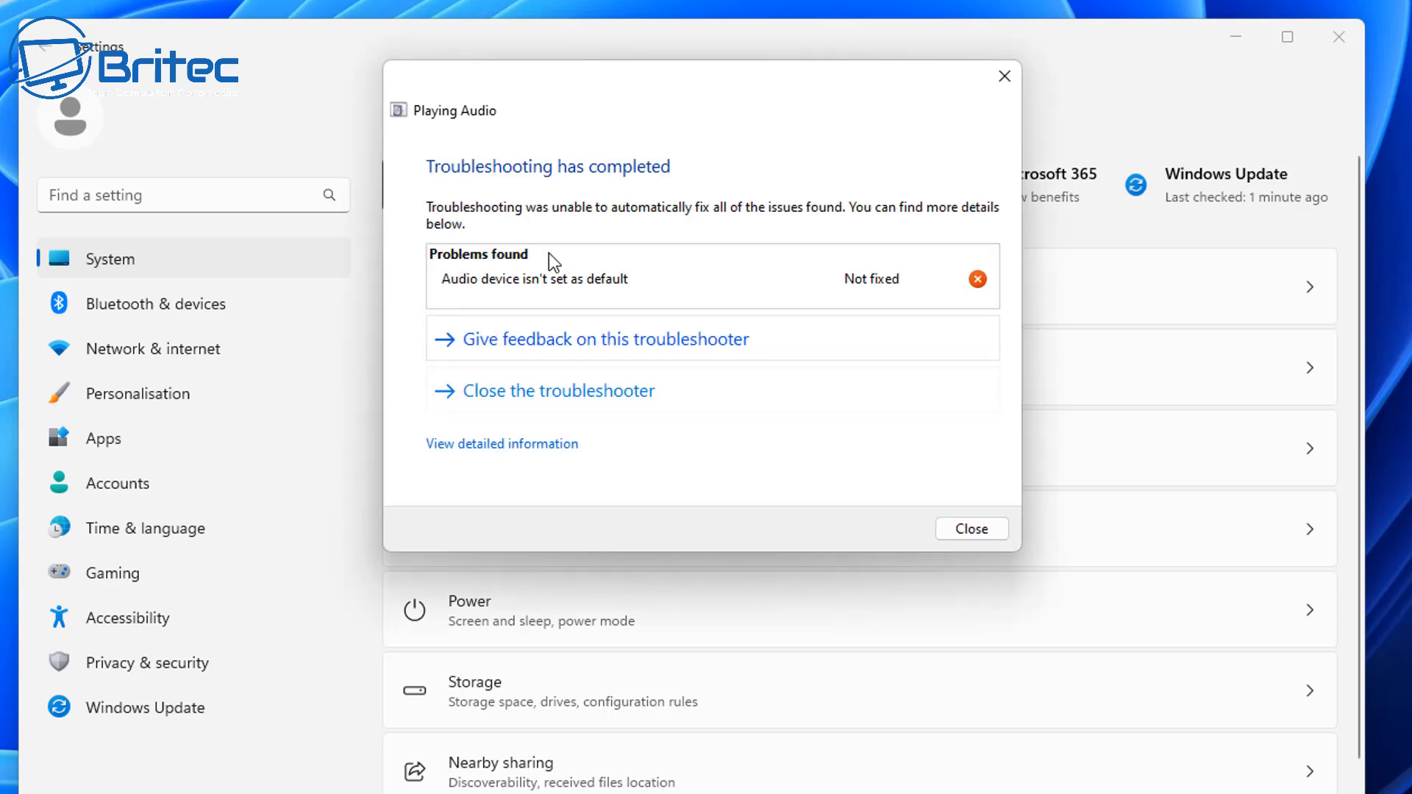
pyautogui.moveTo(917, 318)
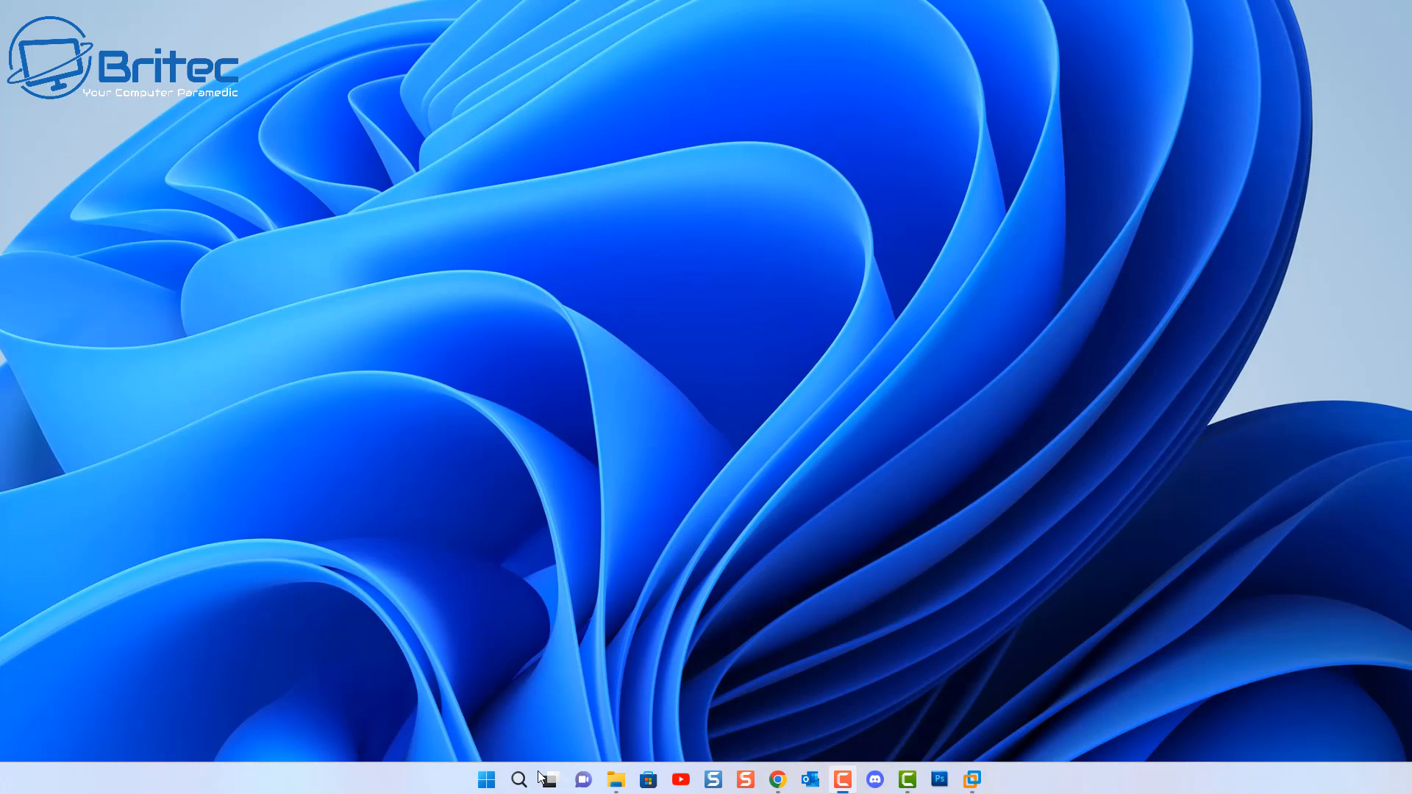
# Launch Device Manager from the Start quick menu and uninstall the High Definition Audio Device.
pyautogui.rightClick(486, 780)
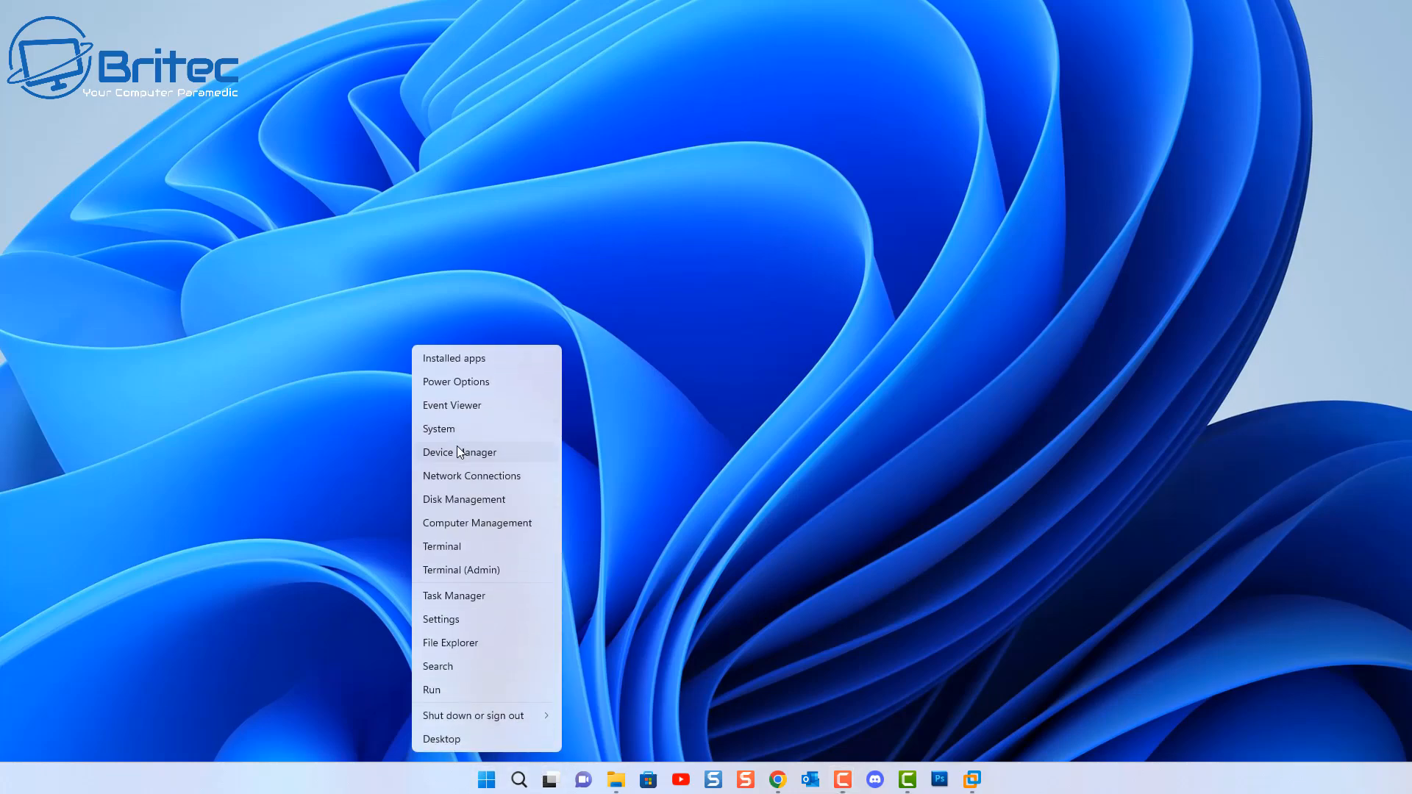
pyautogui.click(459, 452)
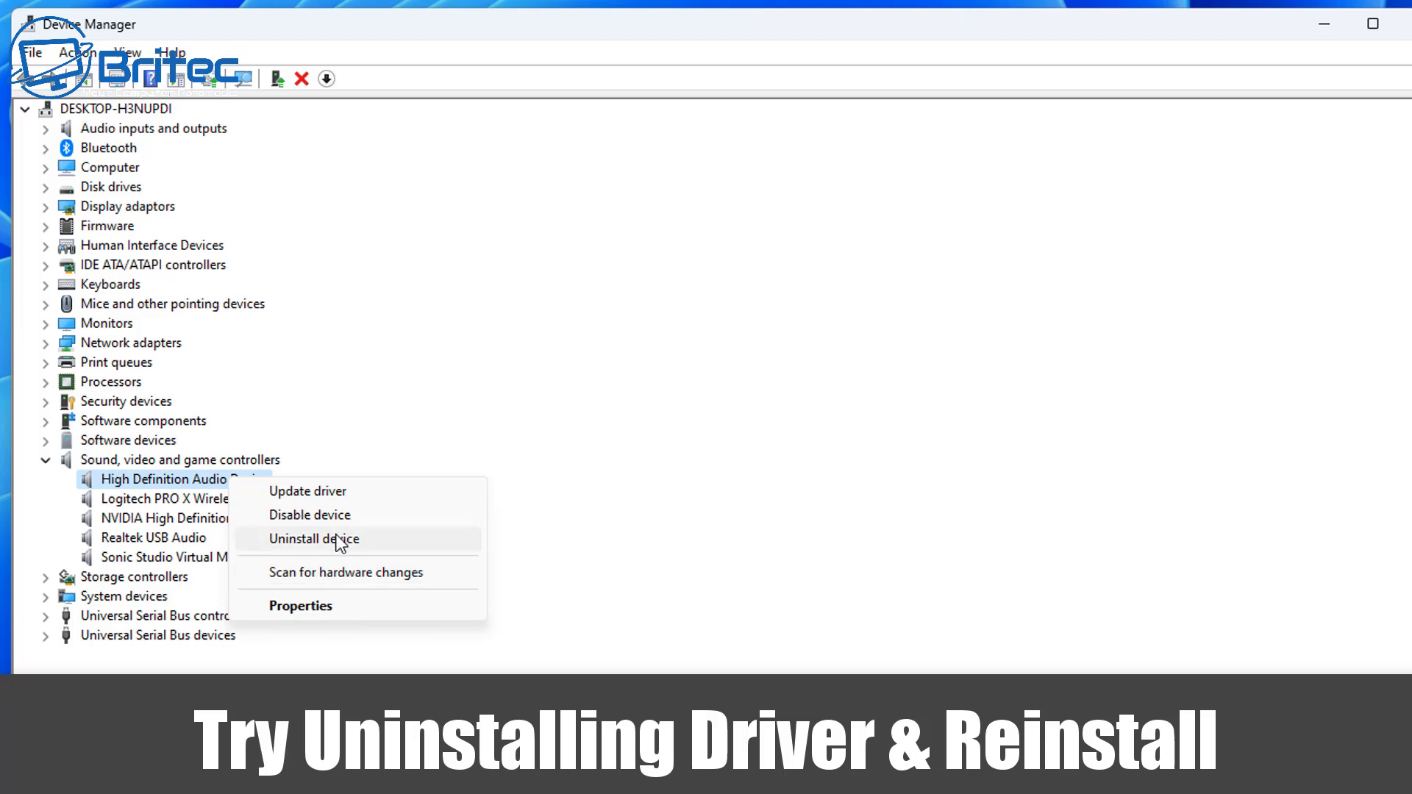
pyautogui.click(315, 538)
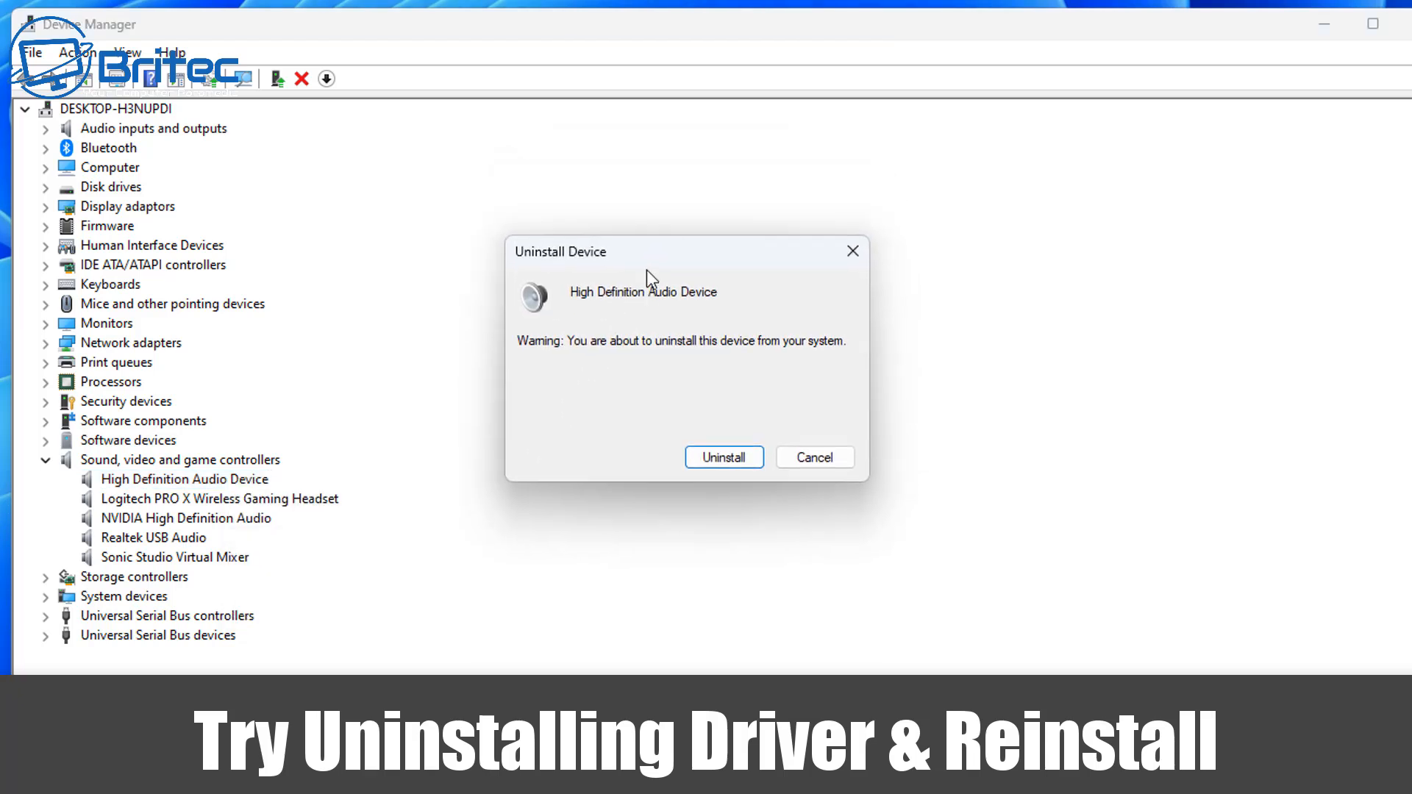
pyautogui.click(724, 456)
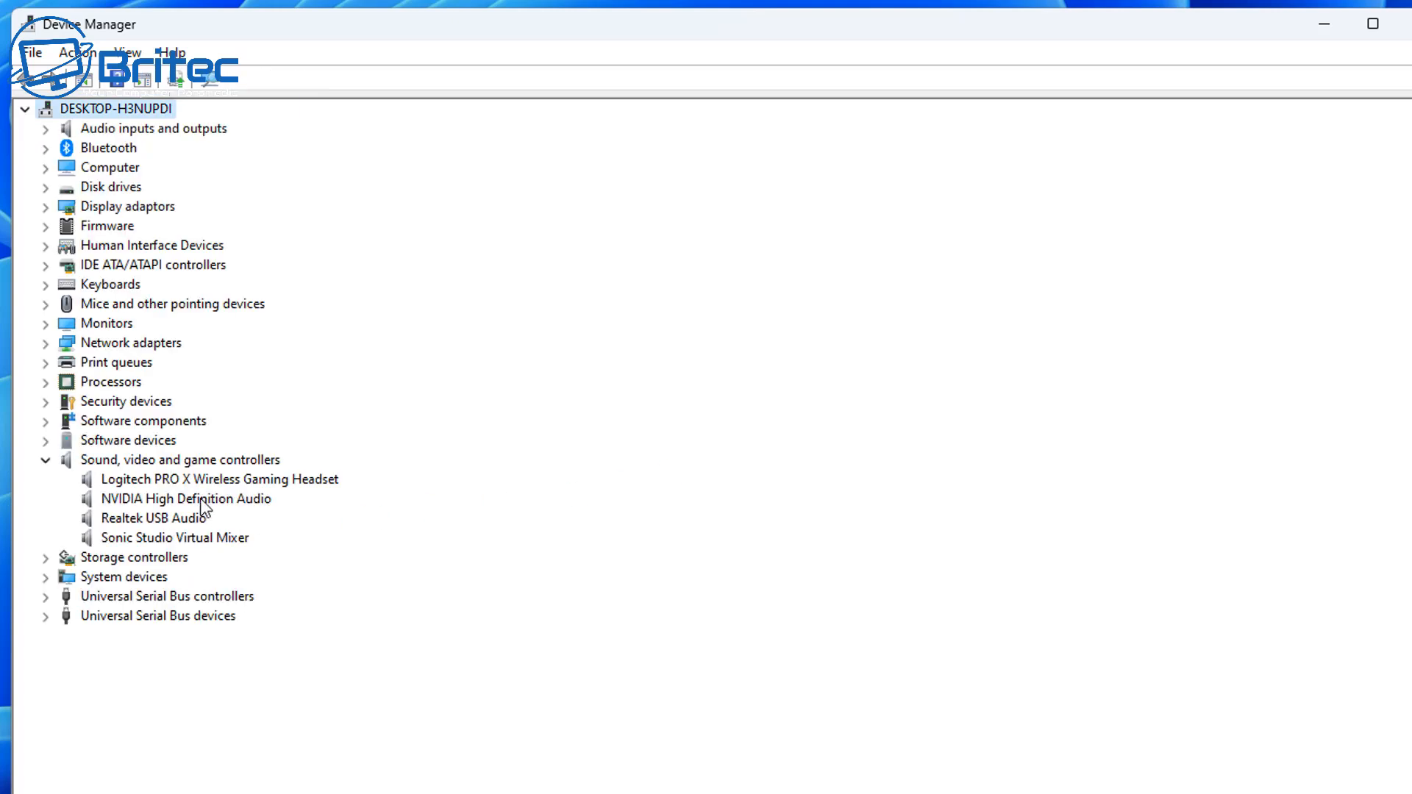
pyautogui.moveTo(203, 503)
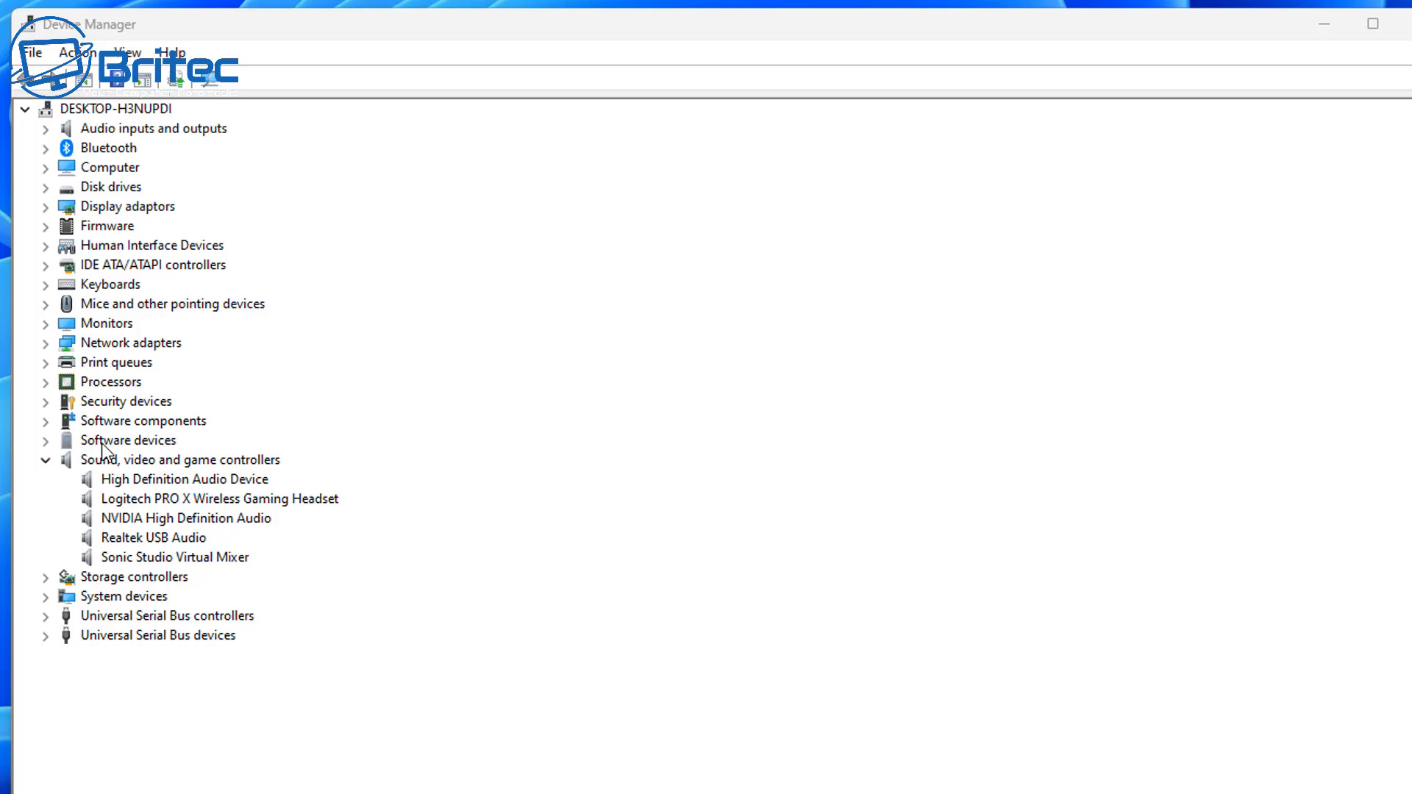
# Select the reinstalled High Definition Audio Device and close Device Manager.
pyautogui.click(185, 478)
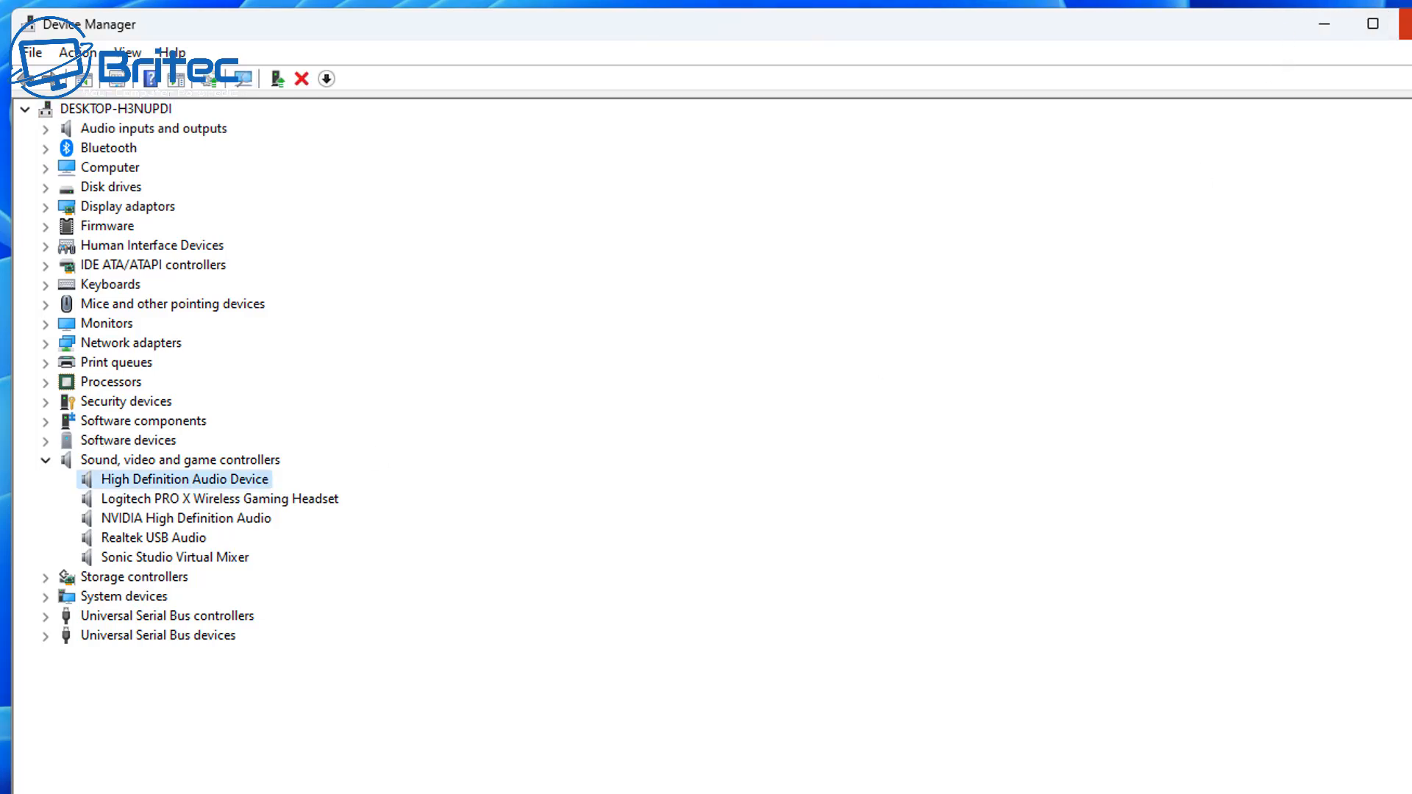
pyautogui.click(1373, 25)
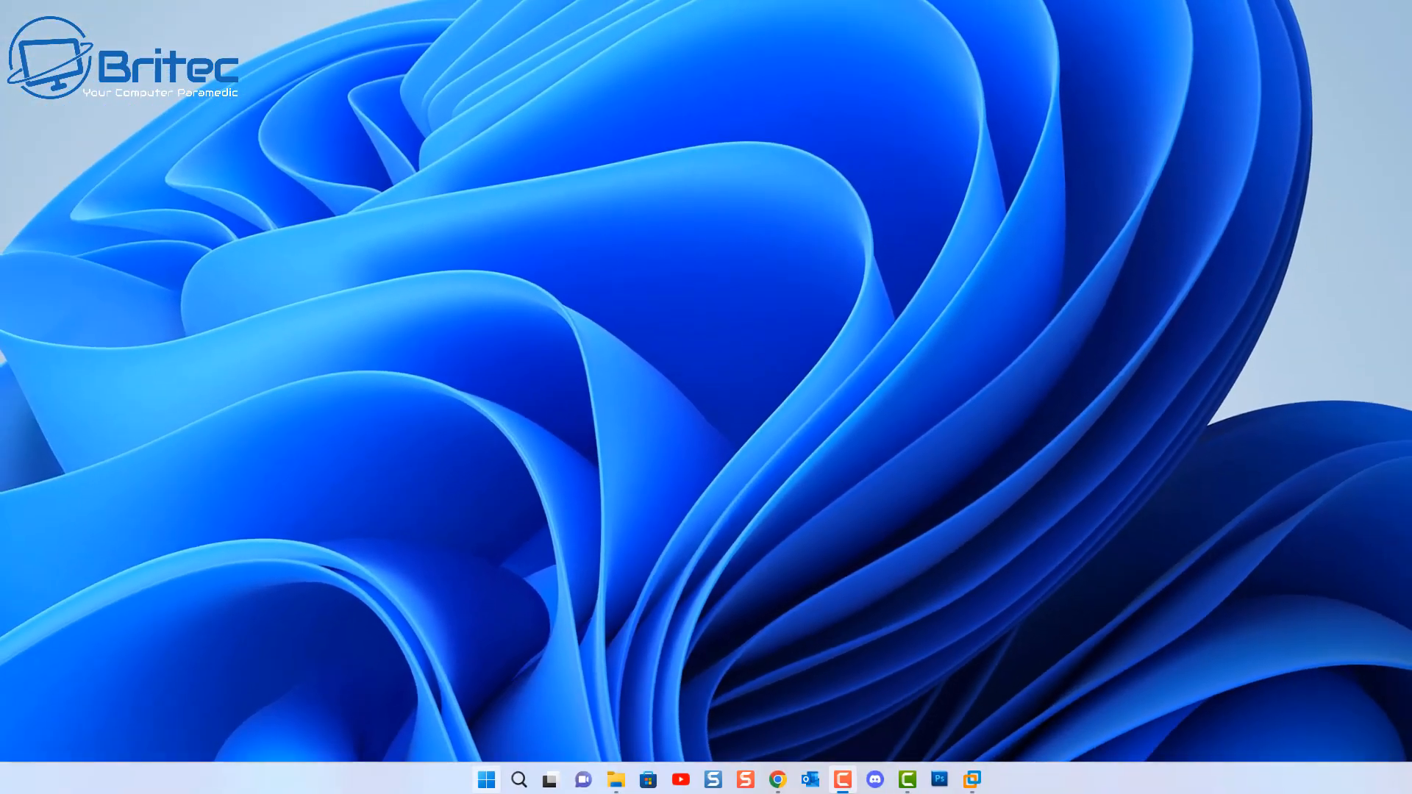
# Reach the Sound page in Settings and scroll to More sound settings.
pyautogui.click(486, 780)
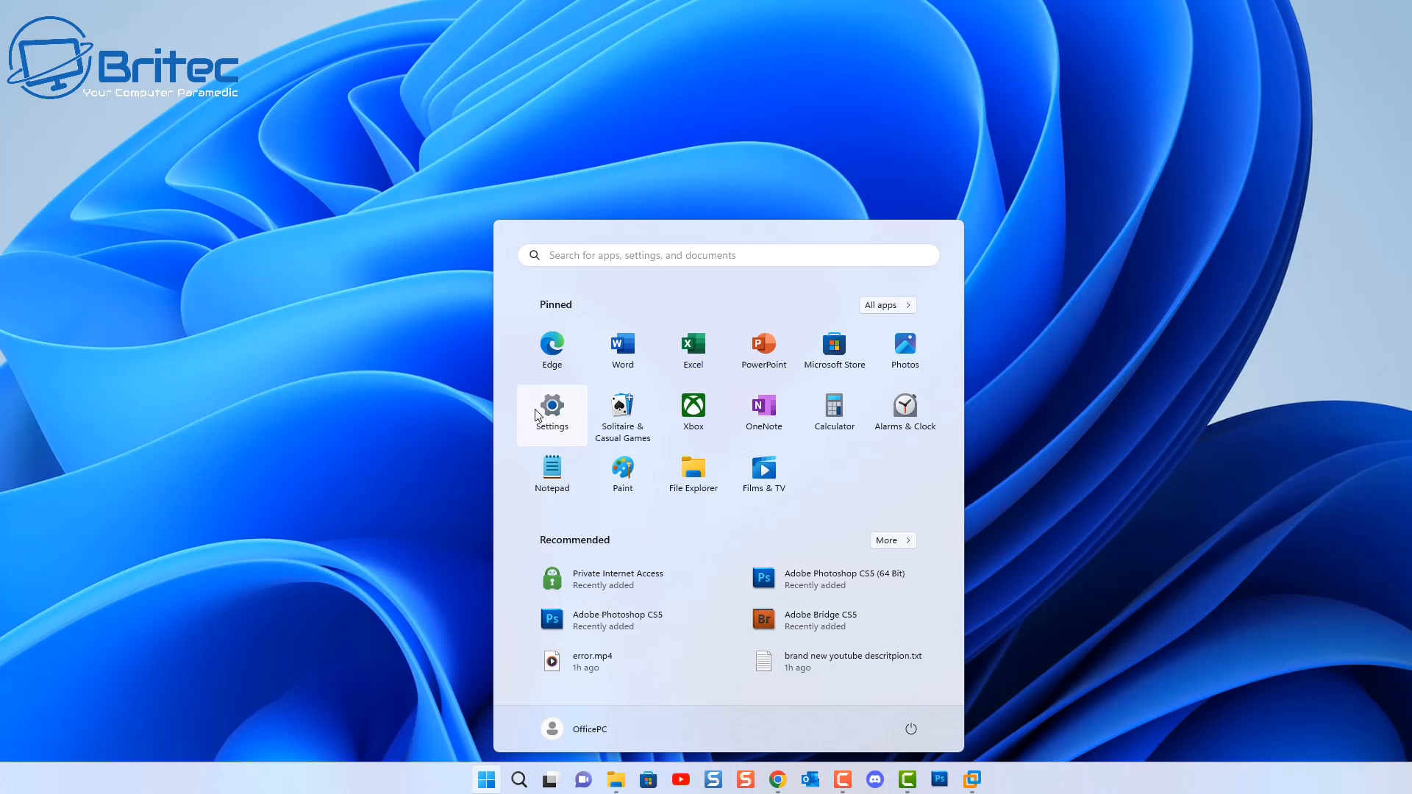
pyautogui.click(552, 410)
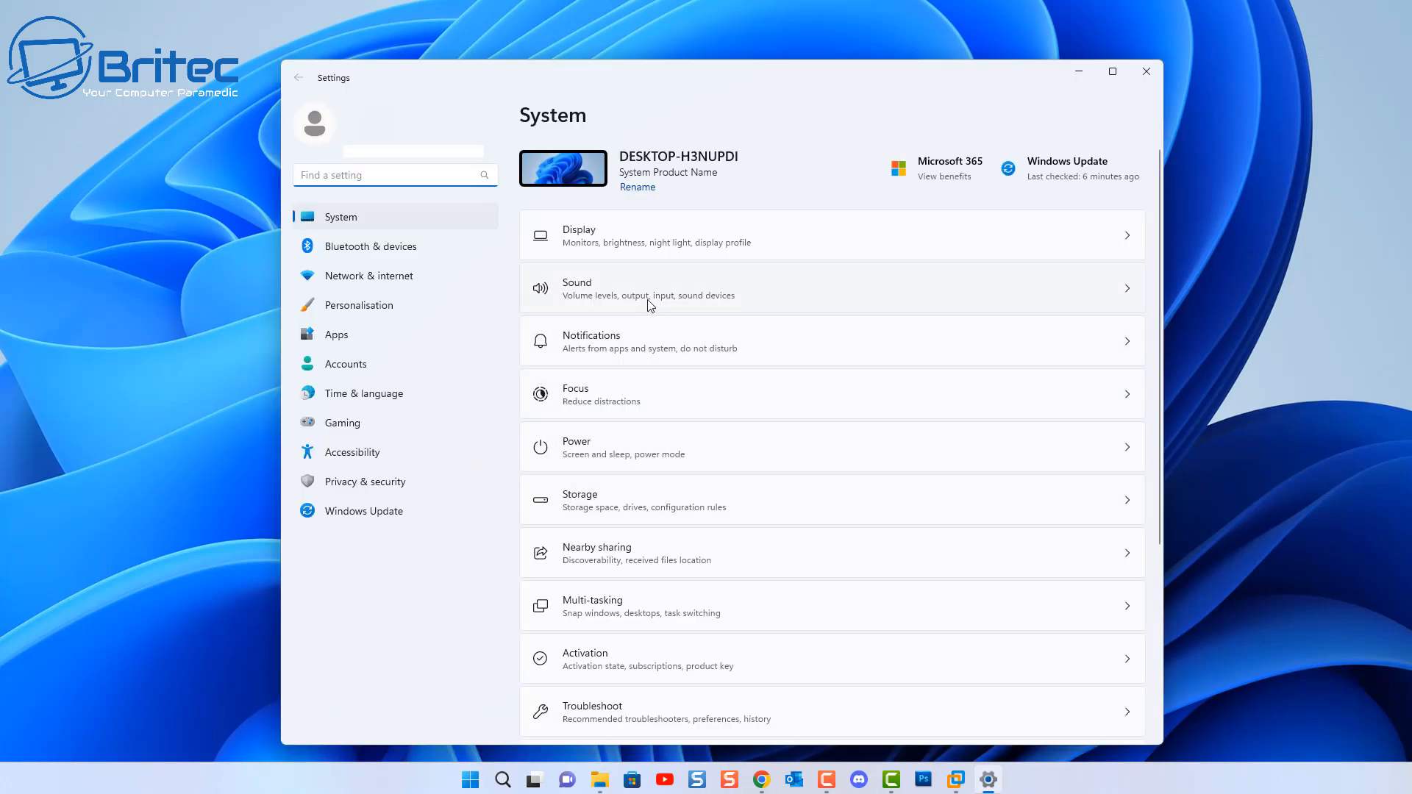
pyautogui.click(576, 288)
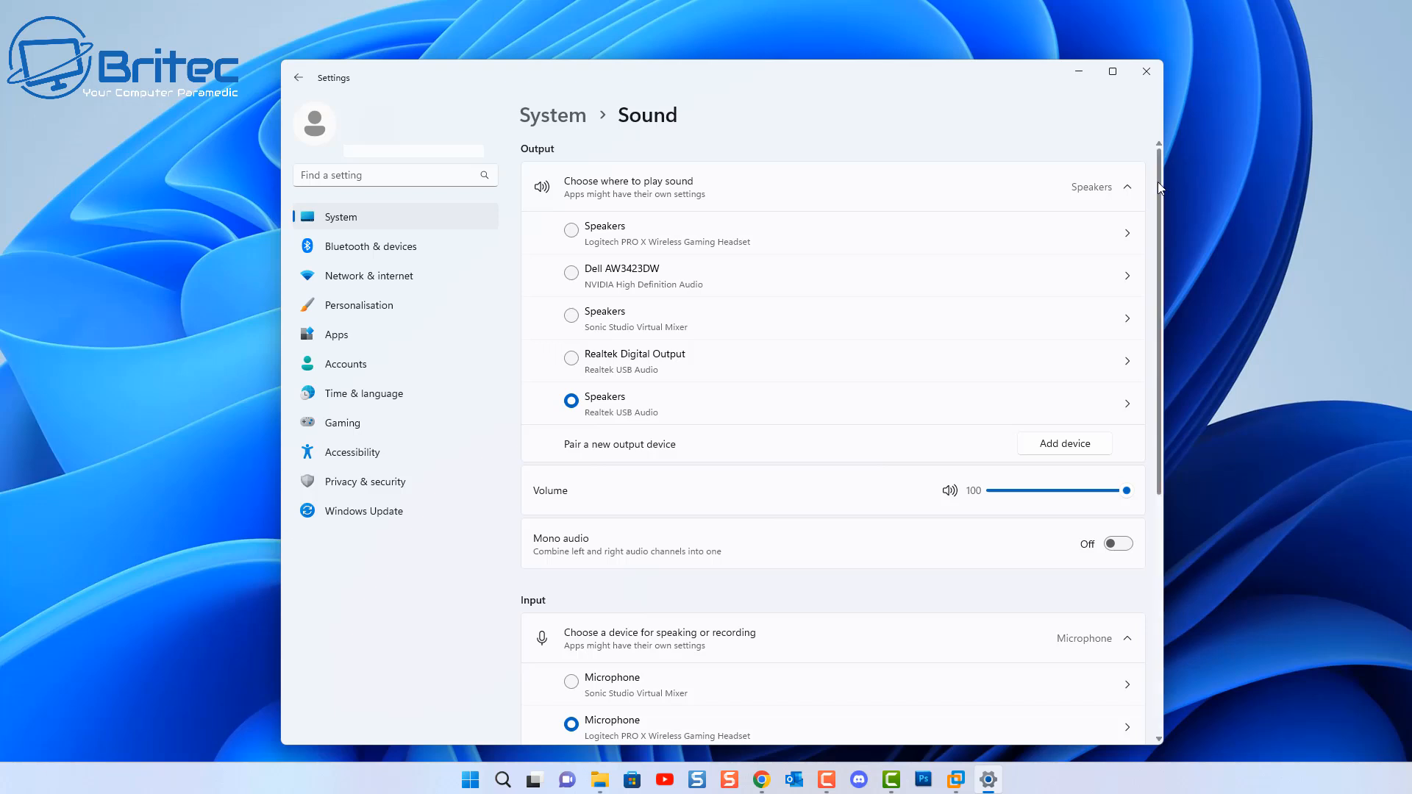
pyautogui.scroll(-3)
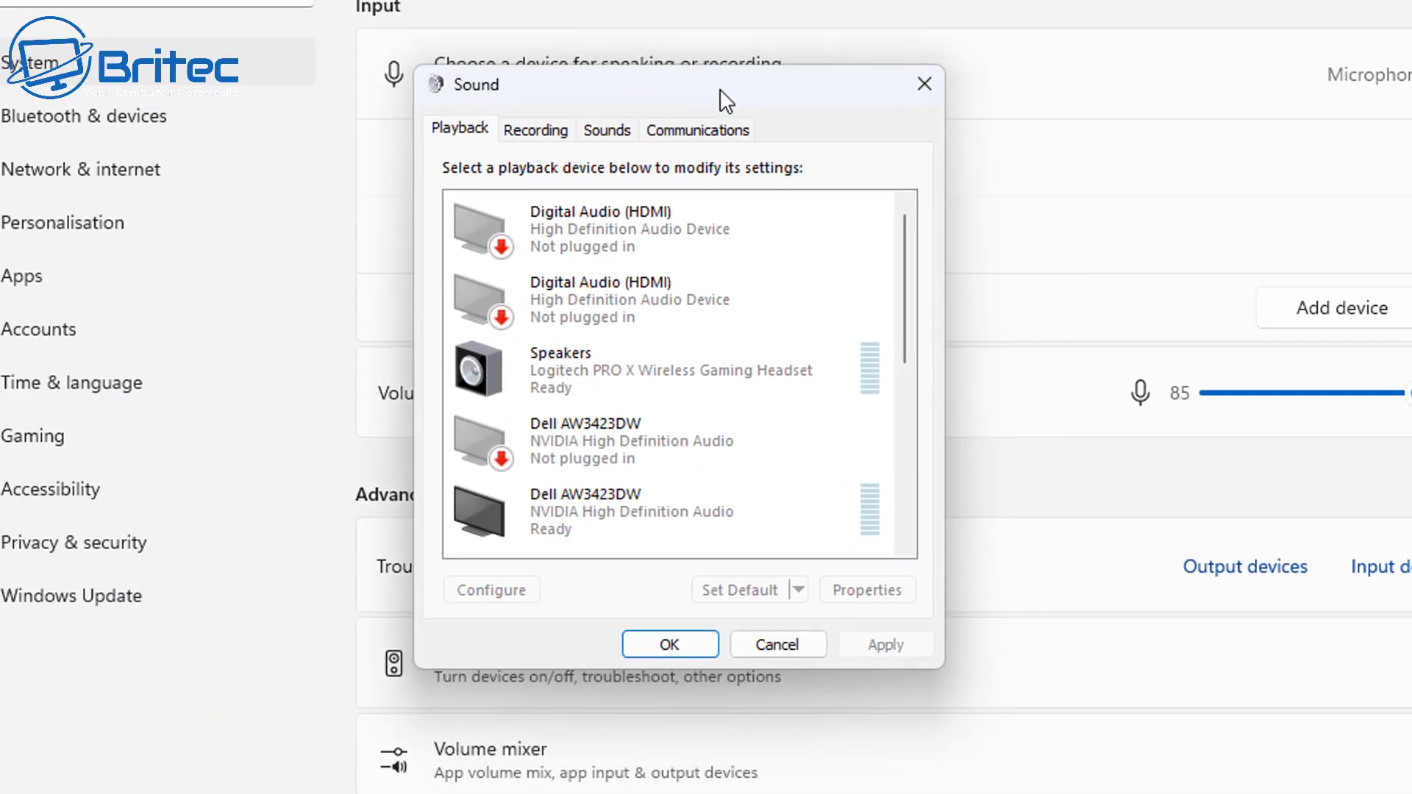
pyautogui.moveTo(663, 681)
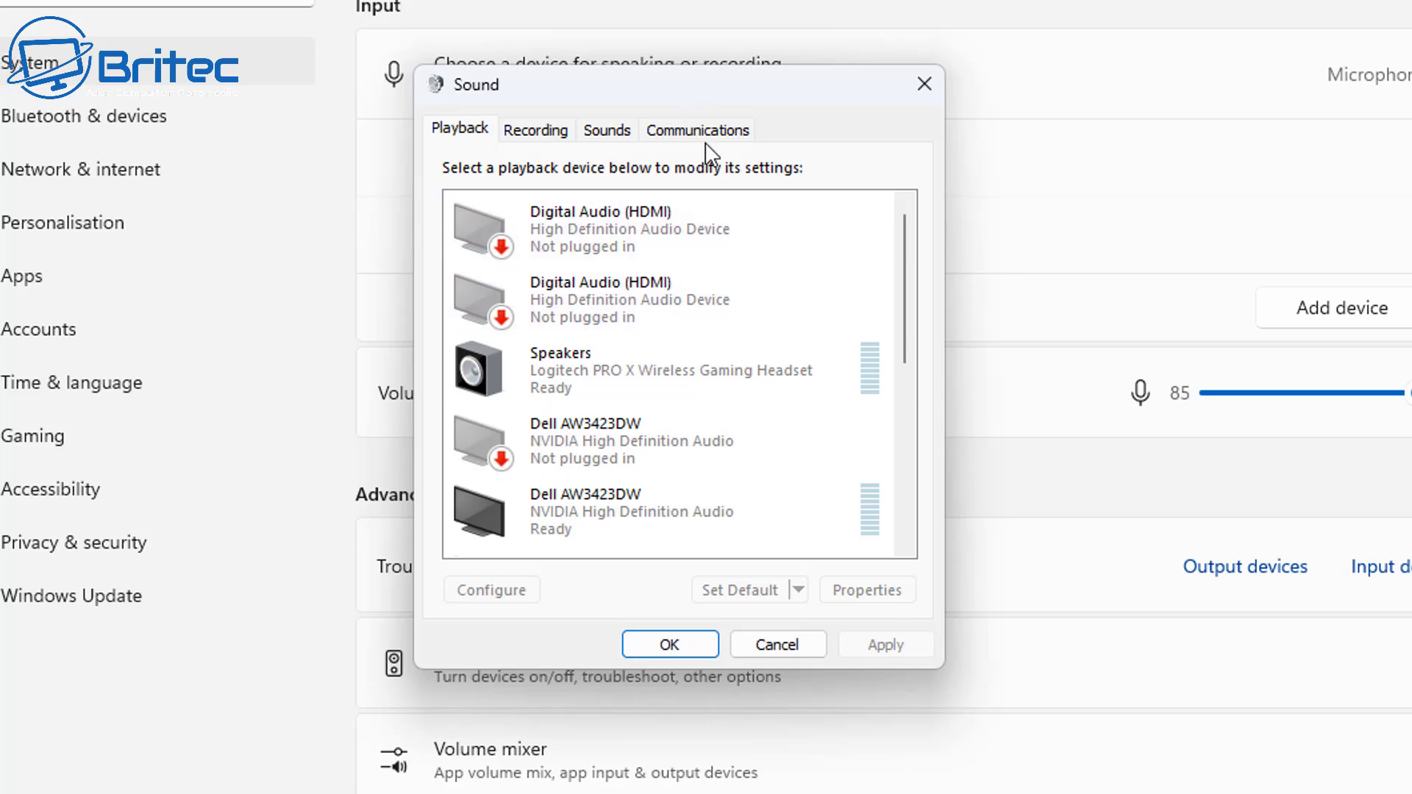
# On the Communications tab, set Windows to Do nothing when it detects communications activity.
pyautogui.click(697, 129)
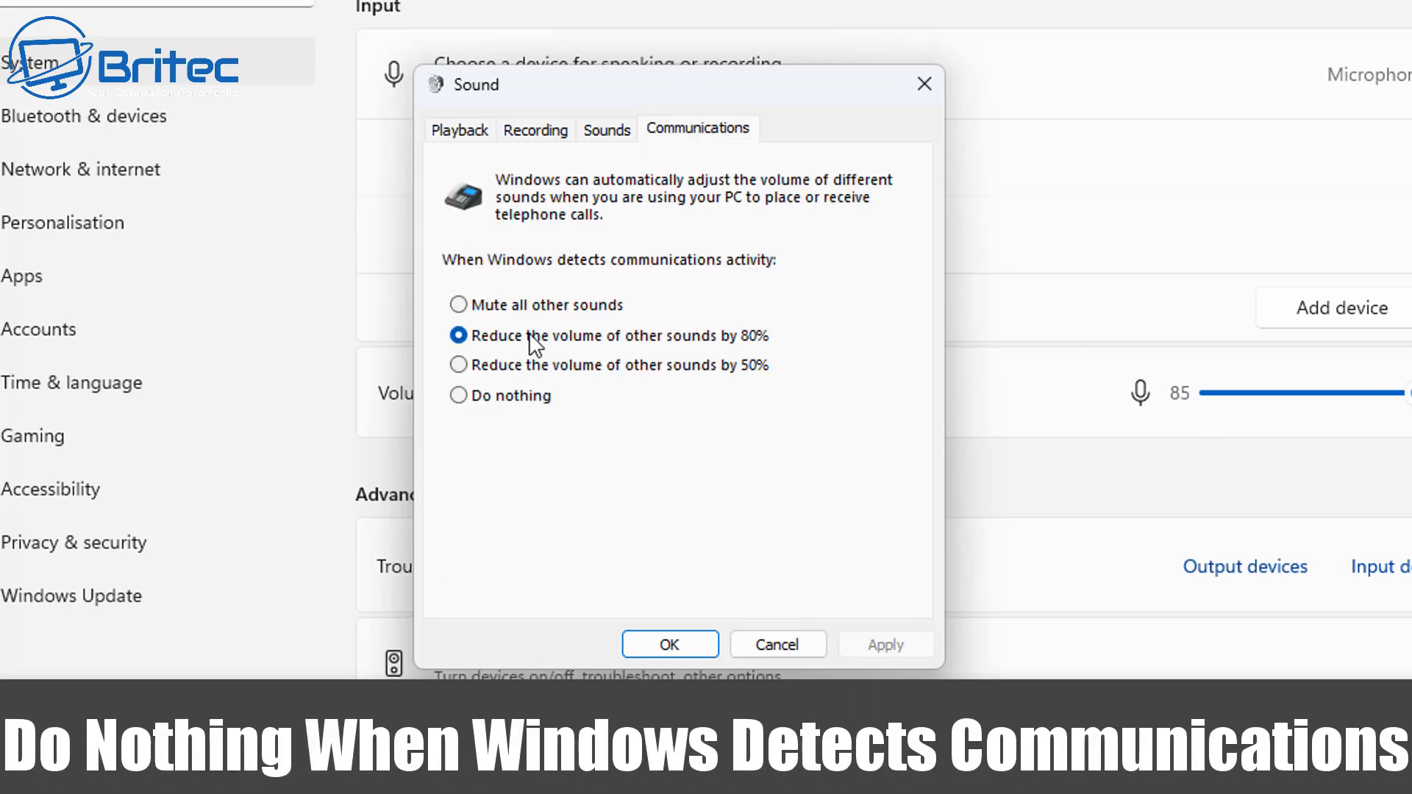
pyautogui.click(459, 395)
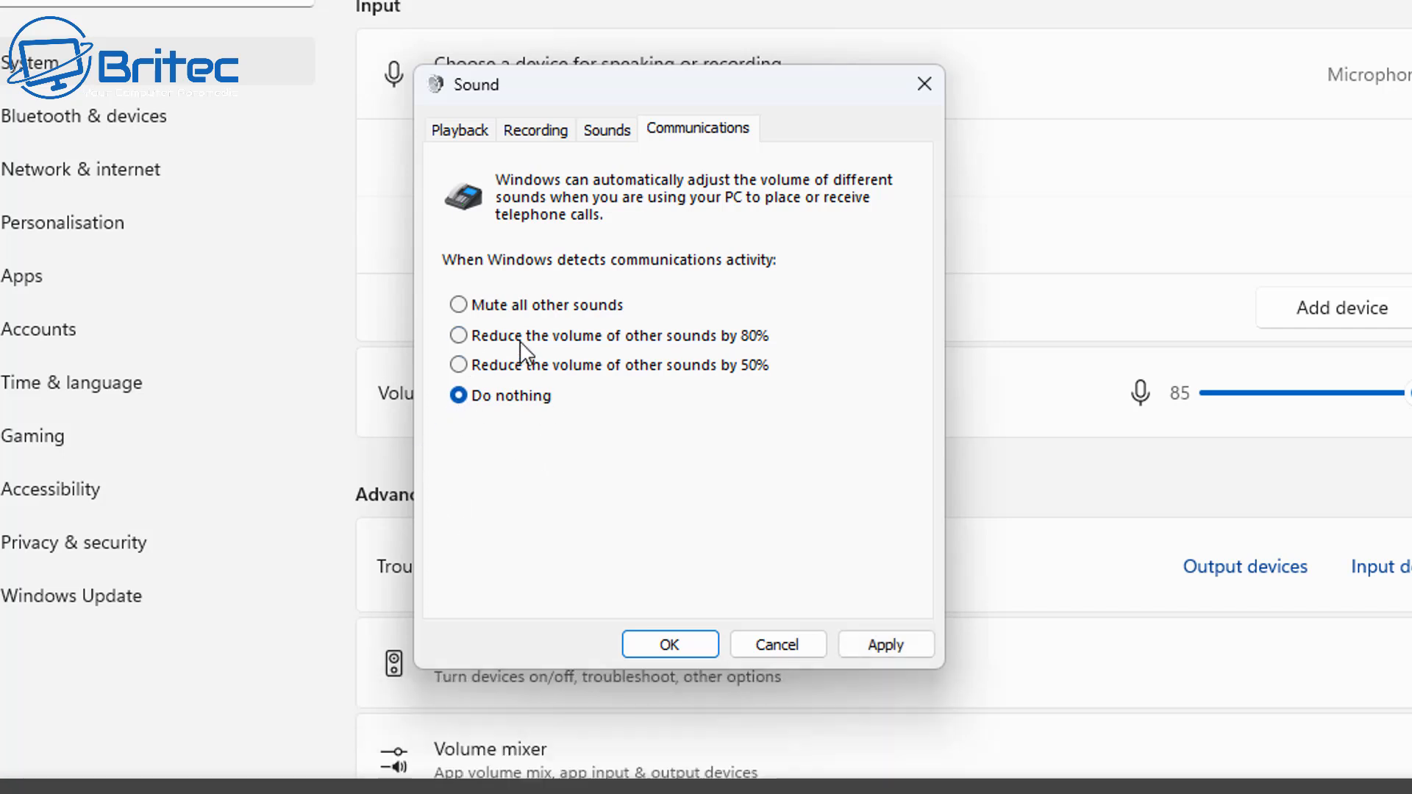
pyautogui.moveTo(537, 353)
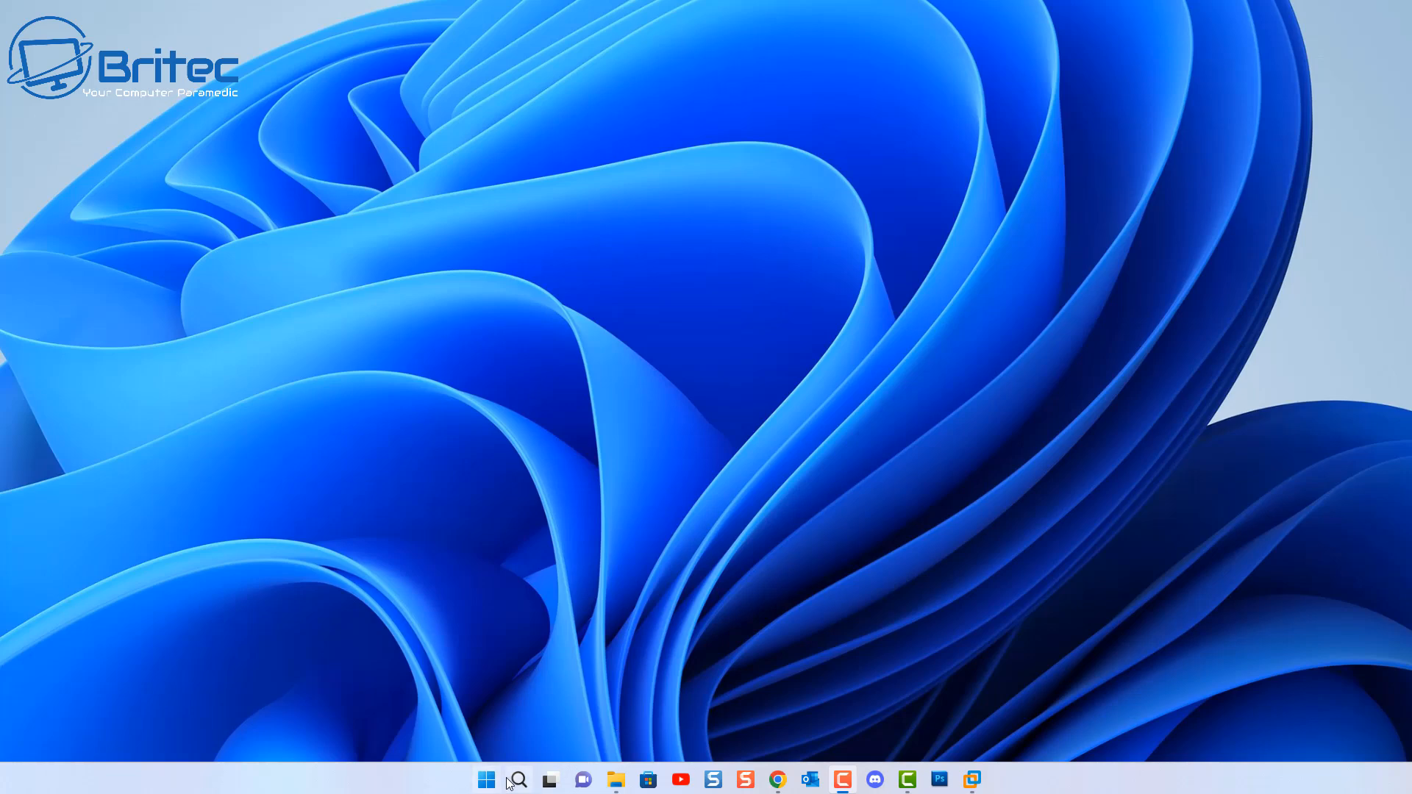
# Launch Services via search and check Windows Audio's properties, keeping startup type Automatic.
pyautogui.click(516, 780)
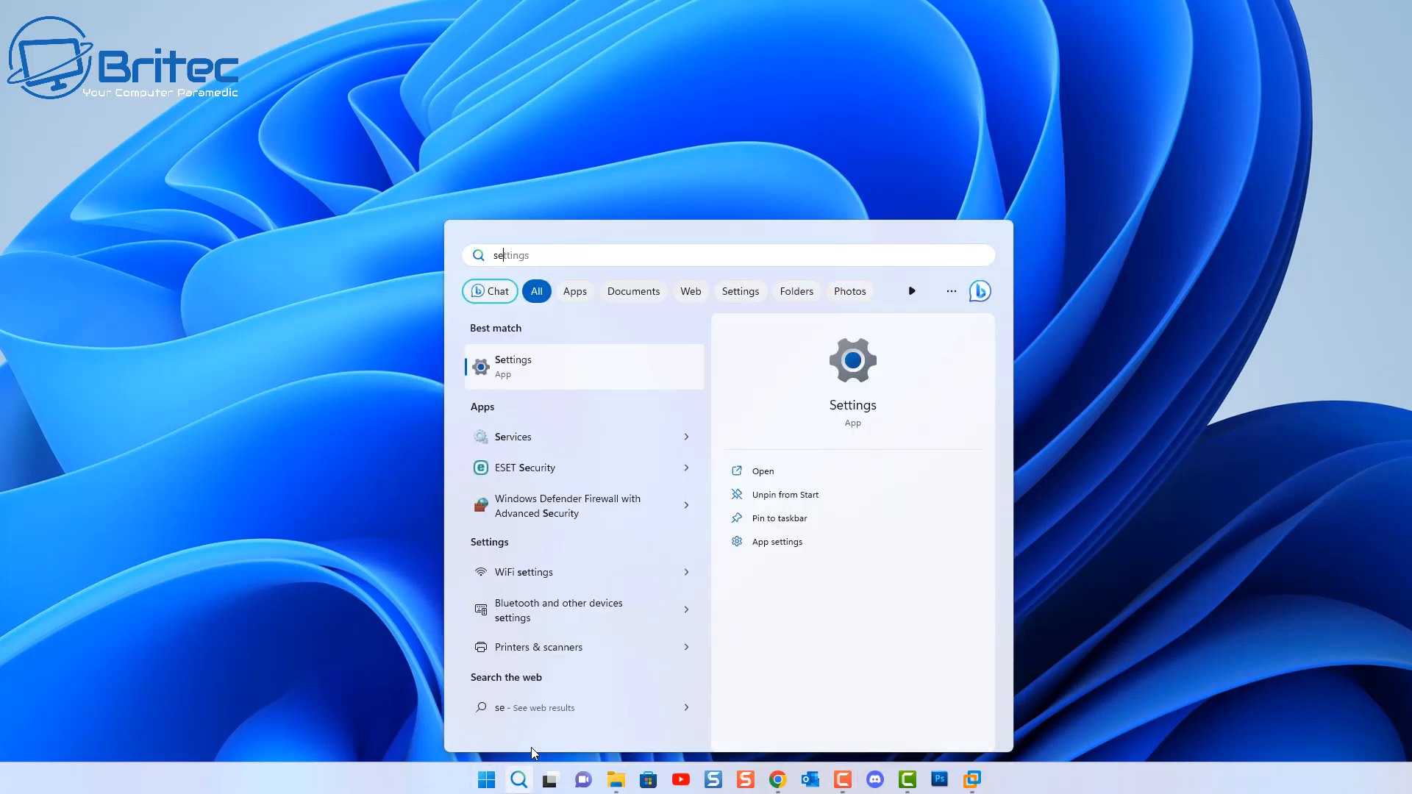
pyautogui.write('services')
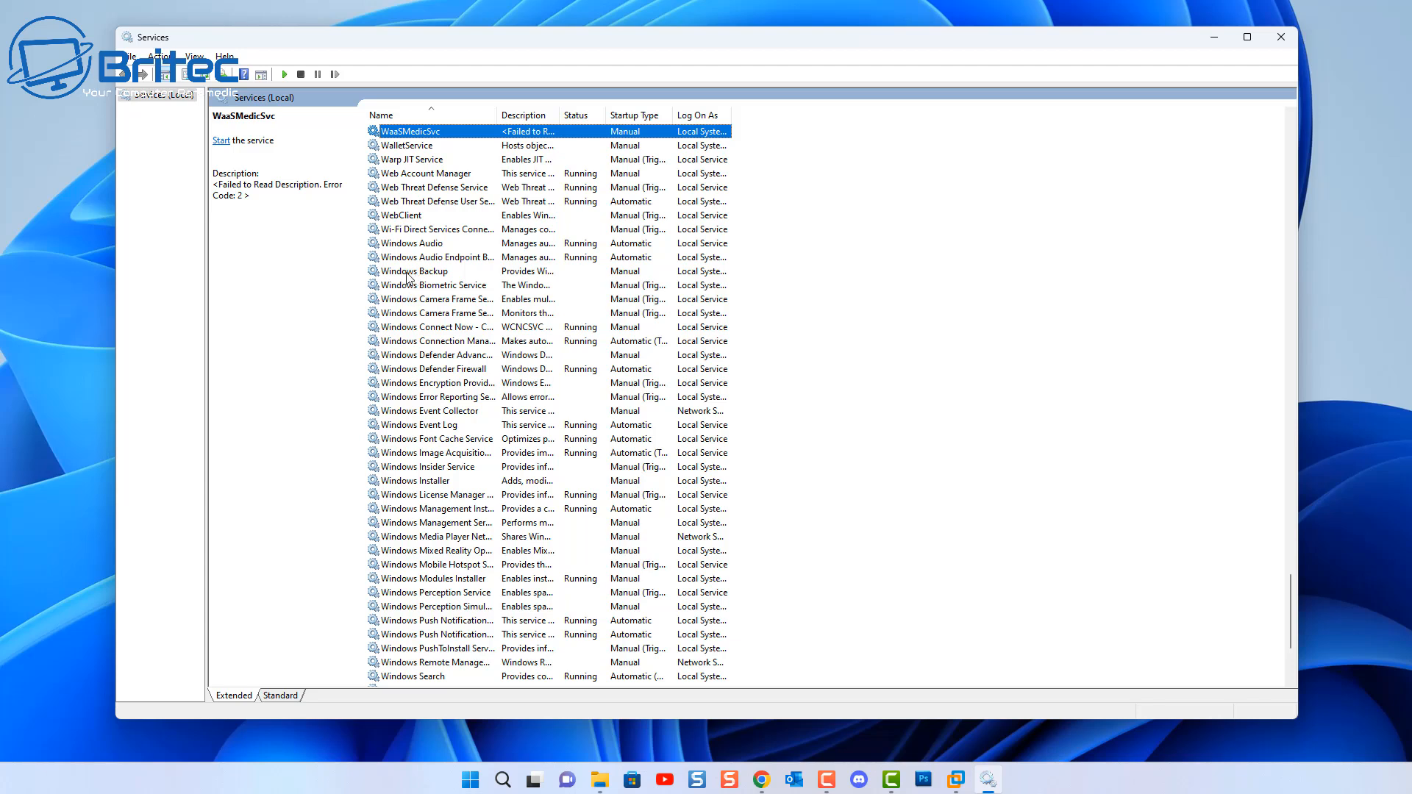
pyautogui.moveTo(458, 483)
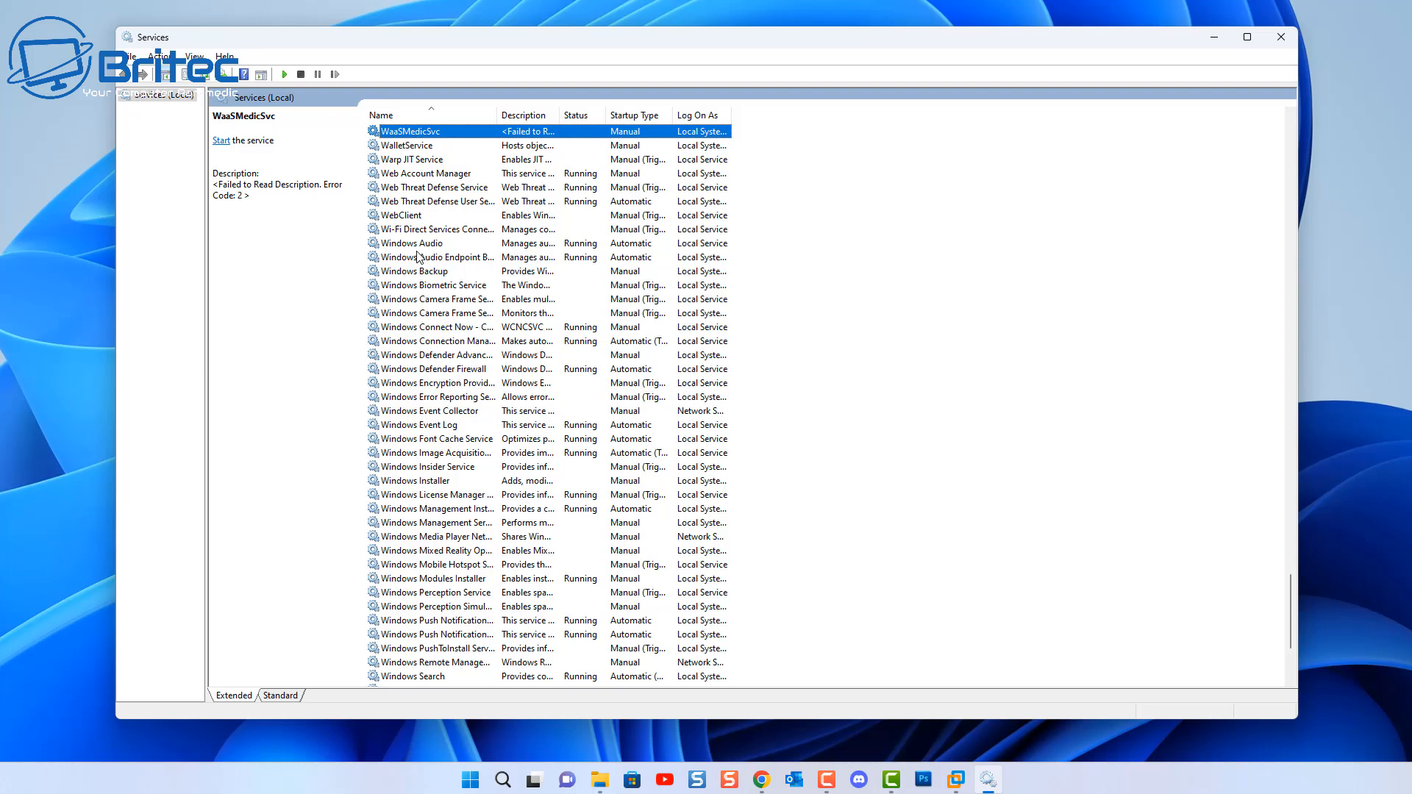
pyautogui.click(412, 242)
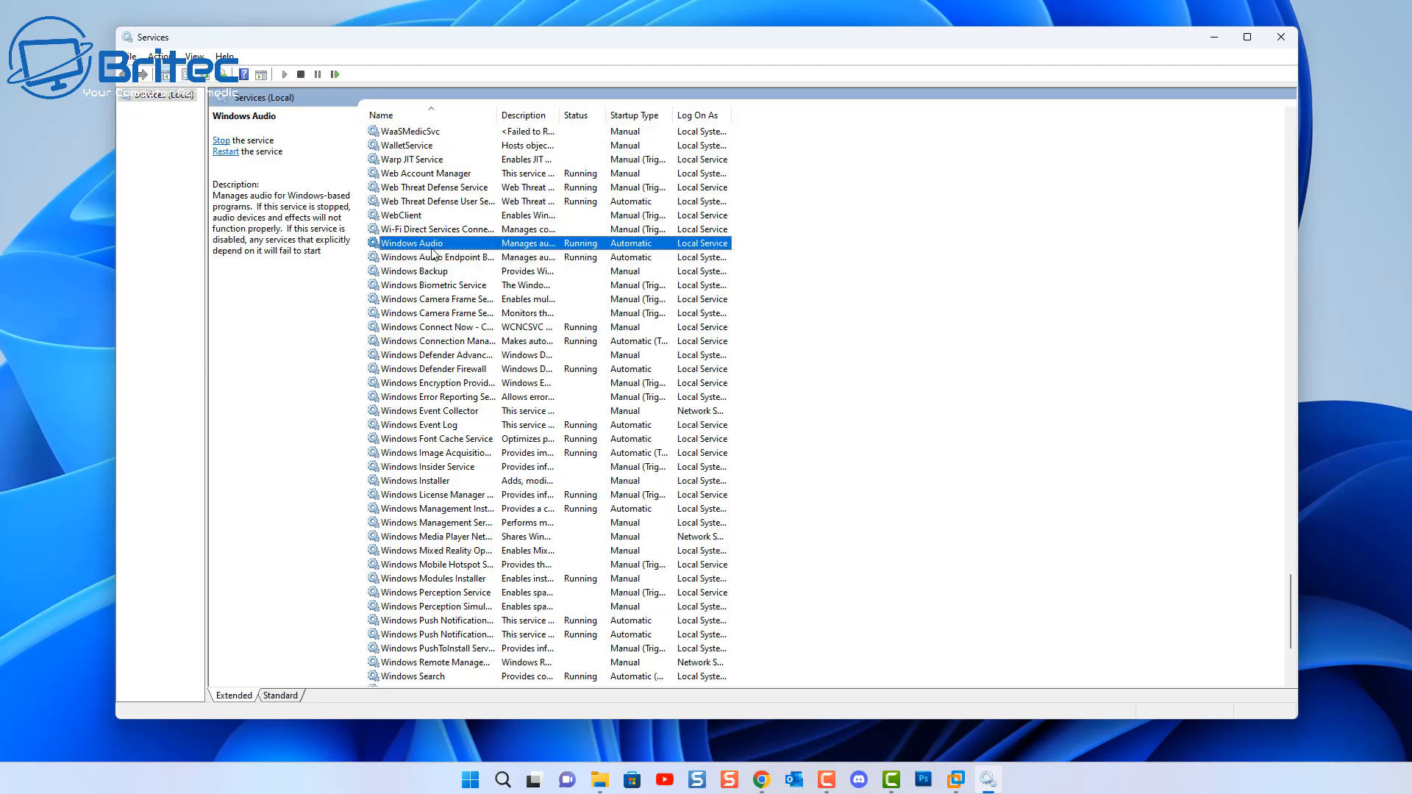
pyautogui.doubleClick(412, 243)
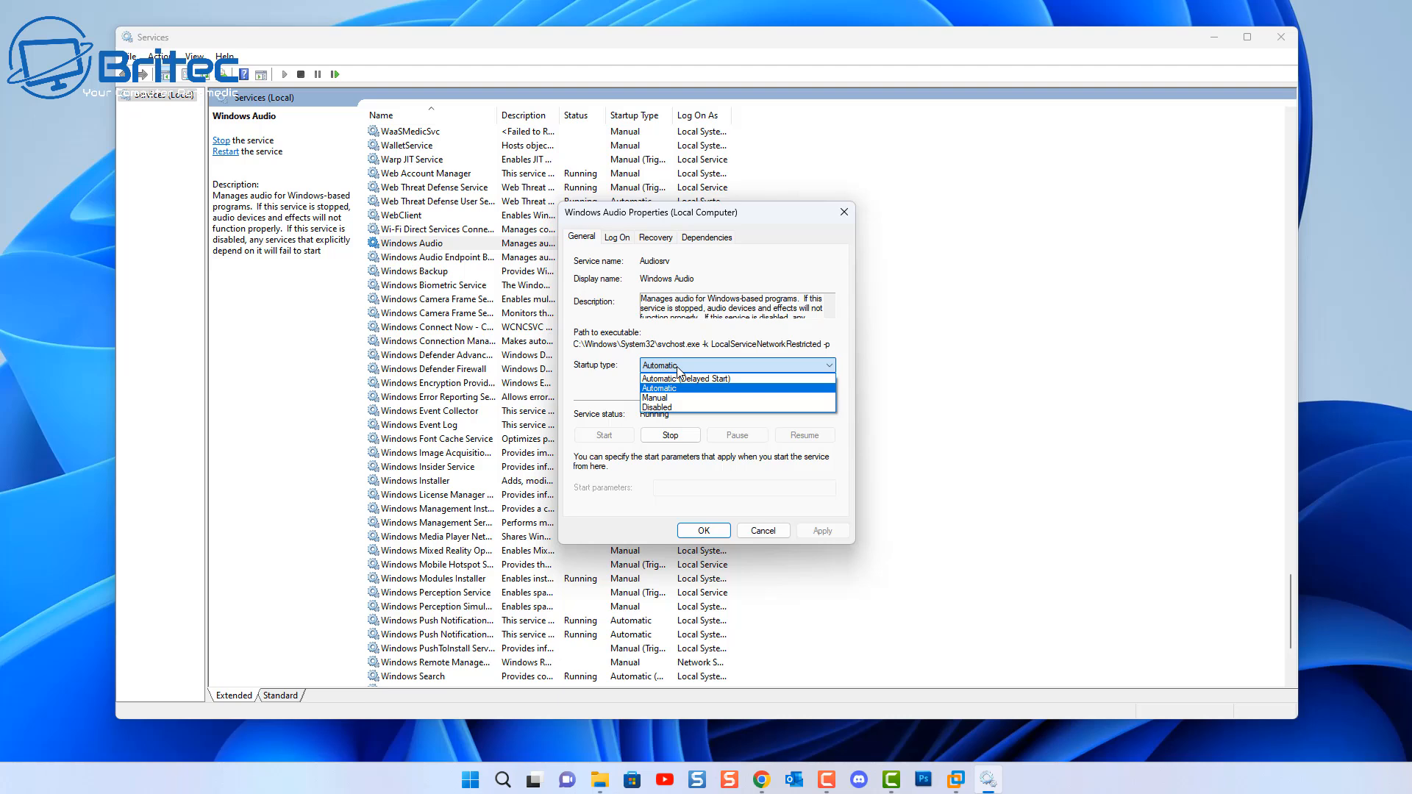
pyautogui.click(659, 388)
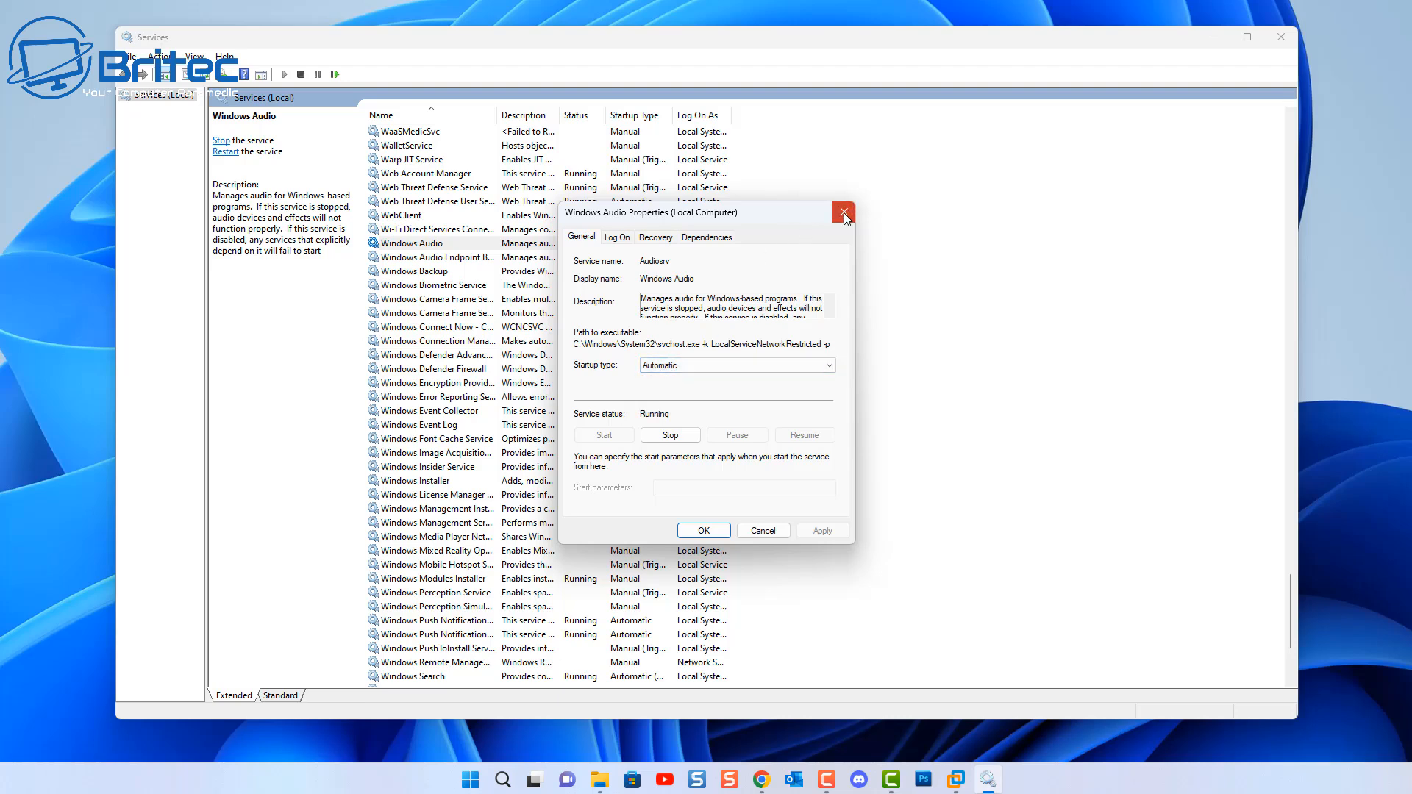
pyautogui.click(845, 212)
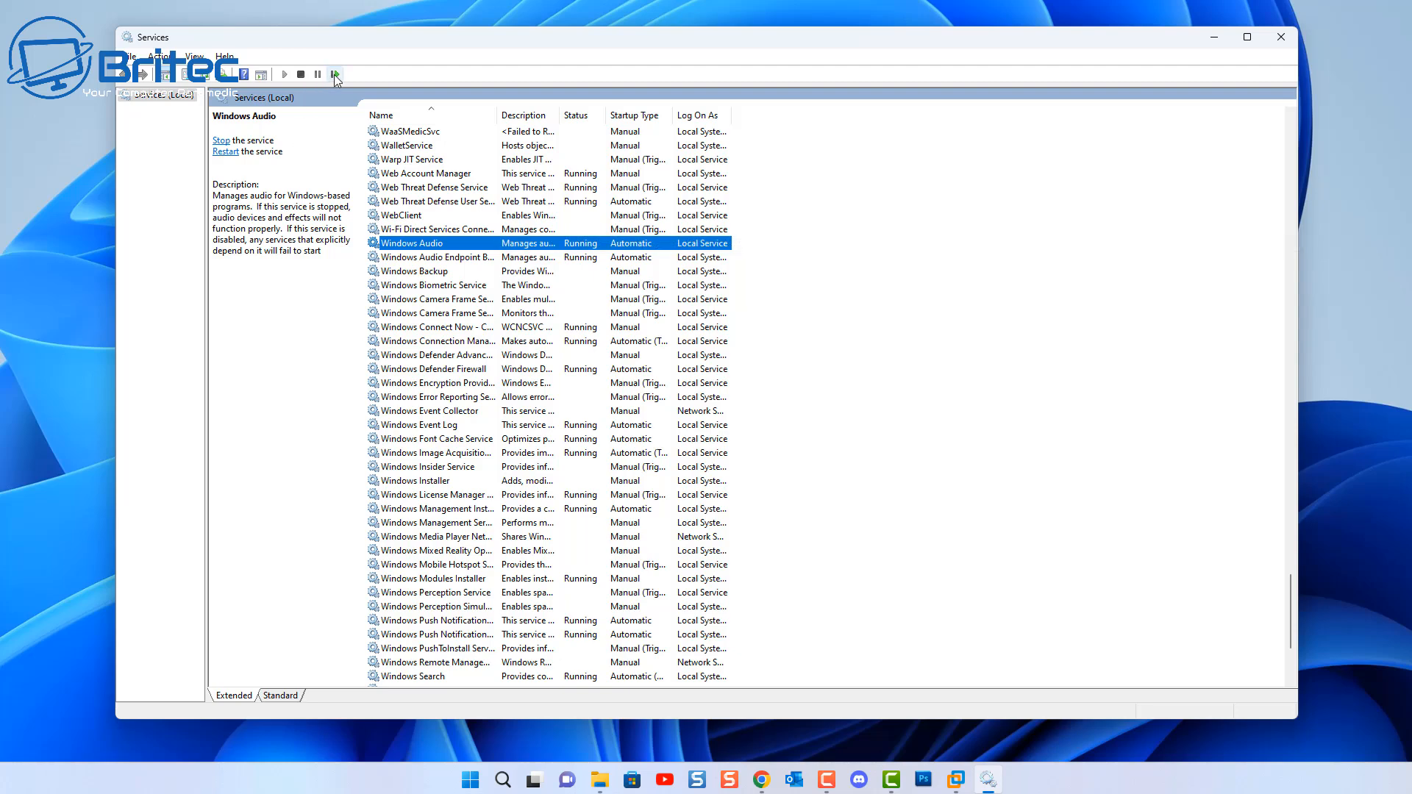
# Restart the Windows Audio service, agreeing to restart the dependent ASUS AURA SYNC service too.
pyautogui.click(334, 74)
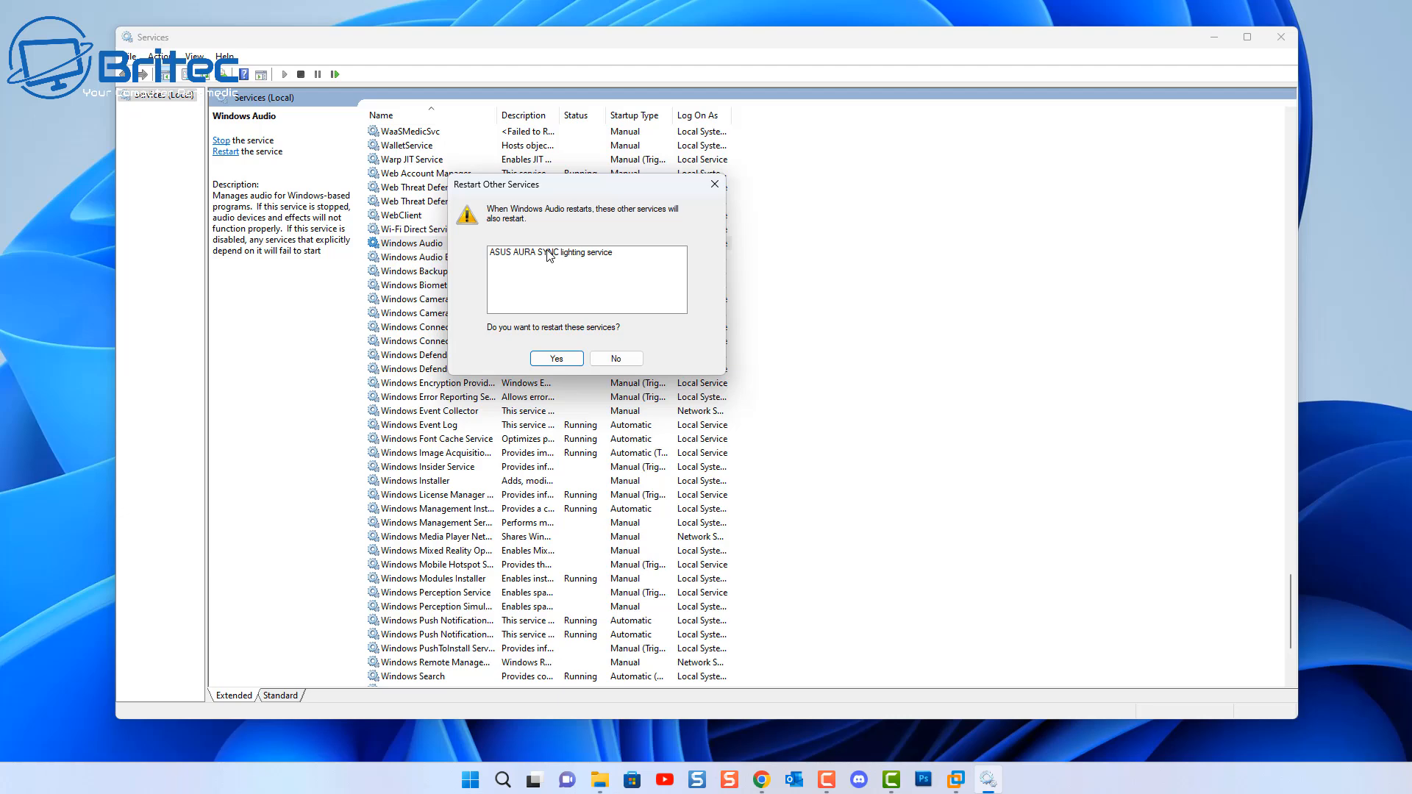
pyautogui.click(557, 357)
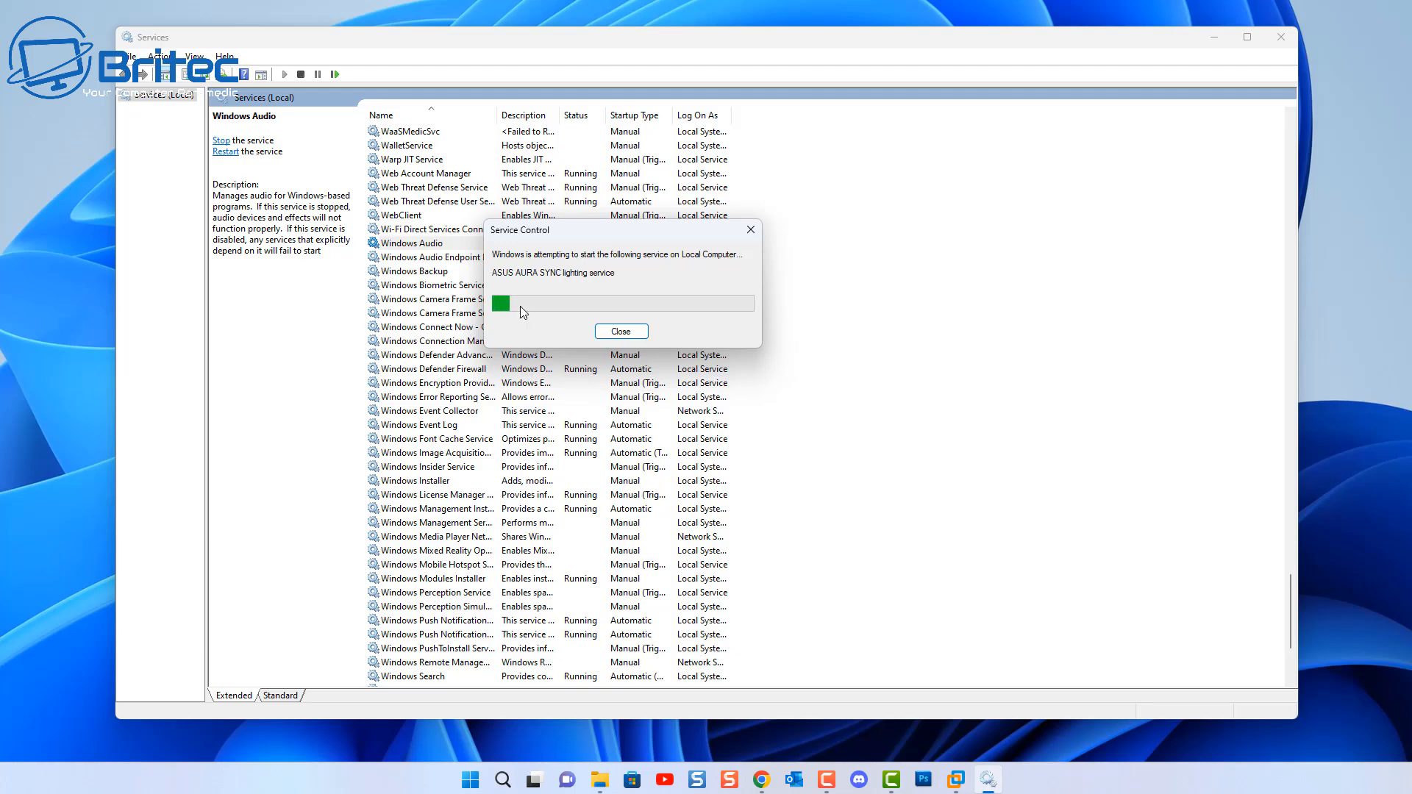
pyautogui.click(619, 331)
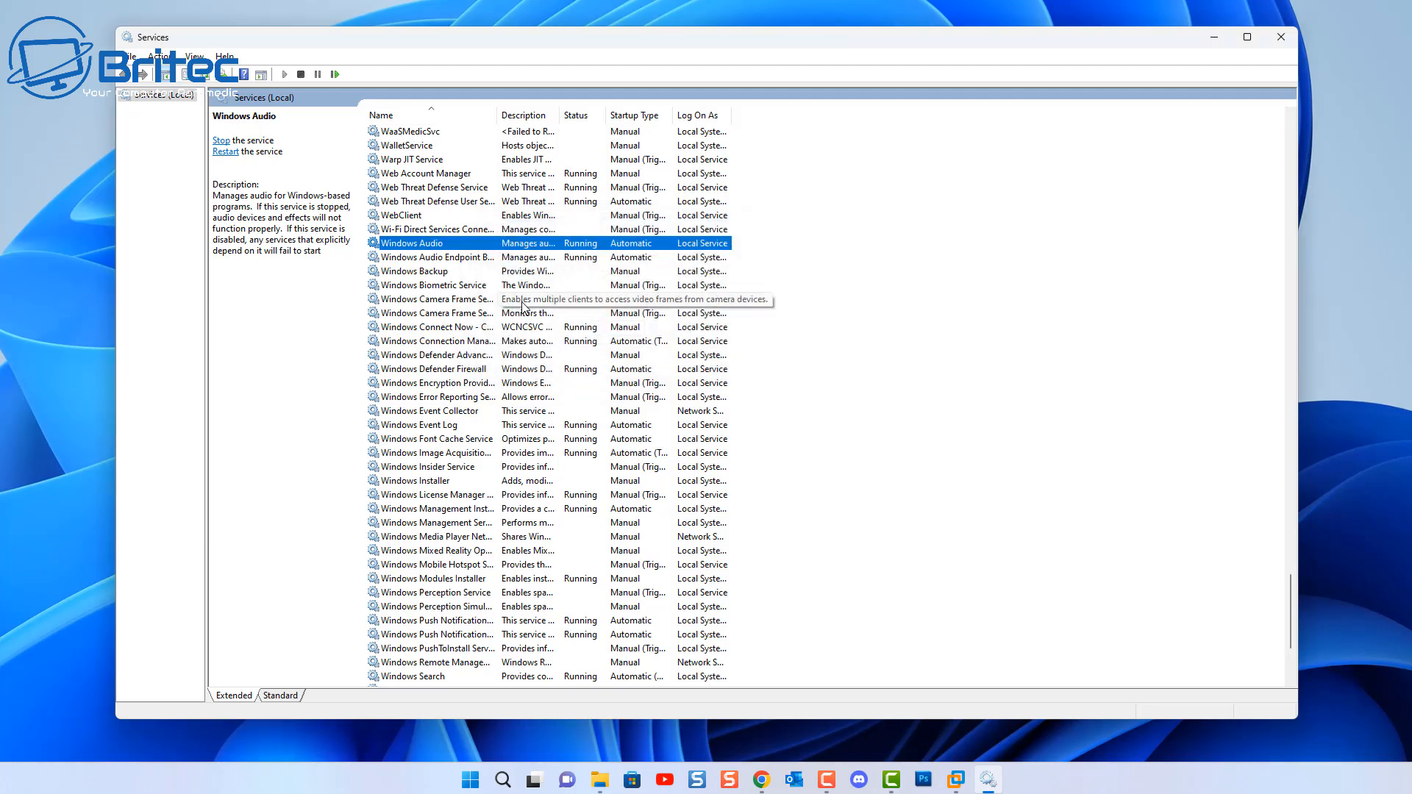
pyautogui.moveTo(1242, 250)
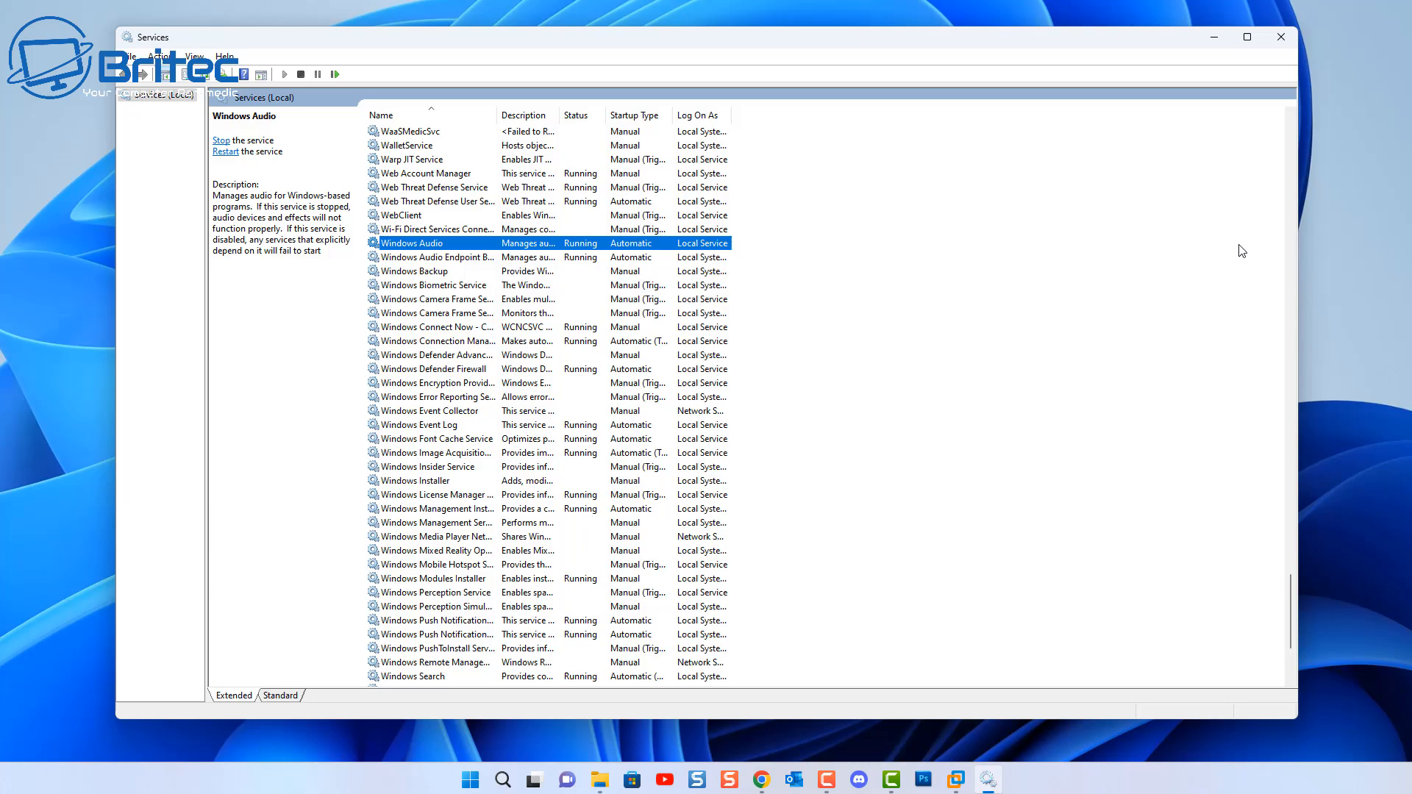